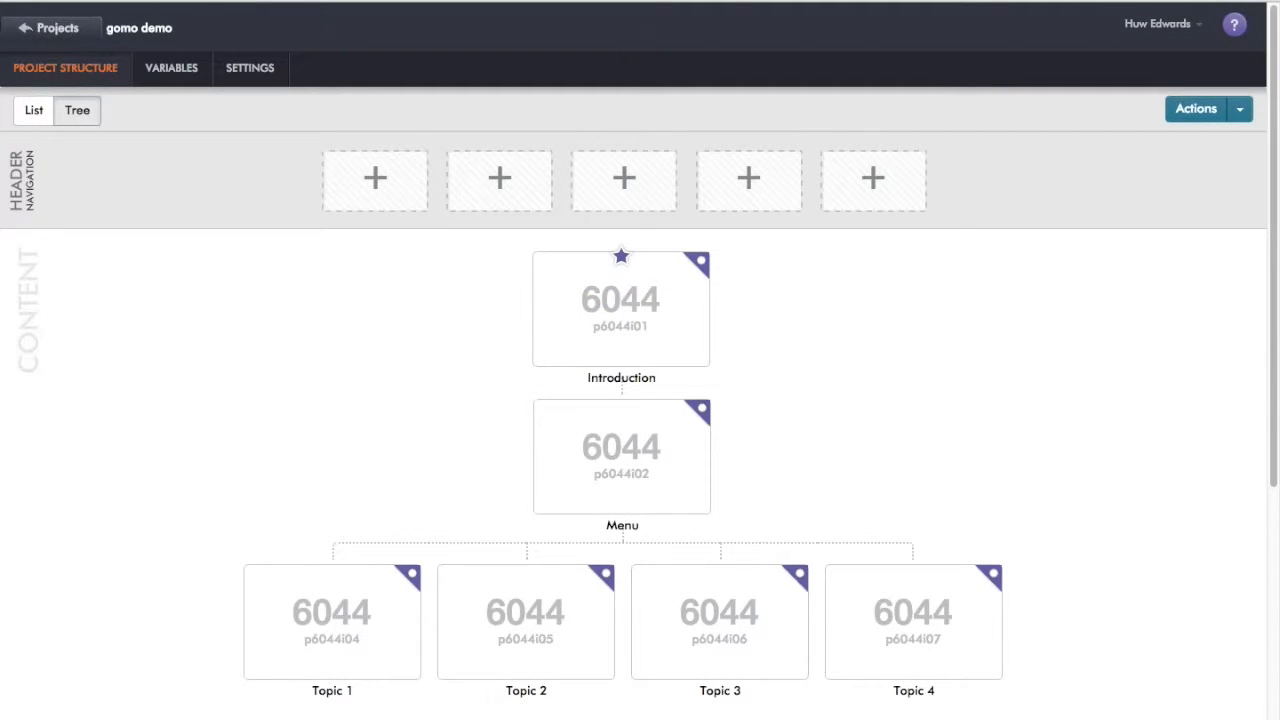
mouse_move(1108, 430)
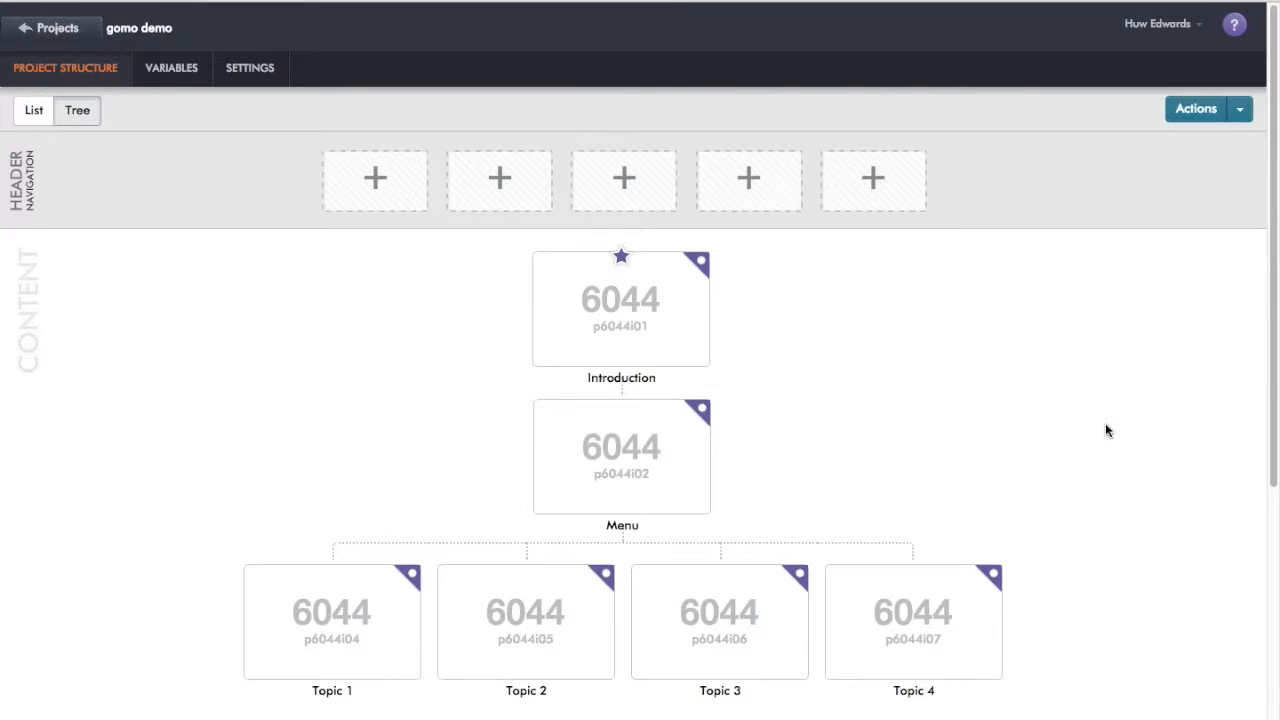
mouse_move(388, 572)
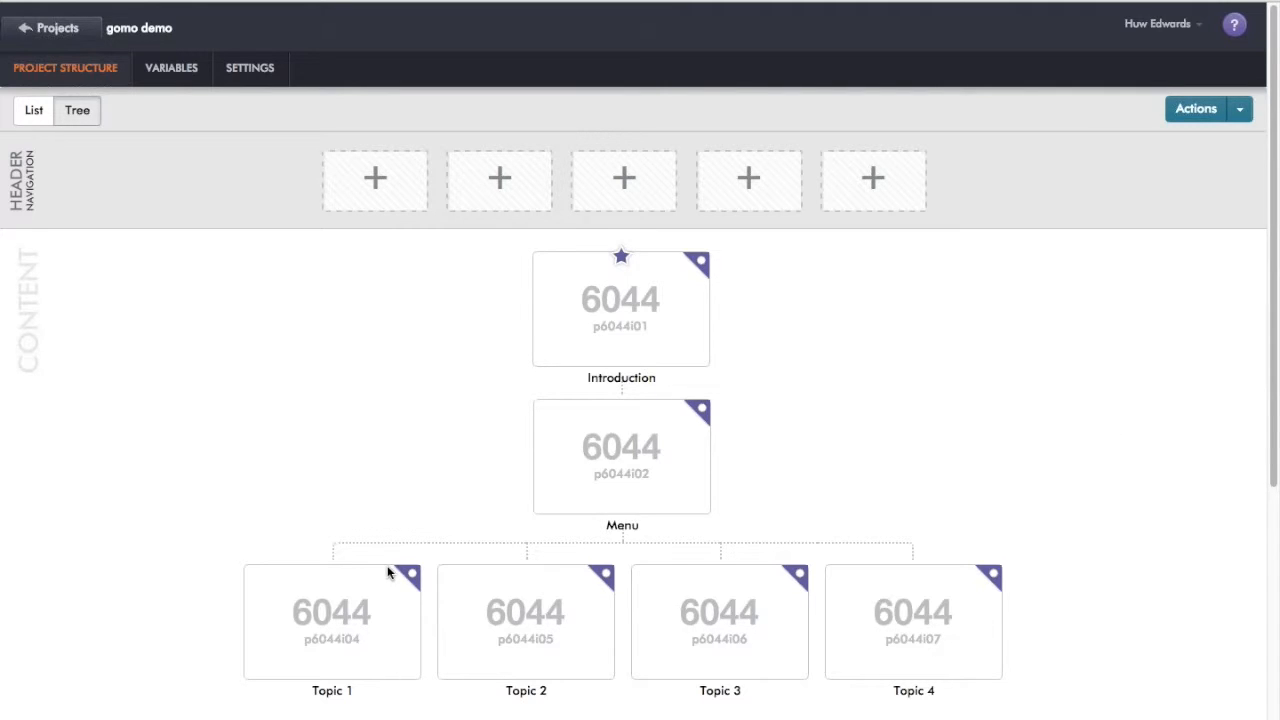
mouse_move(342, 618)
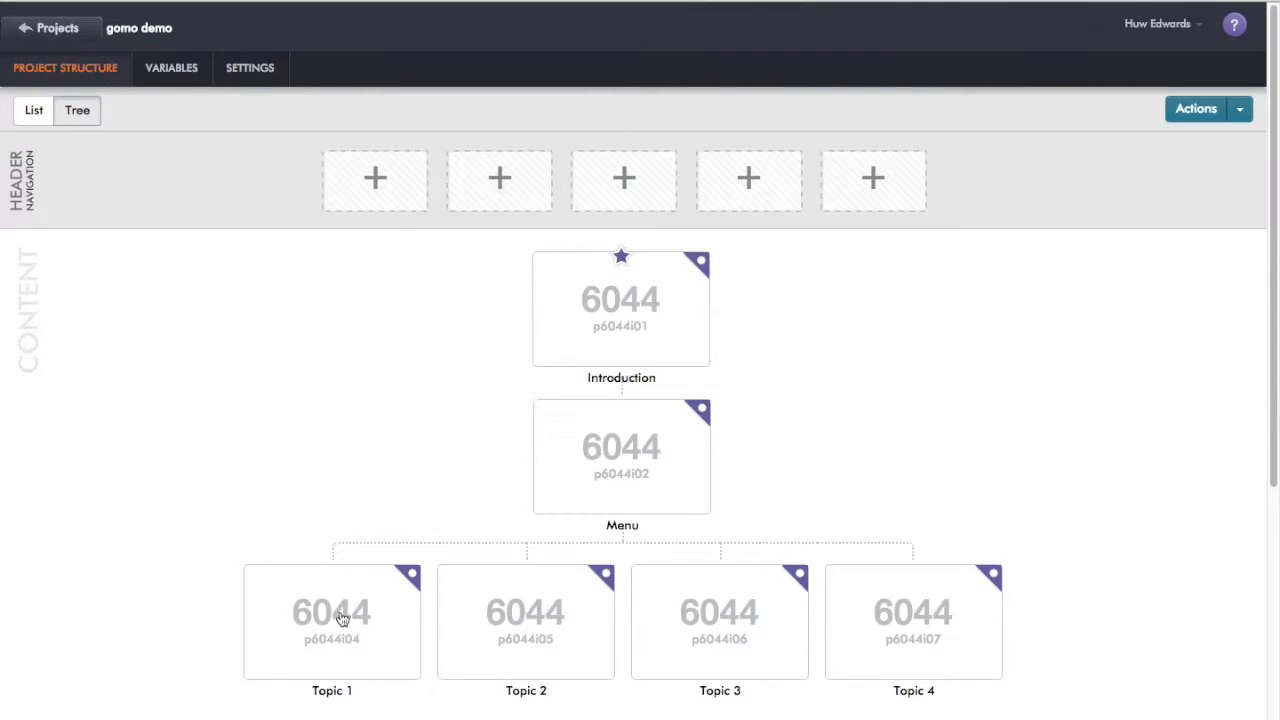
- Open Topic 1 in the screen editor with a two-column layout and select its title text
left_click(332, 620)
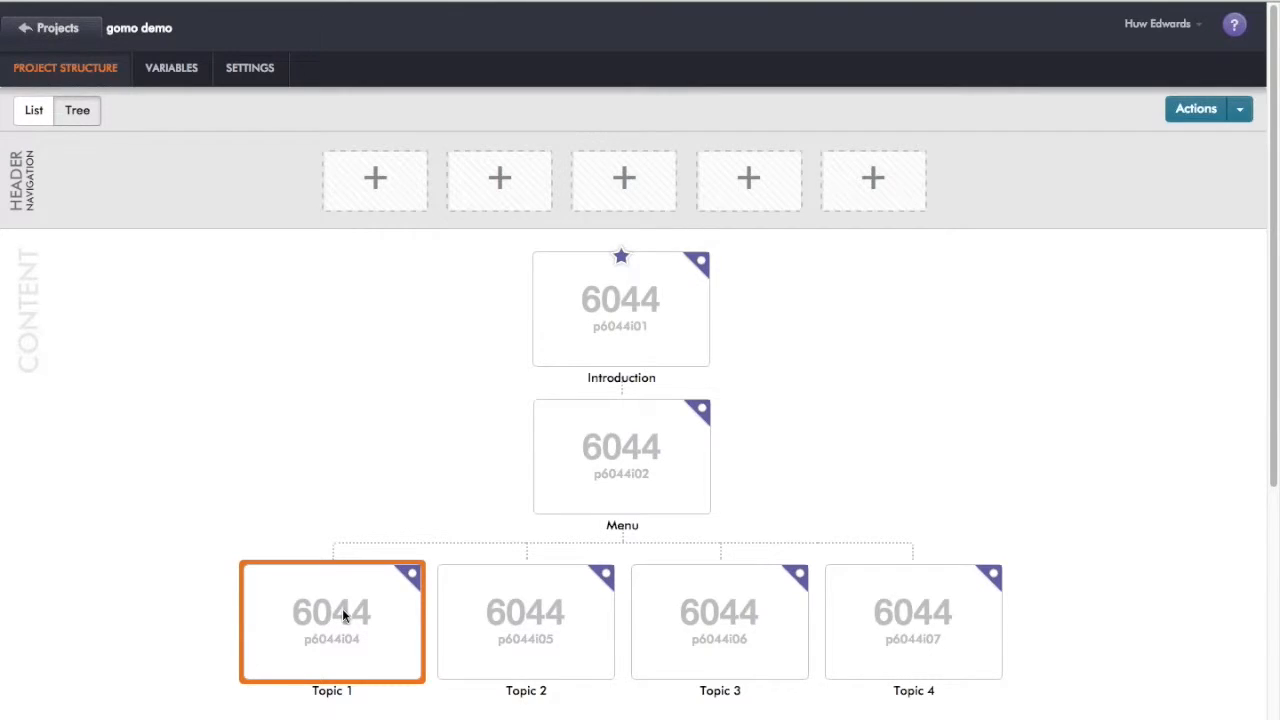
double_click(332, 620)
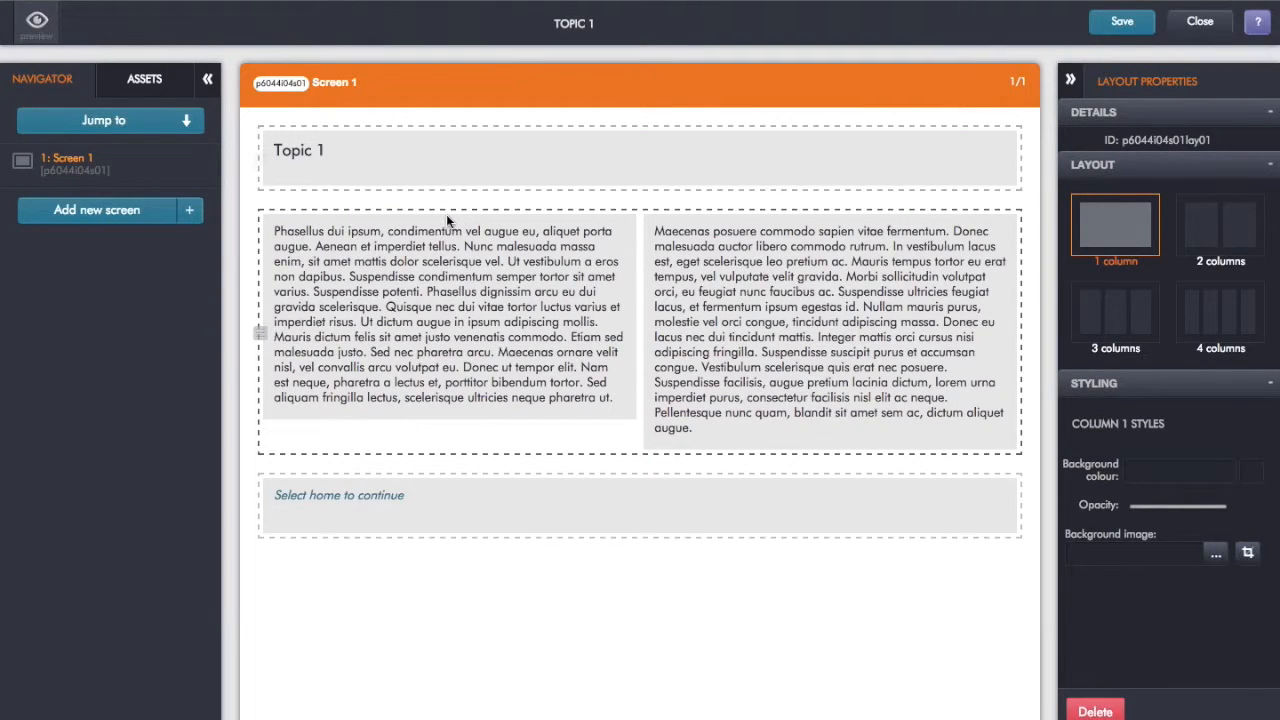
left_click(1212, 224)
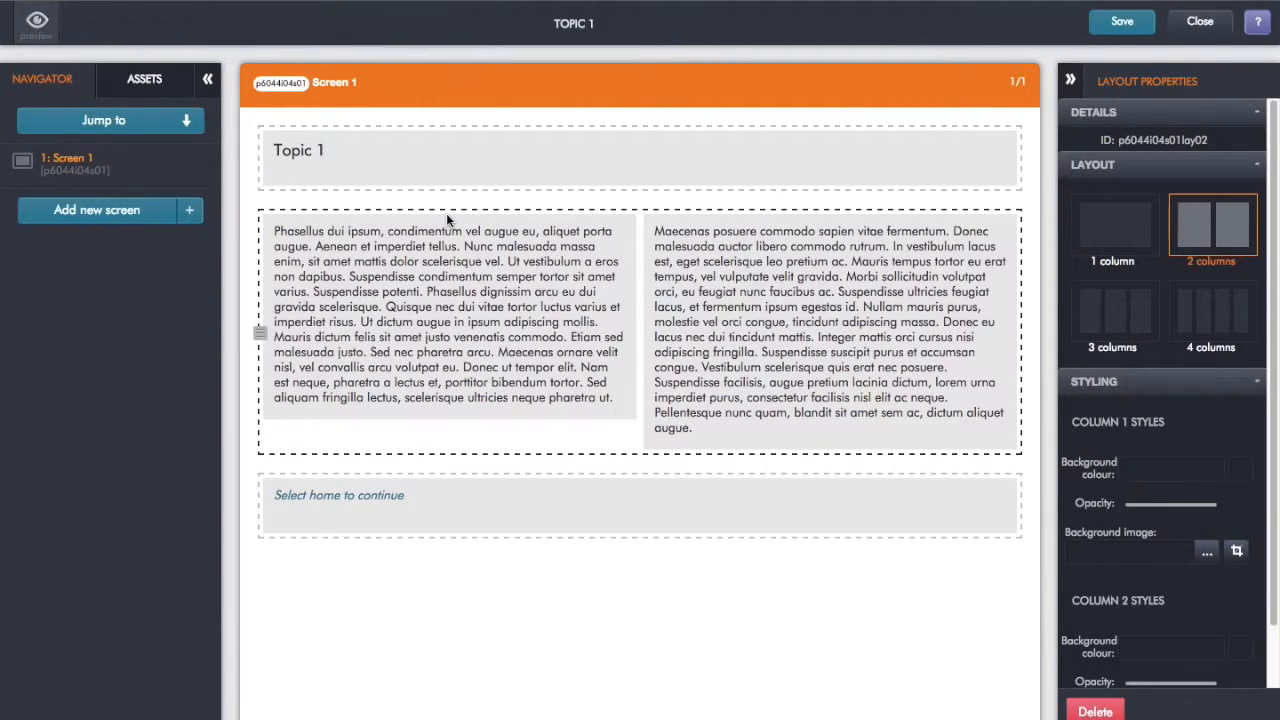
left_click(370, 150)
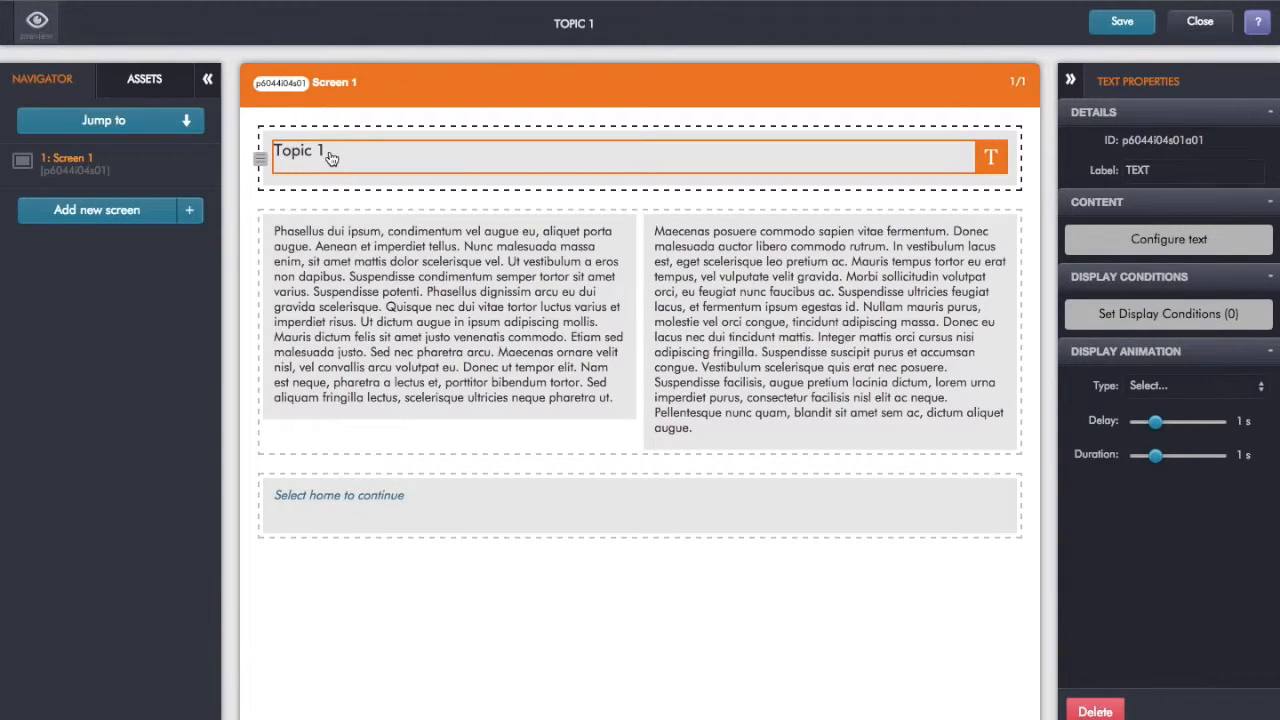
- Change the title text to 'Welcome to gomo', keeping the H1 (Title) style, and apply it
left_click(1168, 240)
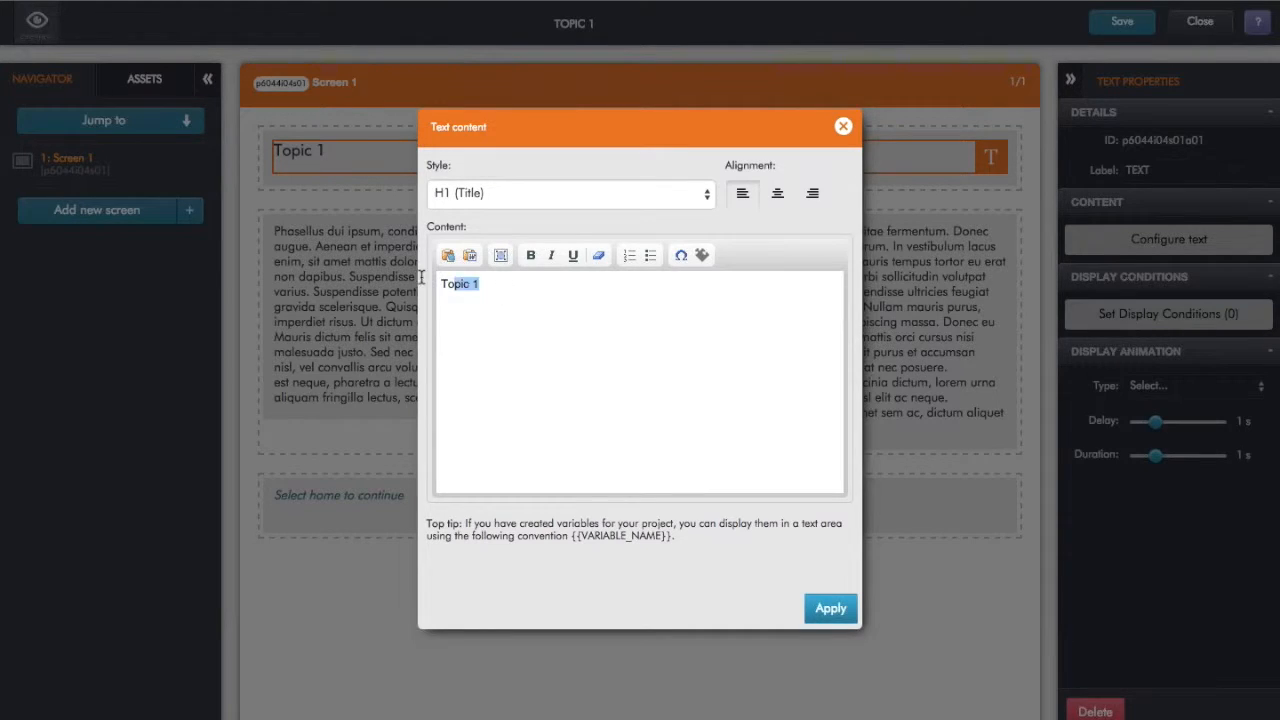
type("Welcome")
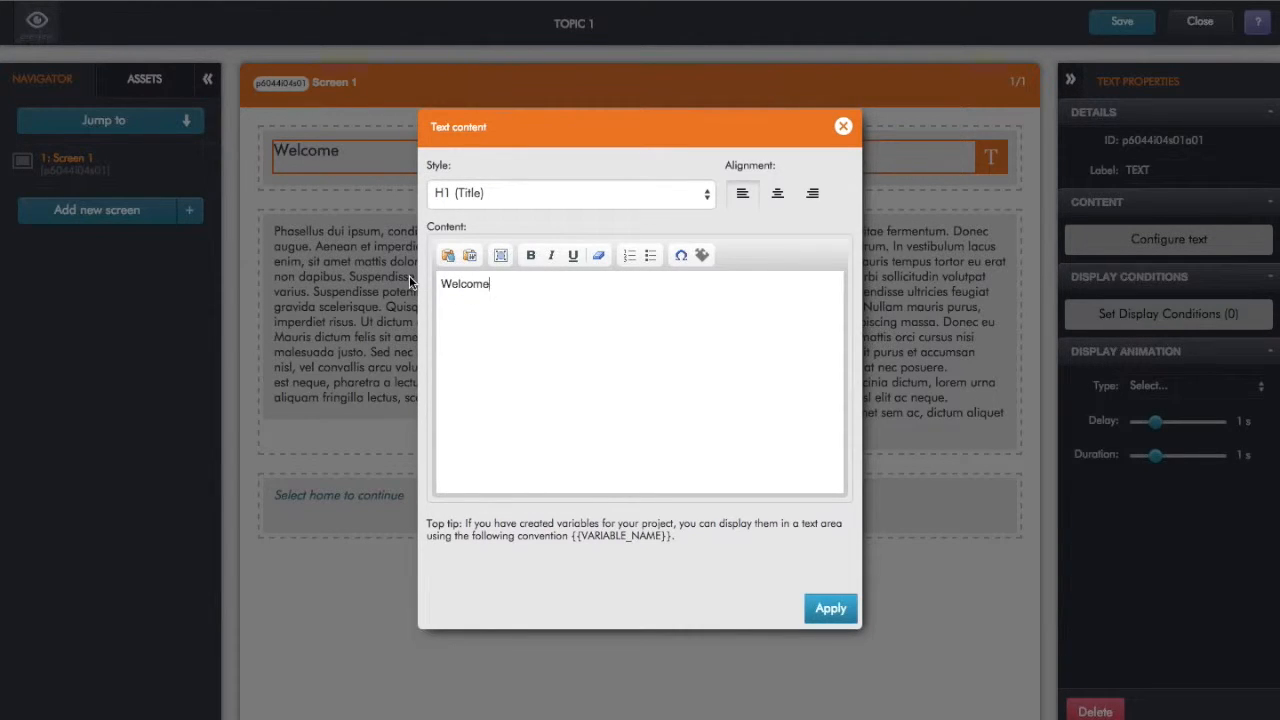
type("to gomo")
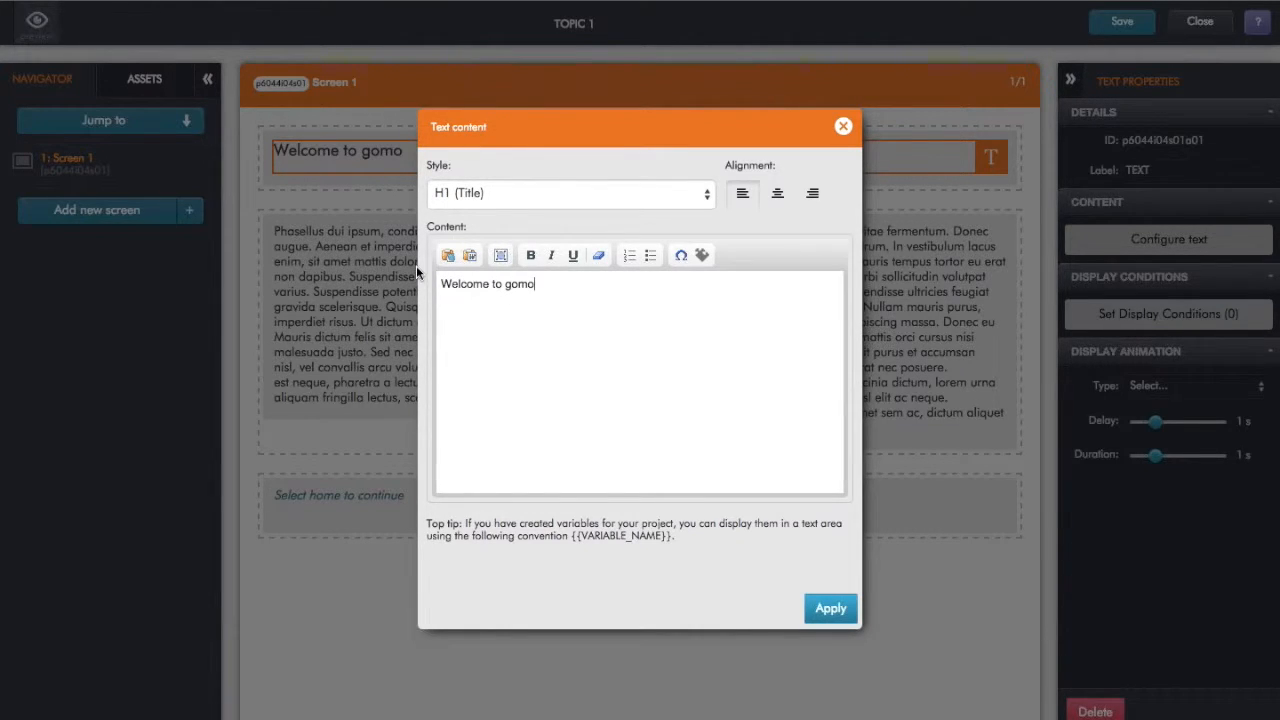
left_click(570, 192)
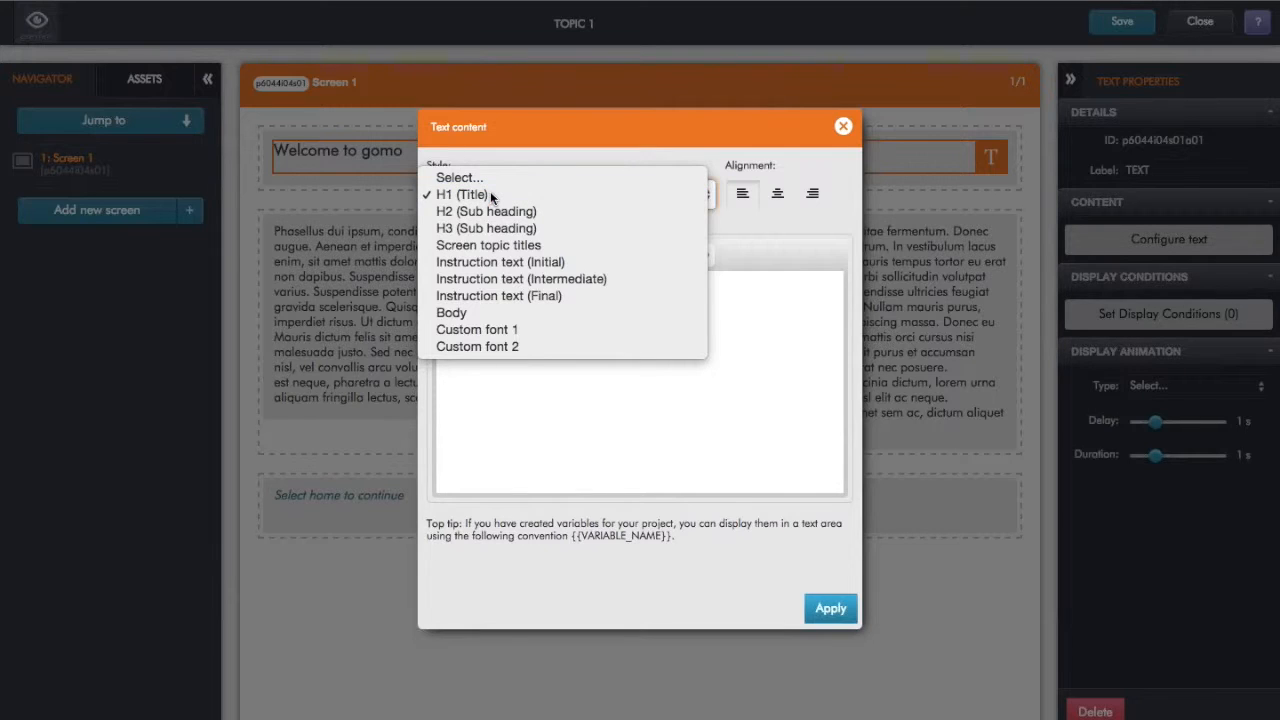
left_click(462, 194)
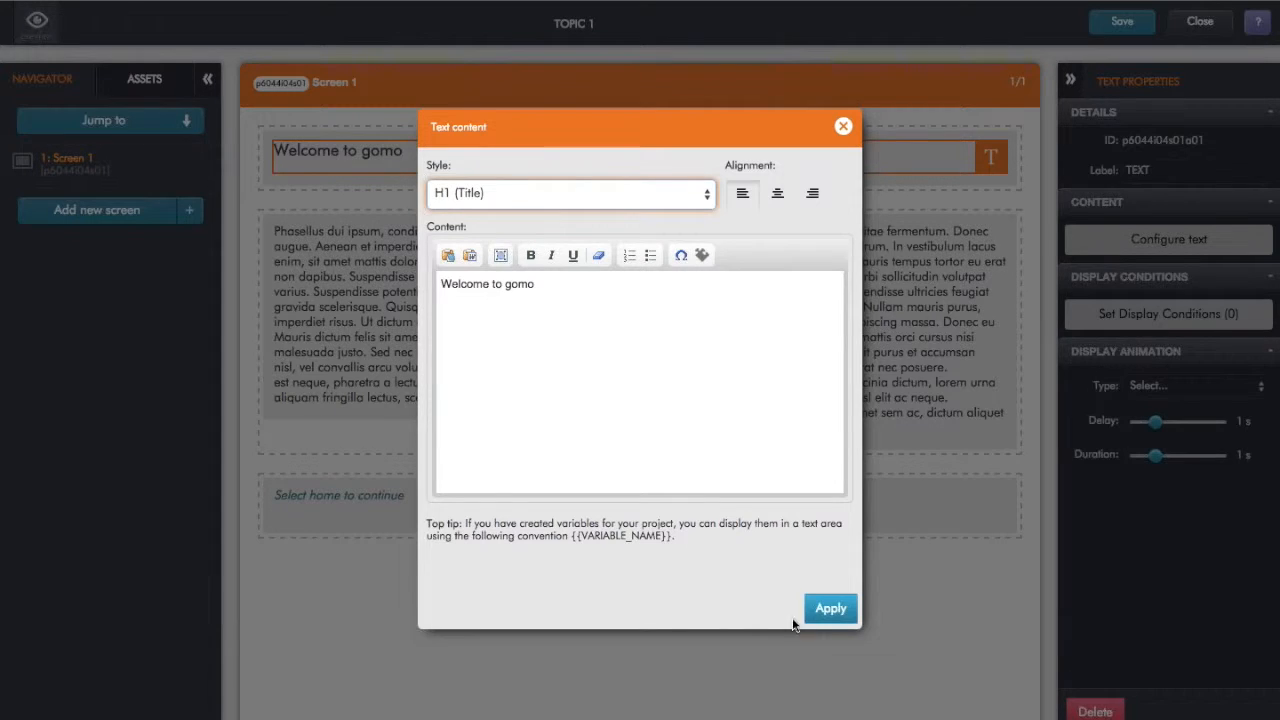
left_click(830, 608)
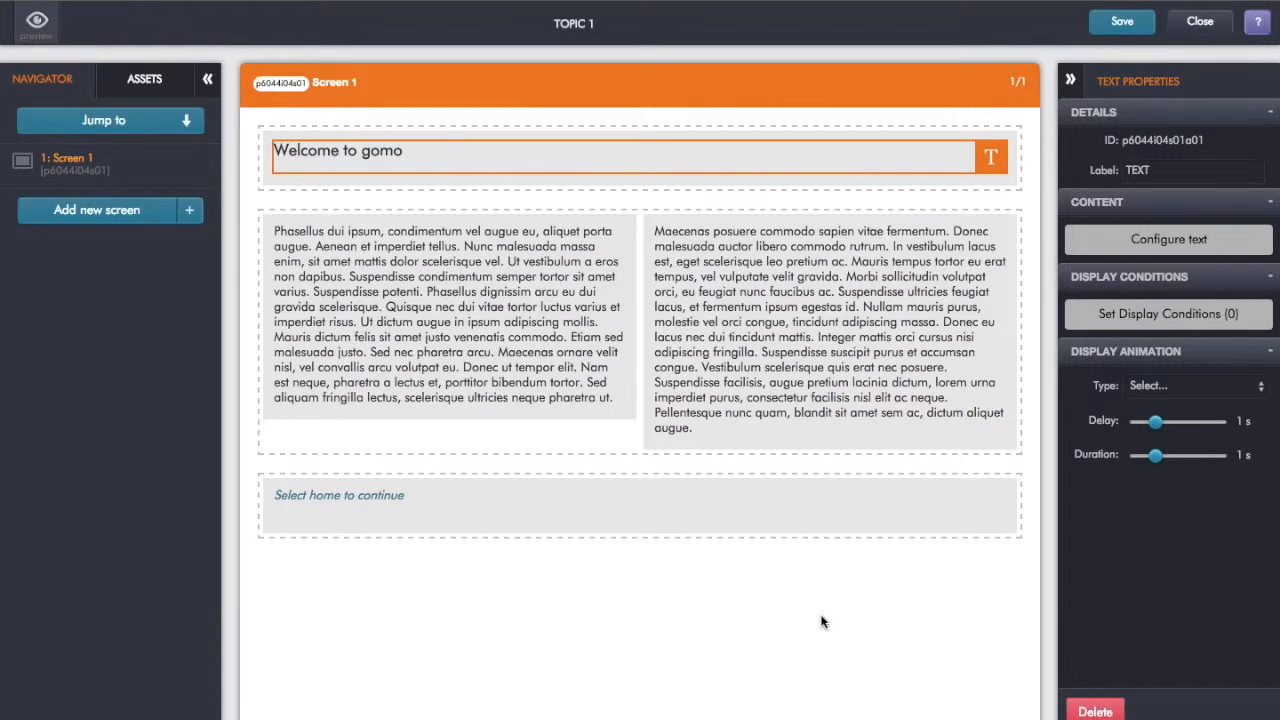
- Replace the left column's placeholder with the gomo products description paragraphs and apply
left_click(450, 312)
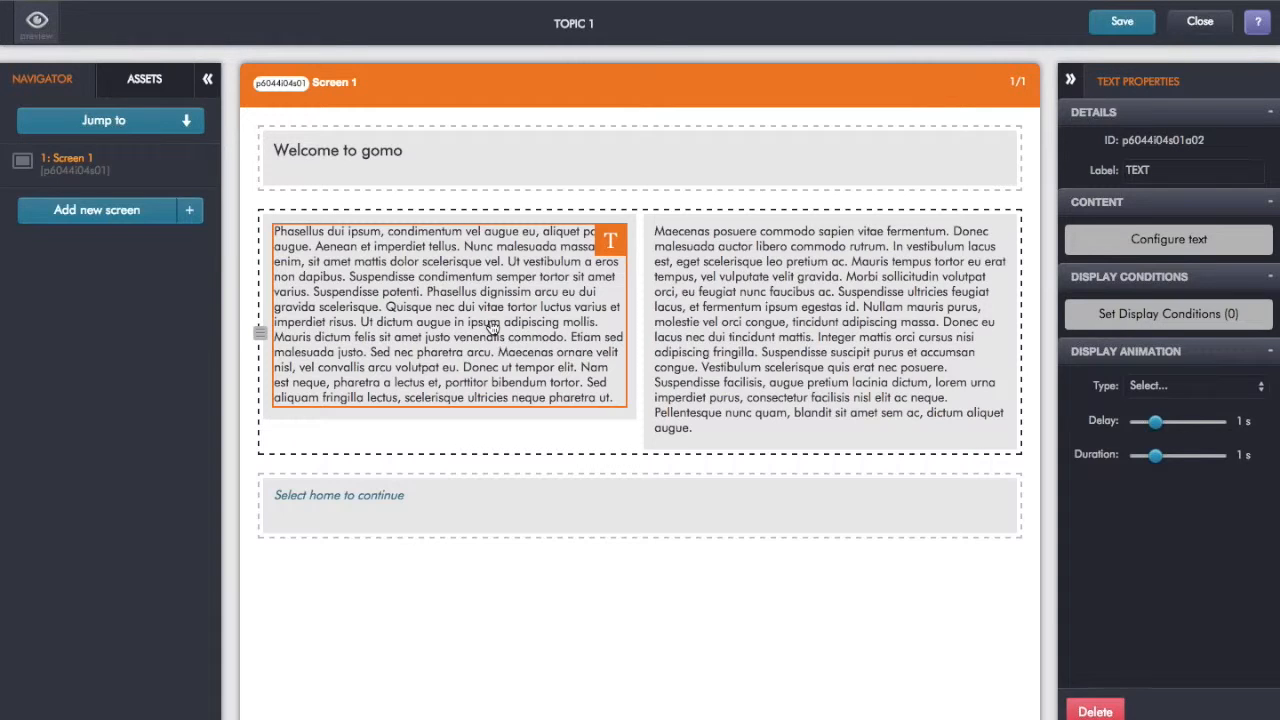
left_click(1168, 240)
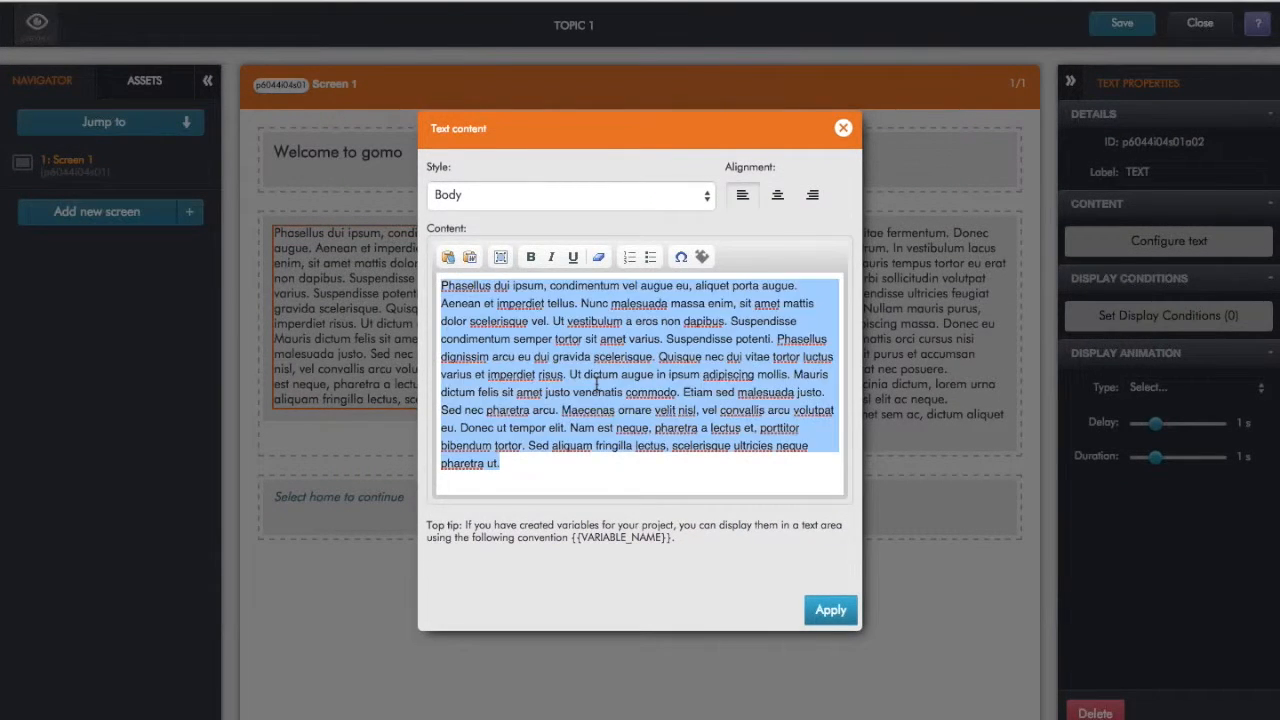
type("gomo provides two great products that enable you to create, host, update and track beautiful multi-device learning, anywhere.")
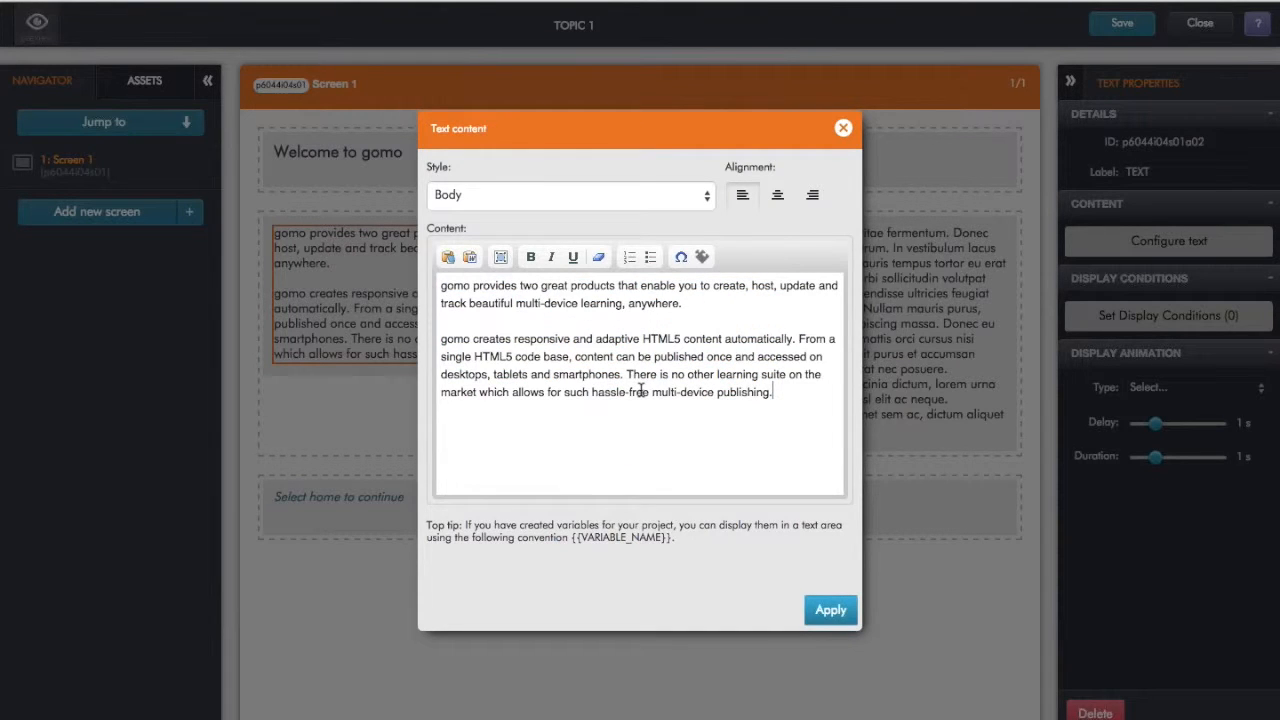
left_click(830, 610)
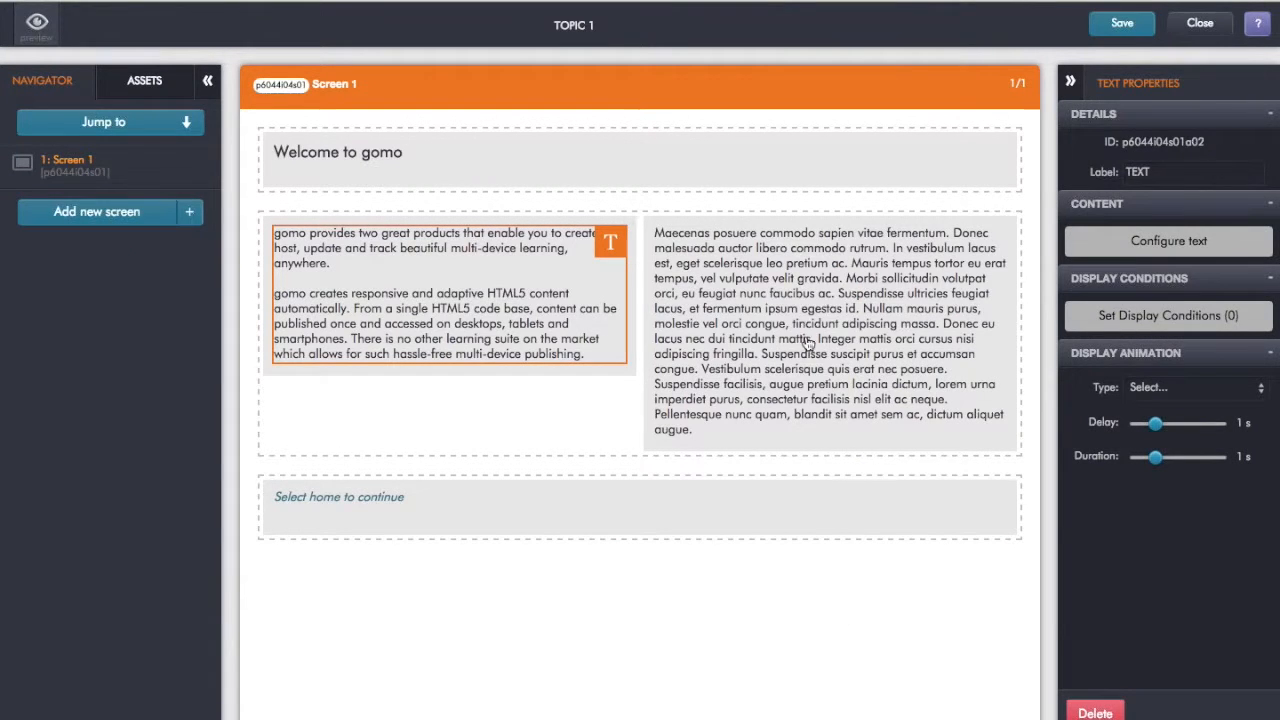
left_click(830, 330)
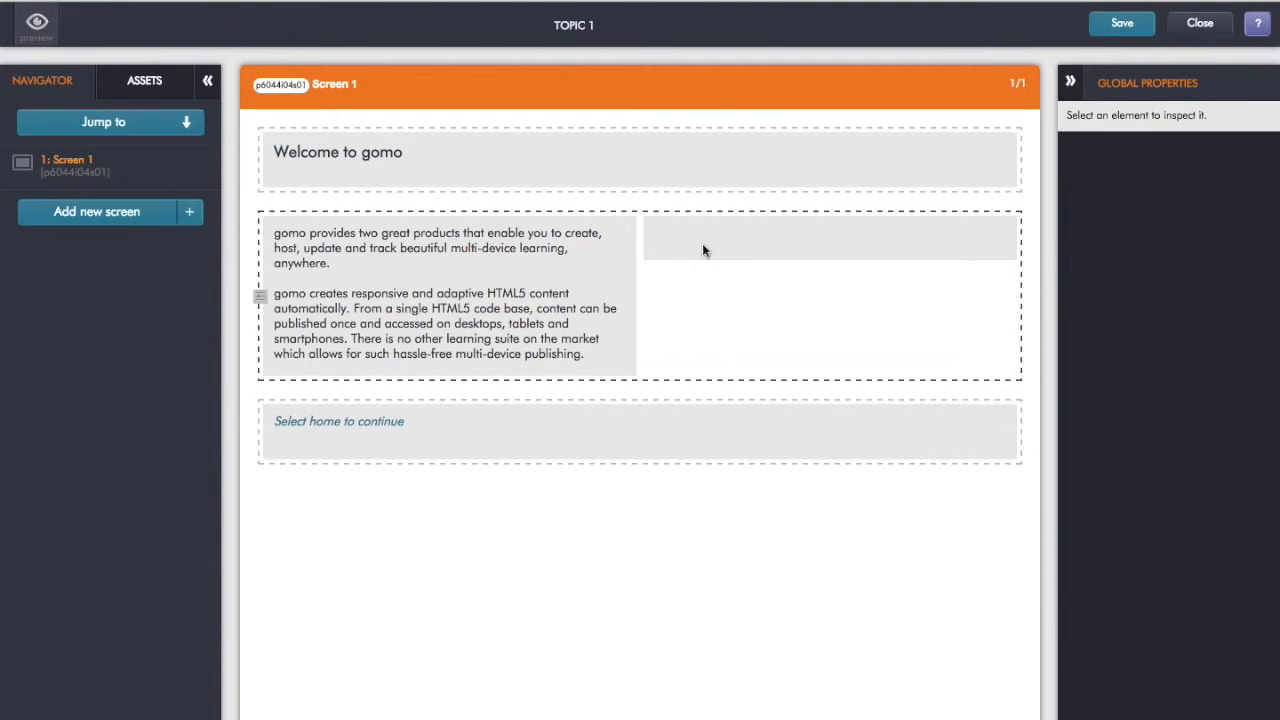
mouse_move(698, 258)
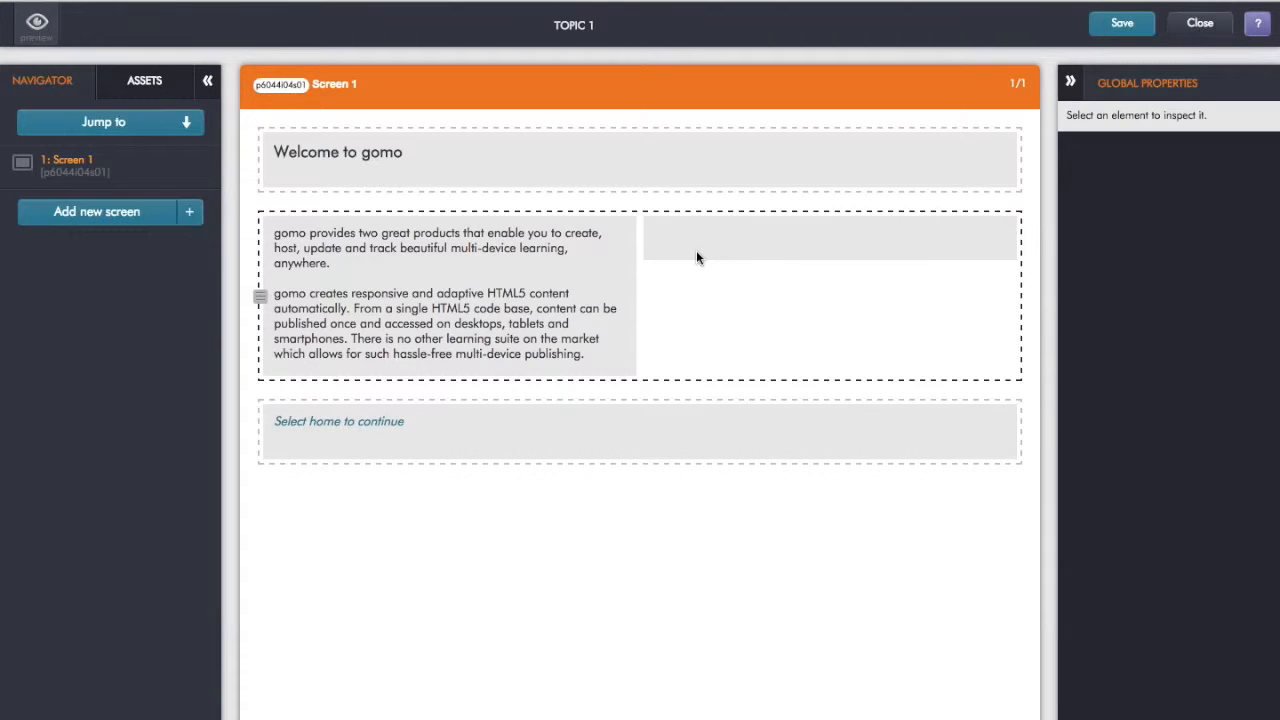
mouse_move(688, 252)
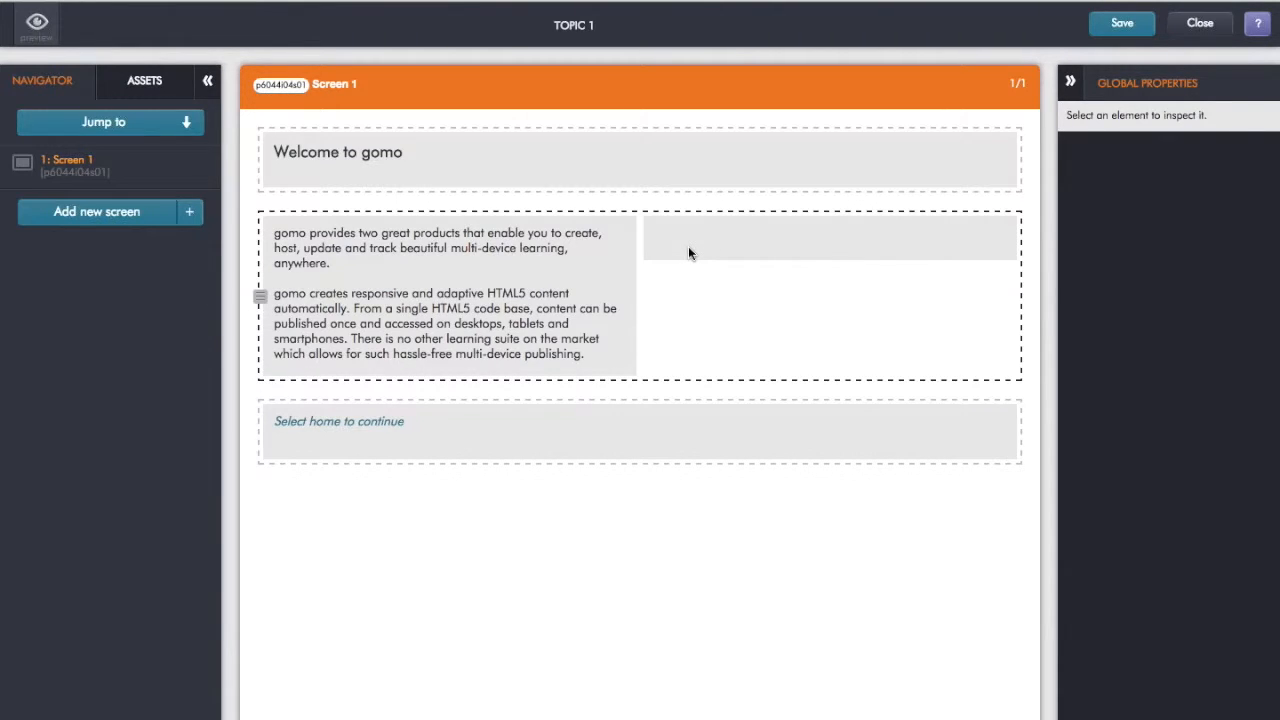
- Add a Static Image from the Presentation assets into the emptied right column
left_click(144, 80)
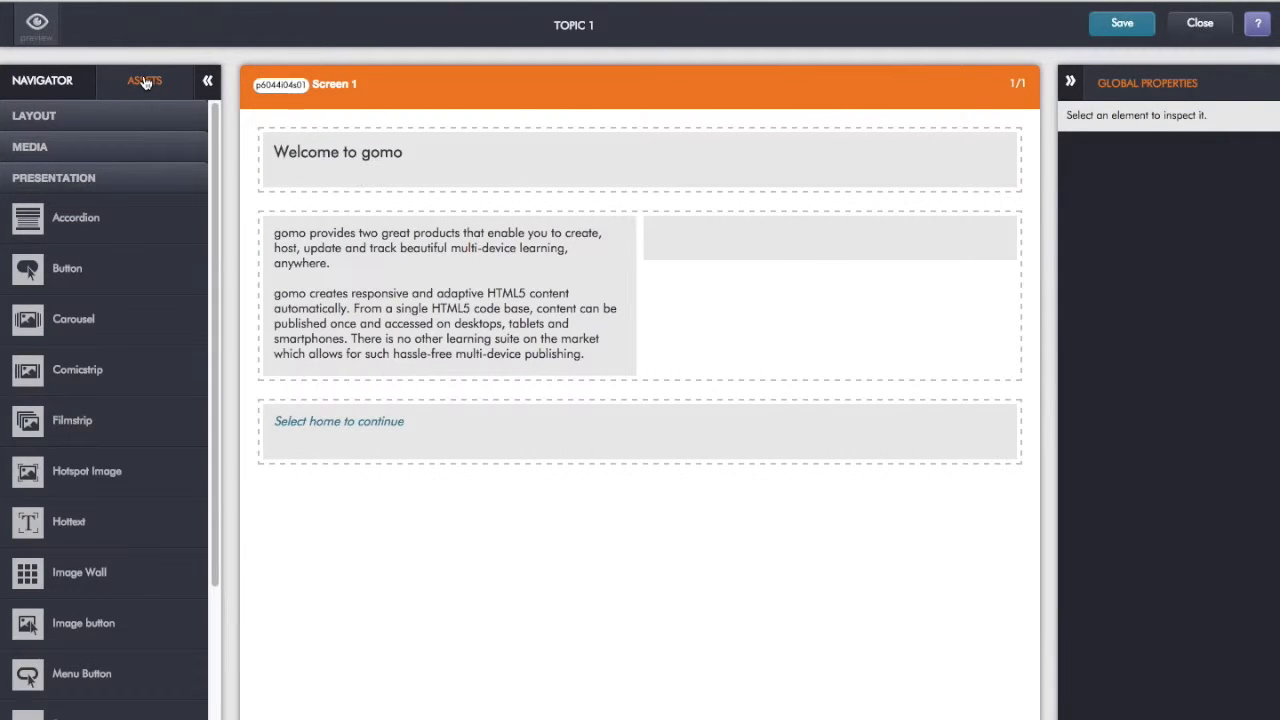
mouse_move(82, 116)
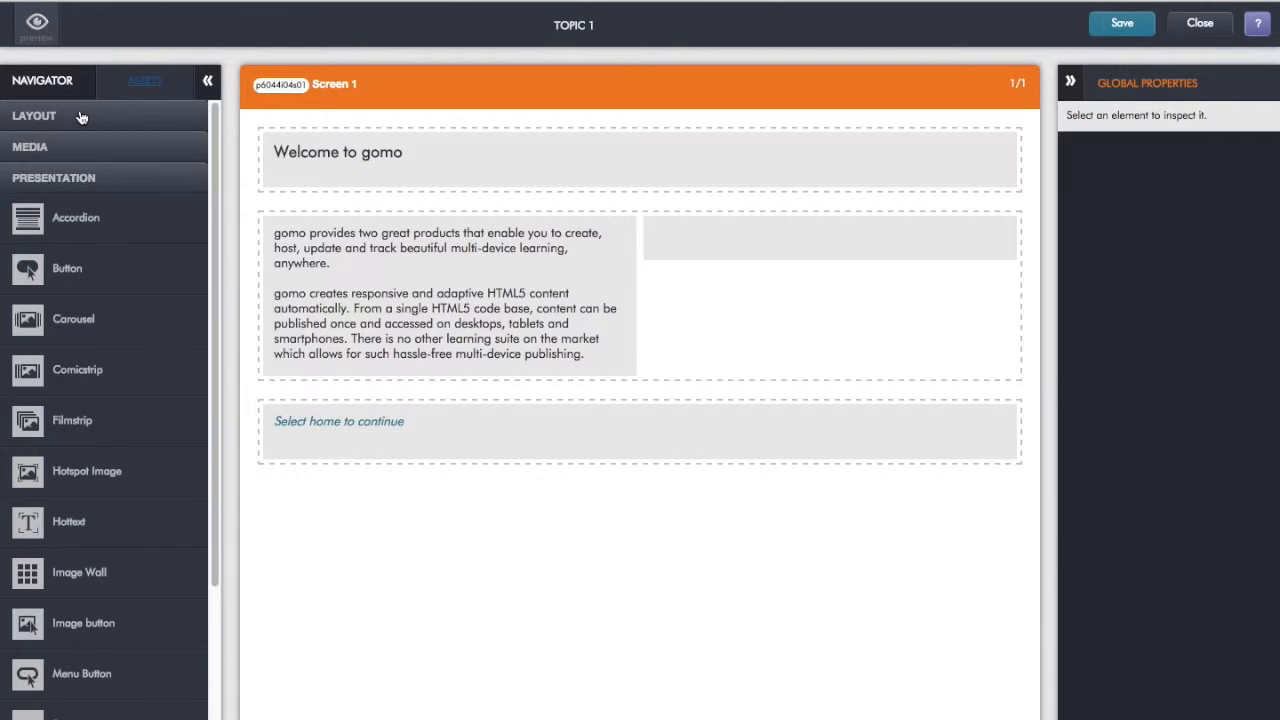
left_click(34, 114)
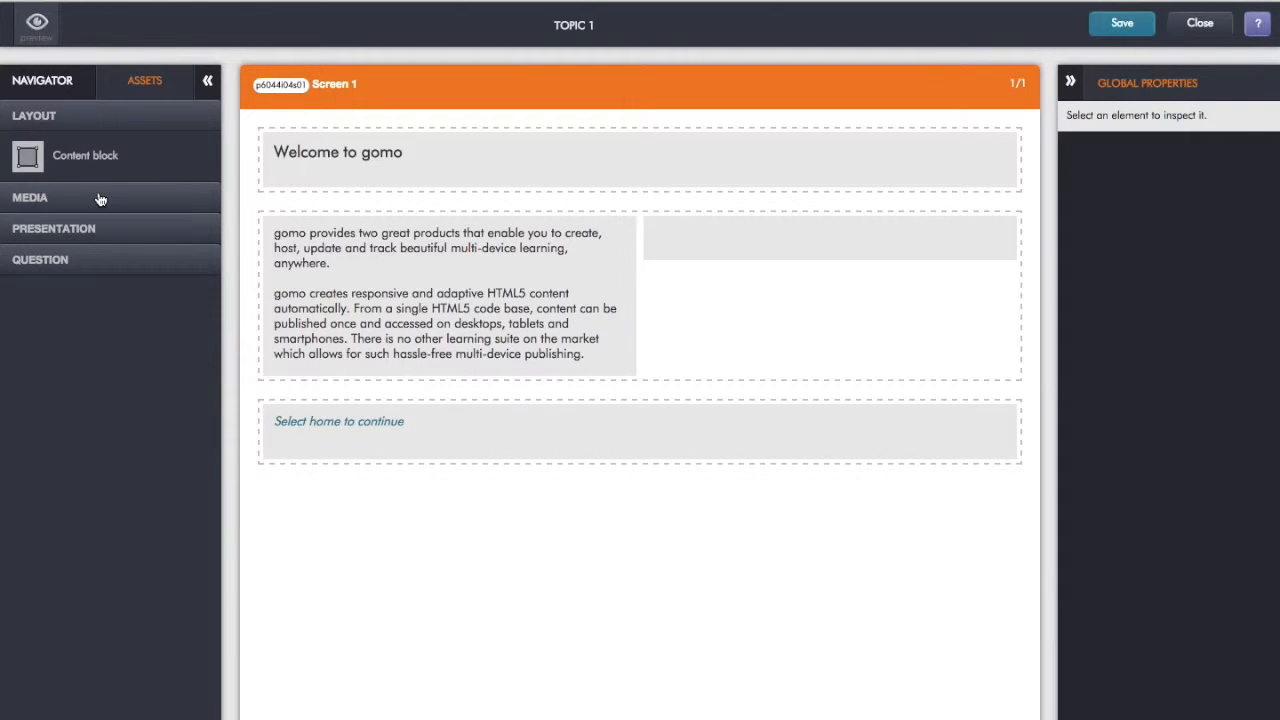
left_click(30, 198)
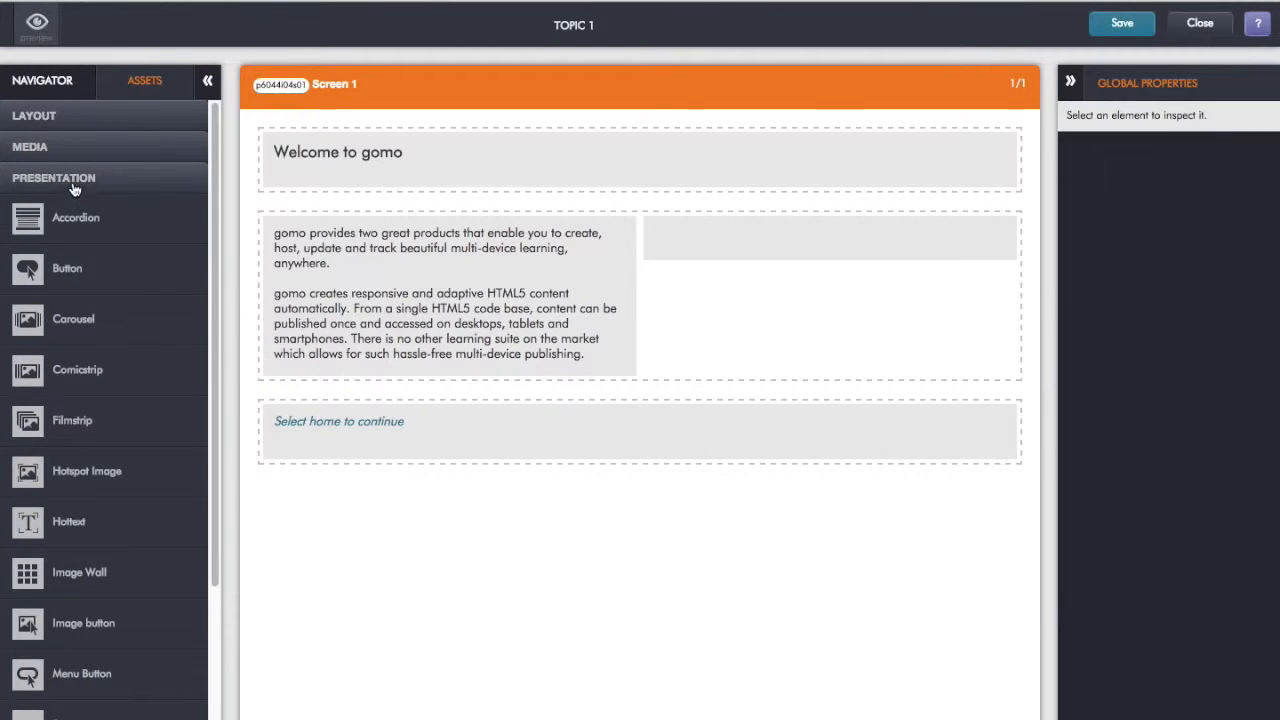
left_click(40, 208)
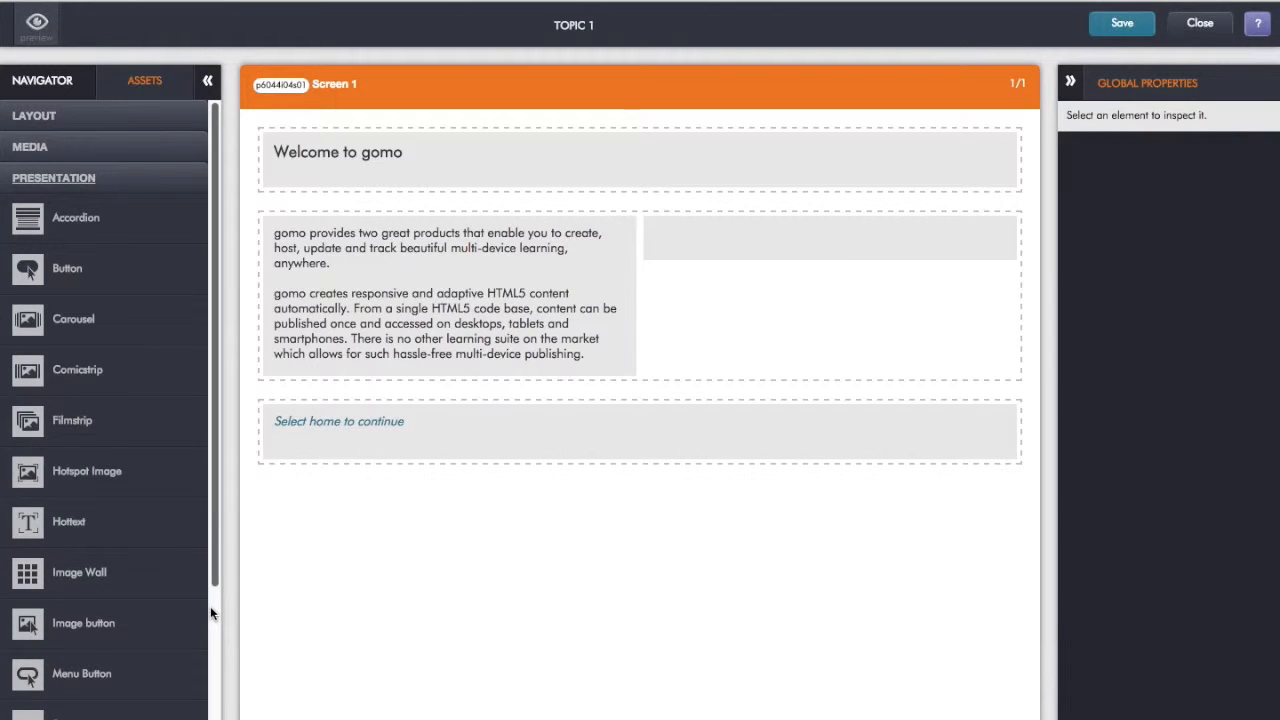
scroll("down", 3)
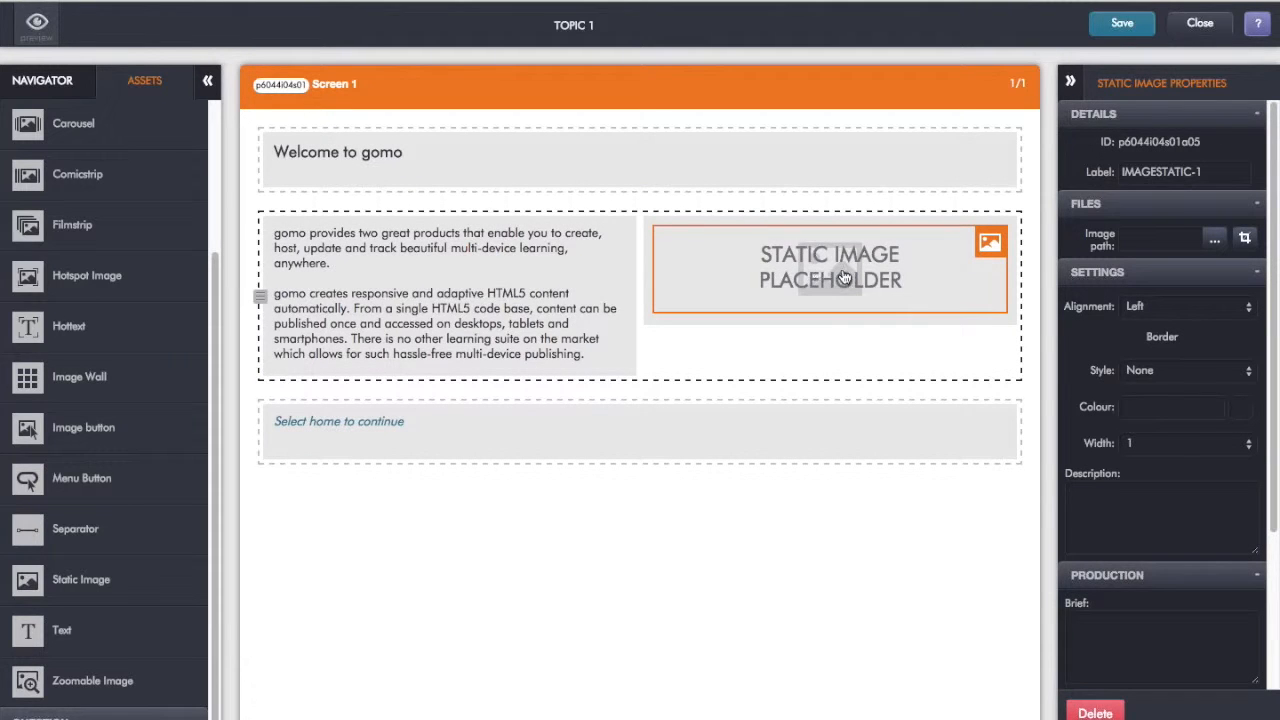
- Set the gomo Learning logo as the image, fitted to the column width, then select the description paragraph
left_click(1244, 236)
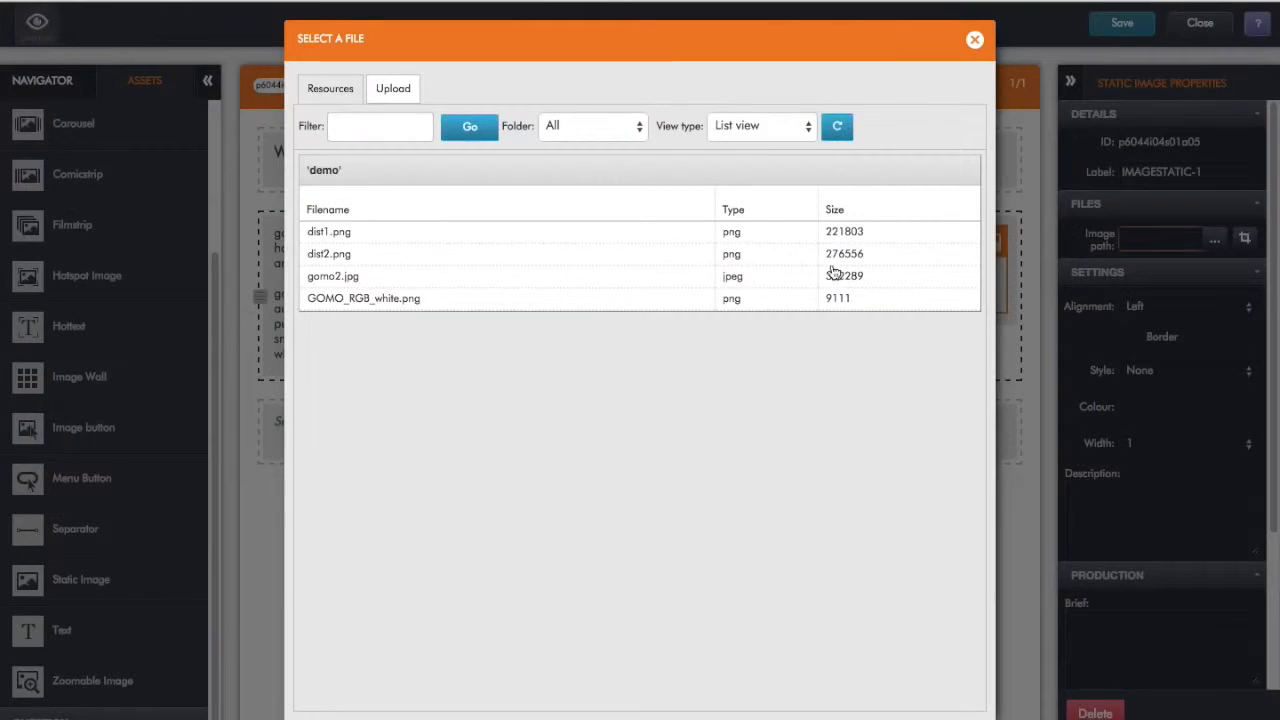
left_click(760, 124)
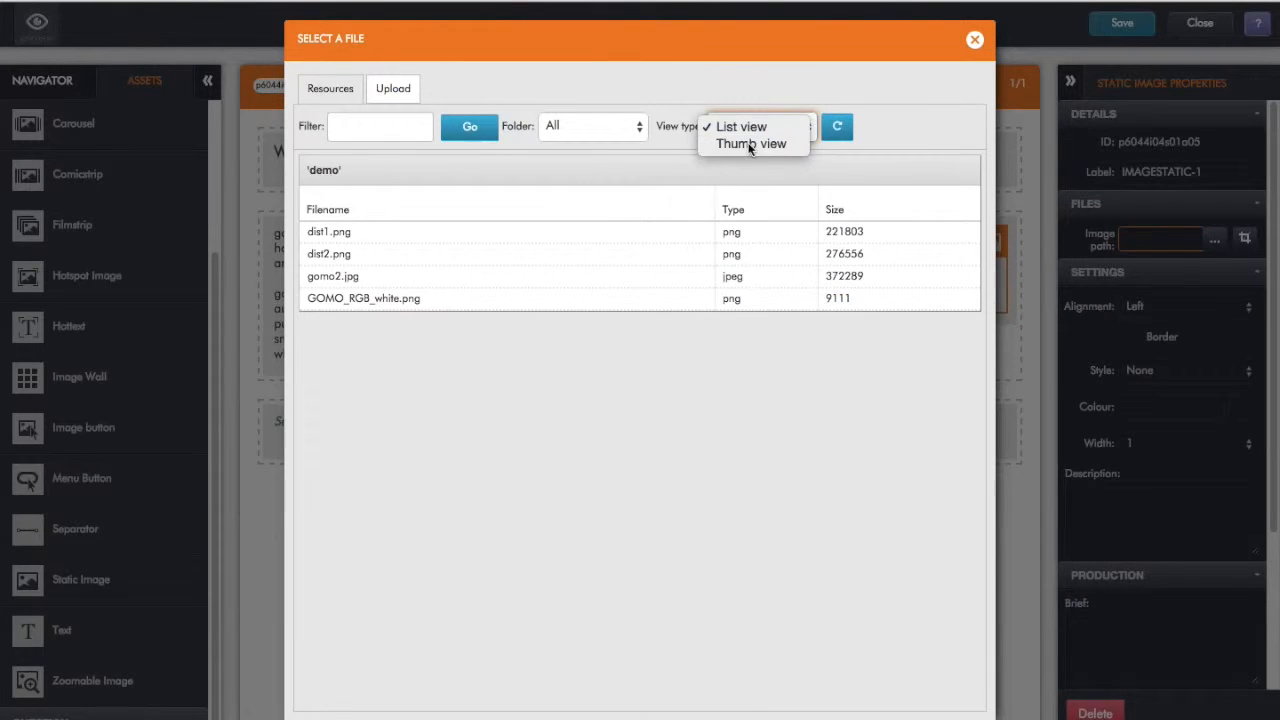
left_click(752, 144)
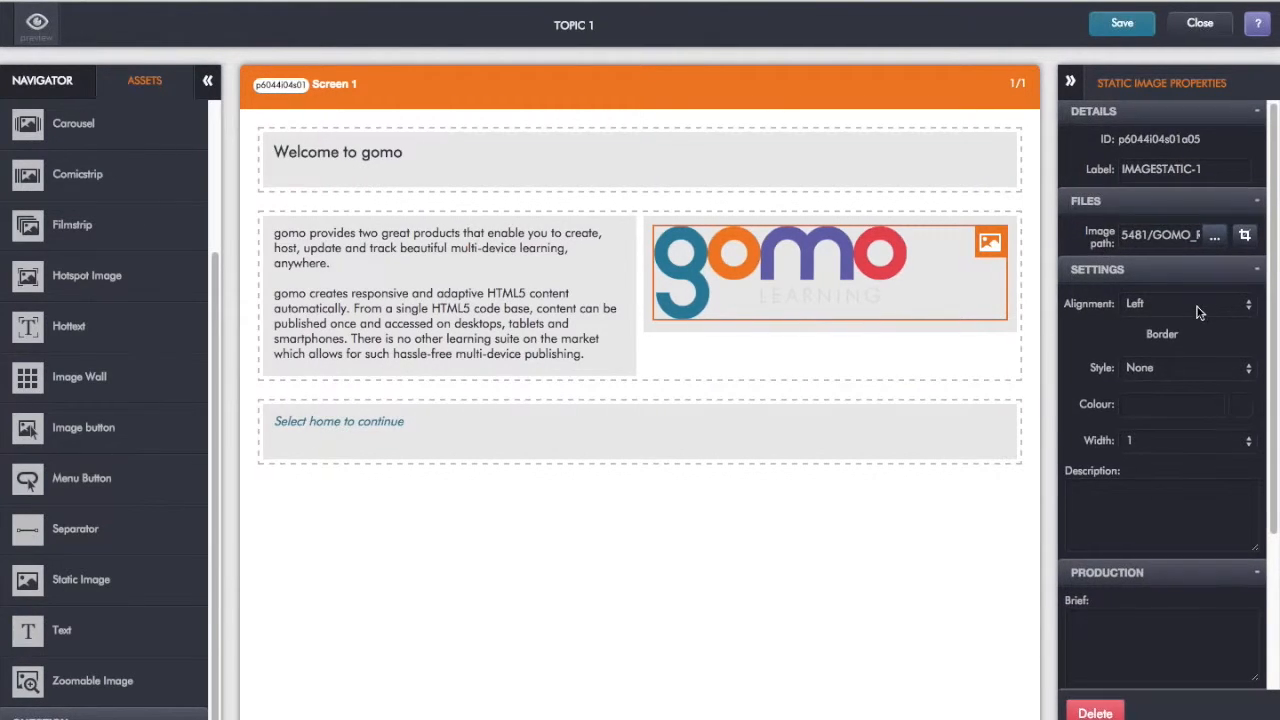
left_click(1188, 304)
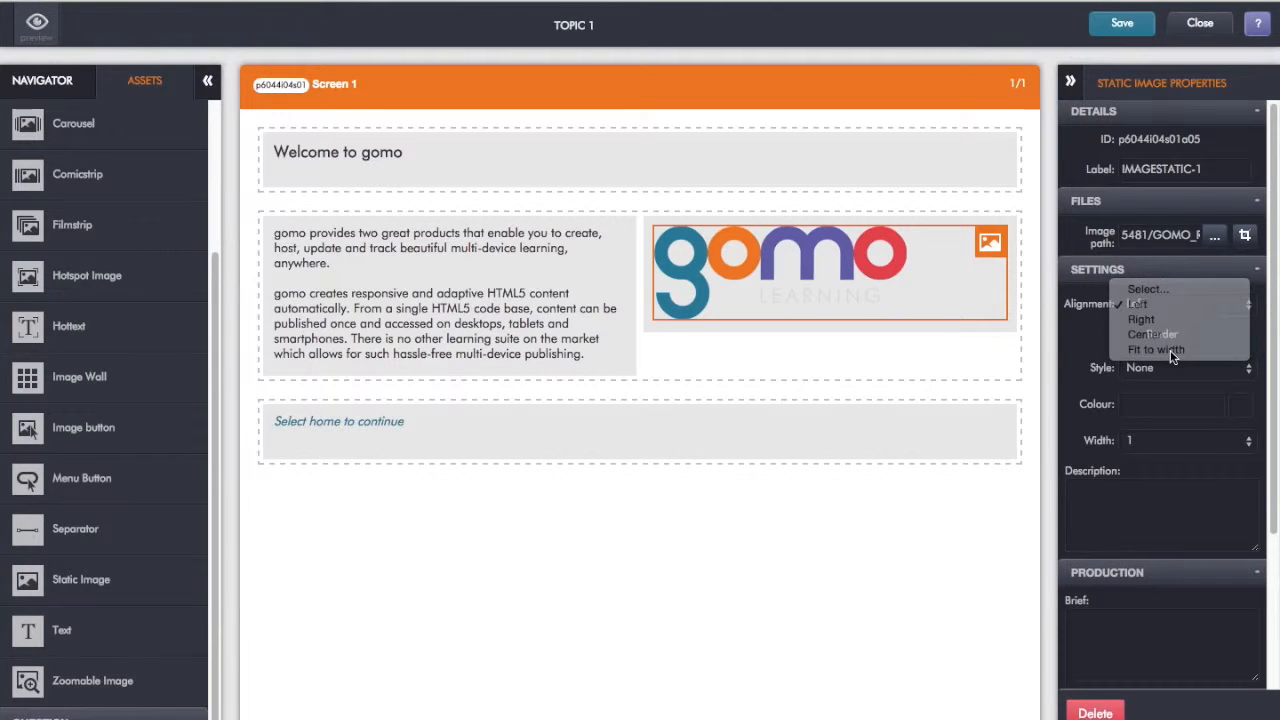
left_click(1156, 348)
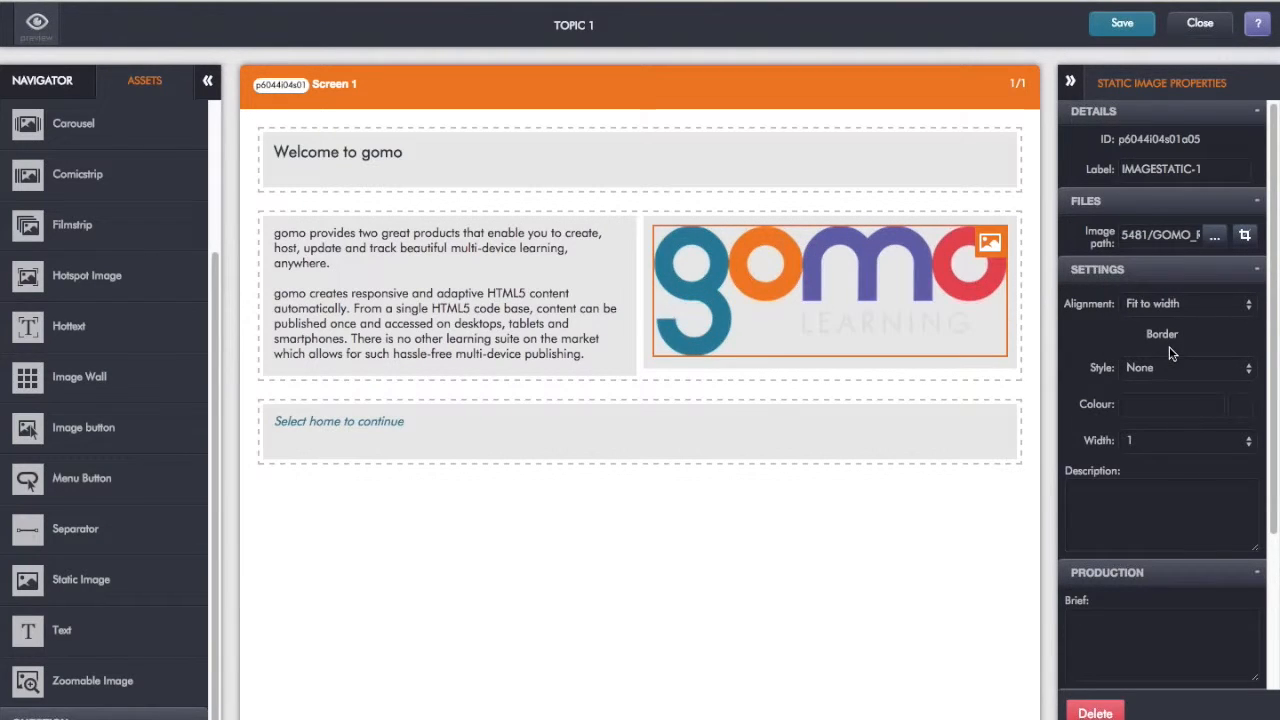
left_click(440, 292)
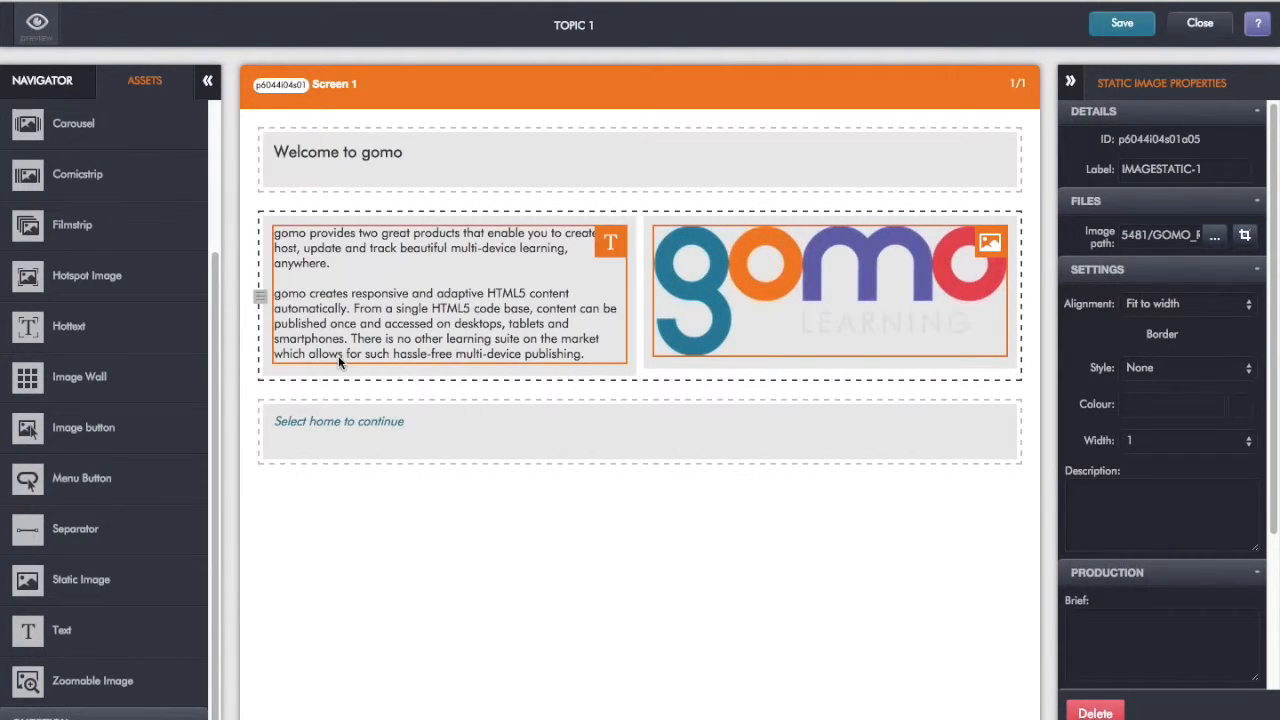
- Change the instruction line to 'Select next to continue' and return to the Navigator
double_click(338, 420)
type("Select next to continue")
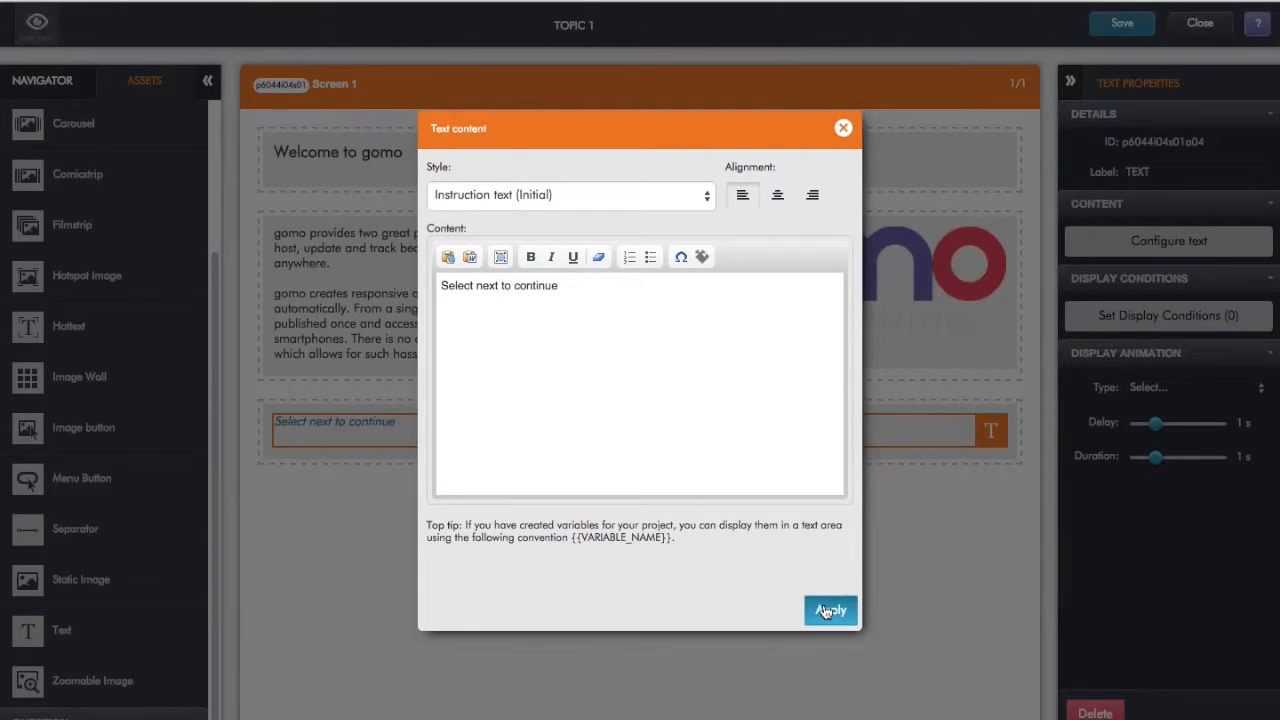
left_click(828, 610)
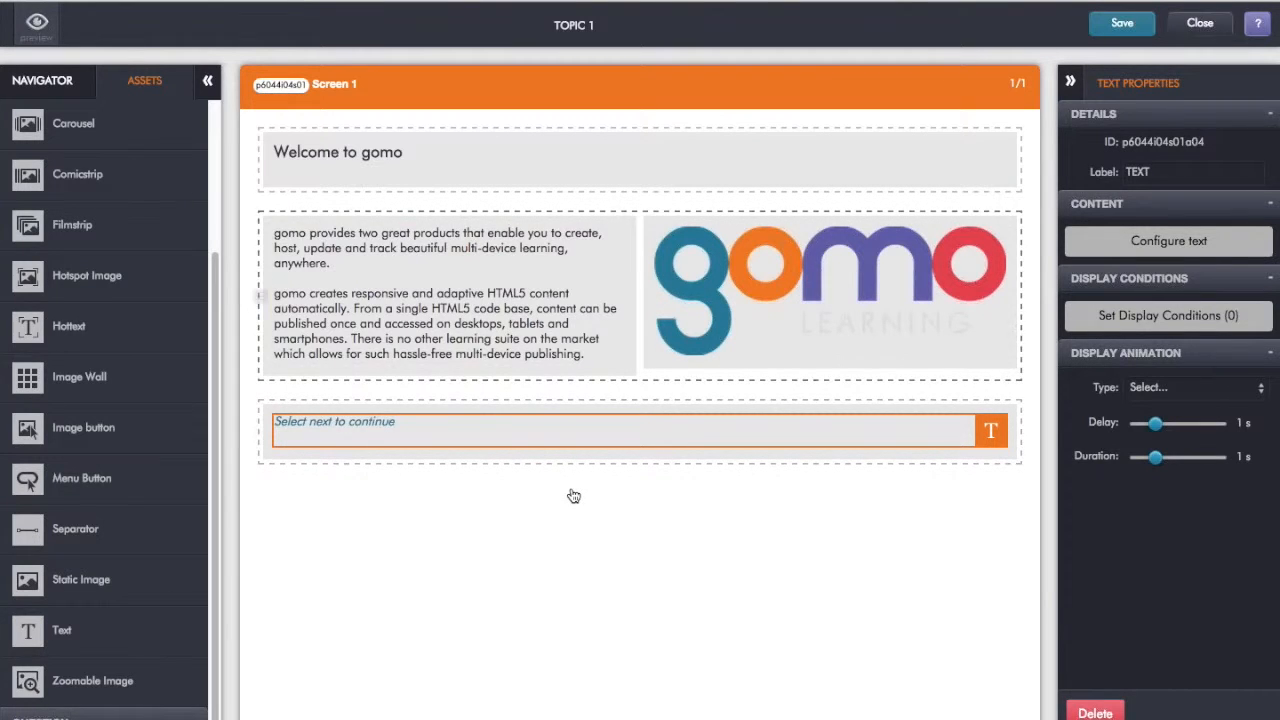
left_click(42, 80)
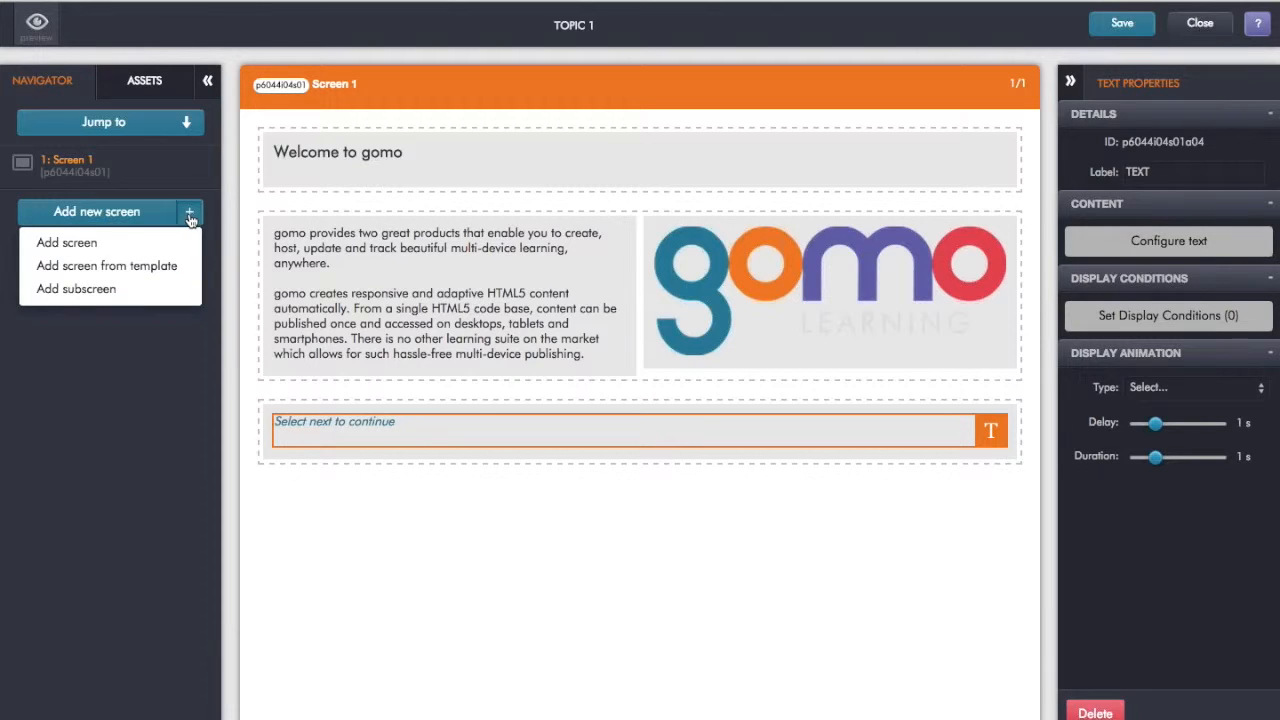
mouse_move(68, 242)
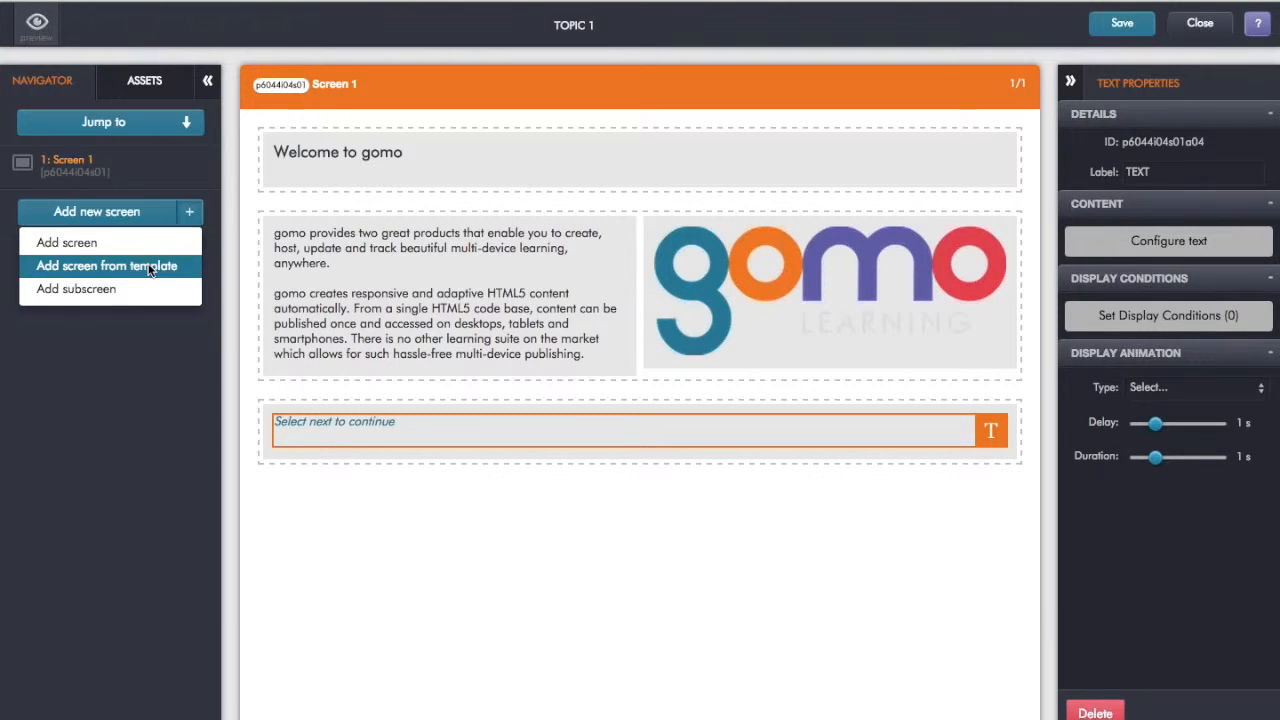
- Add a second screen, TMP Video, from the Video Asset (Left) template
left_click(108, 264)
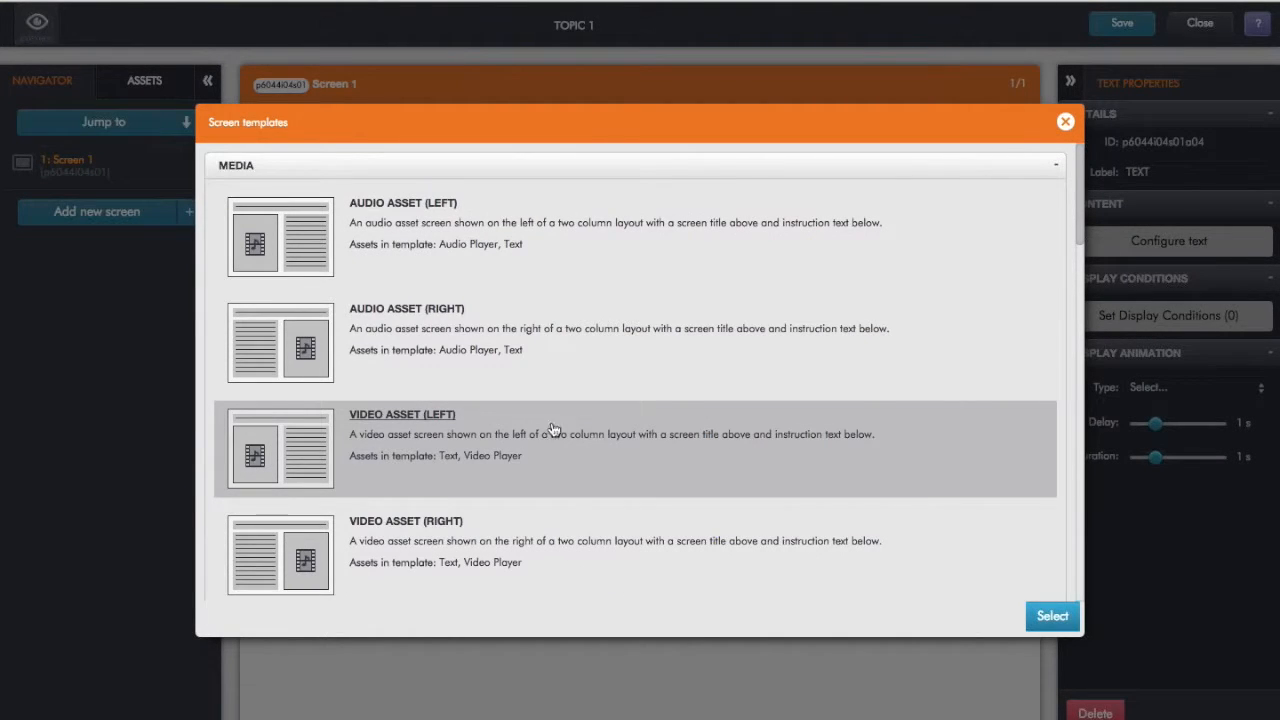
mouse_move(436, 420)
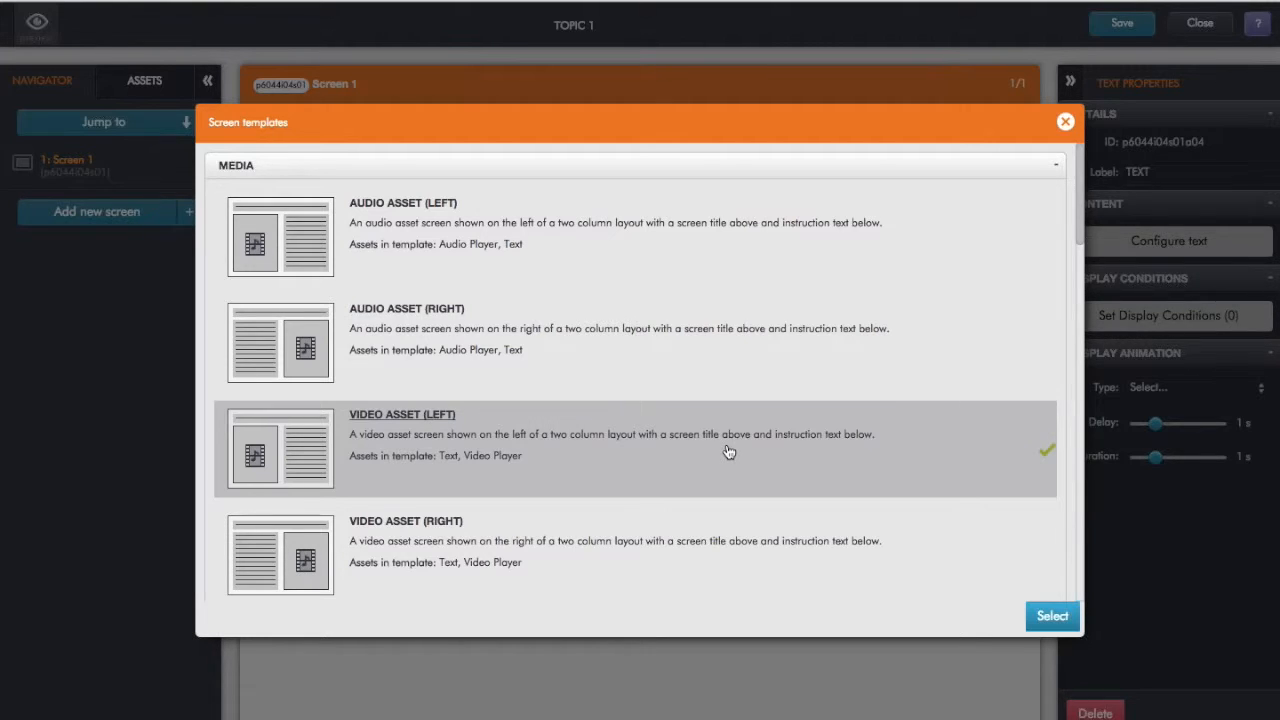
mouse_move(1052, 468)
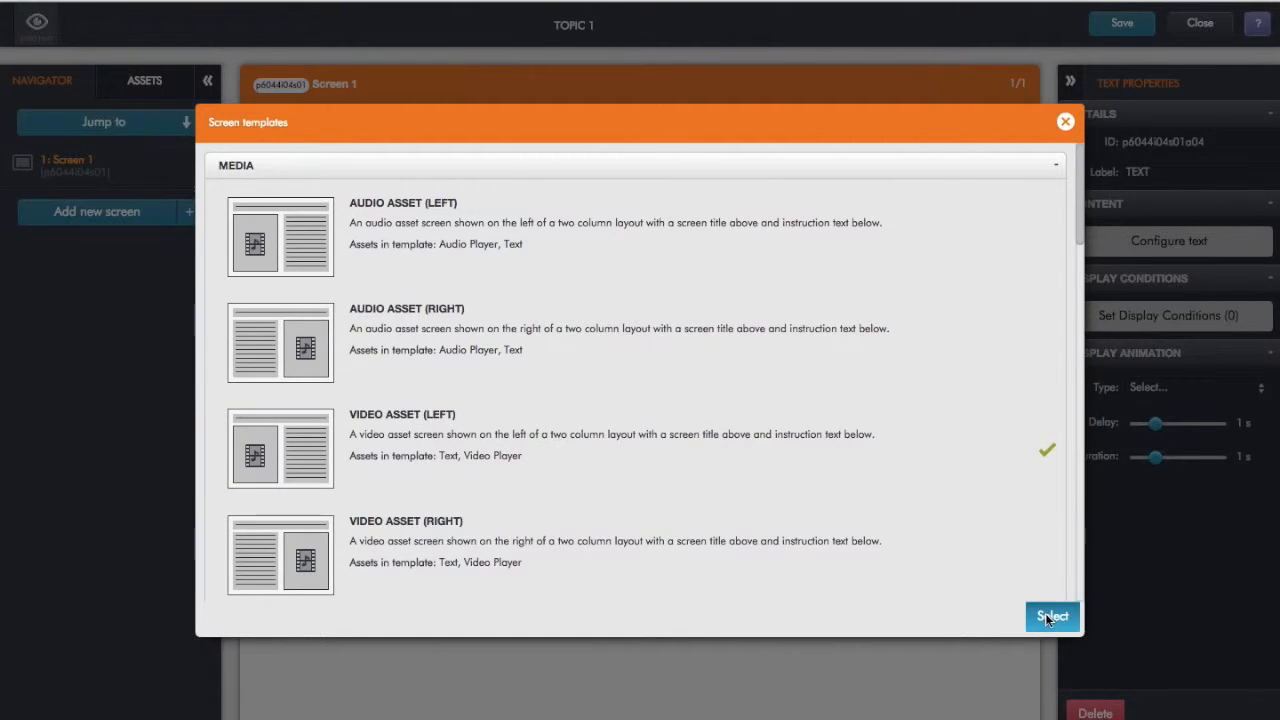
left_click(1052, 616)
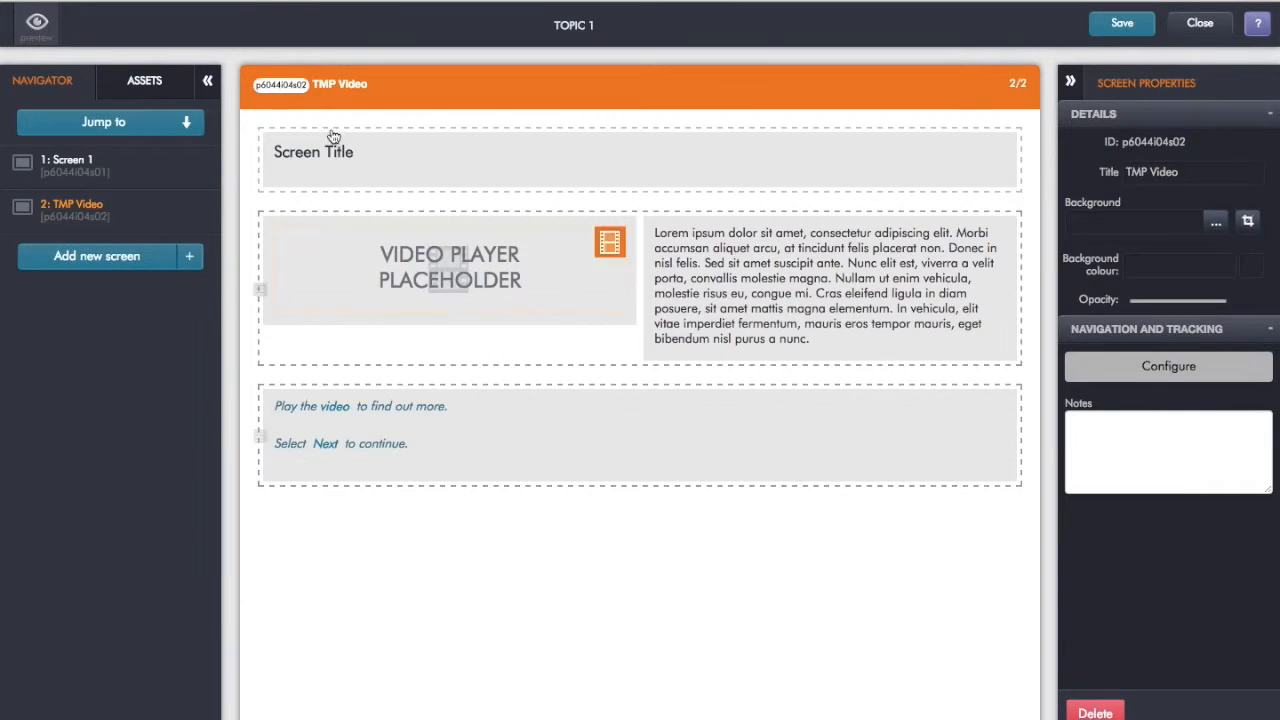
- Set the TMP Video screen's title to 'All about gomo'
double_click(312, 152)
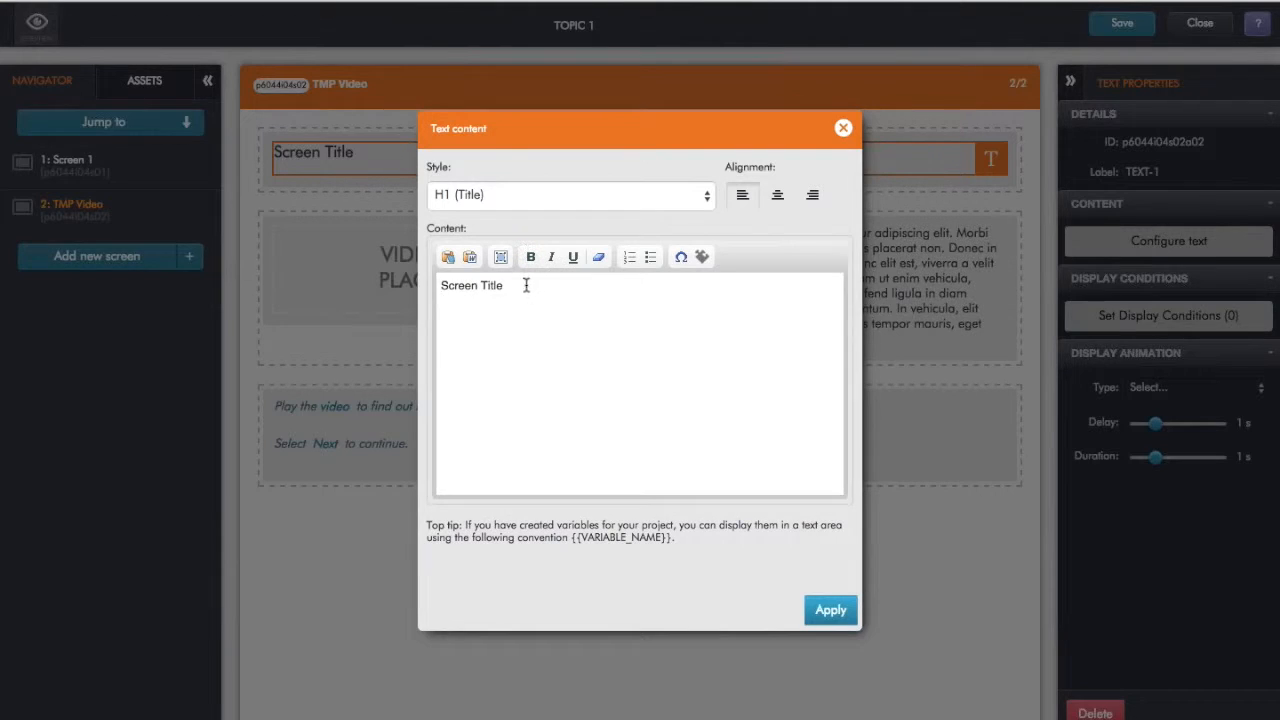
type("All ab")
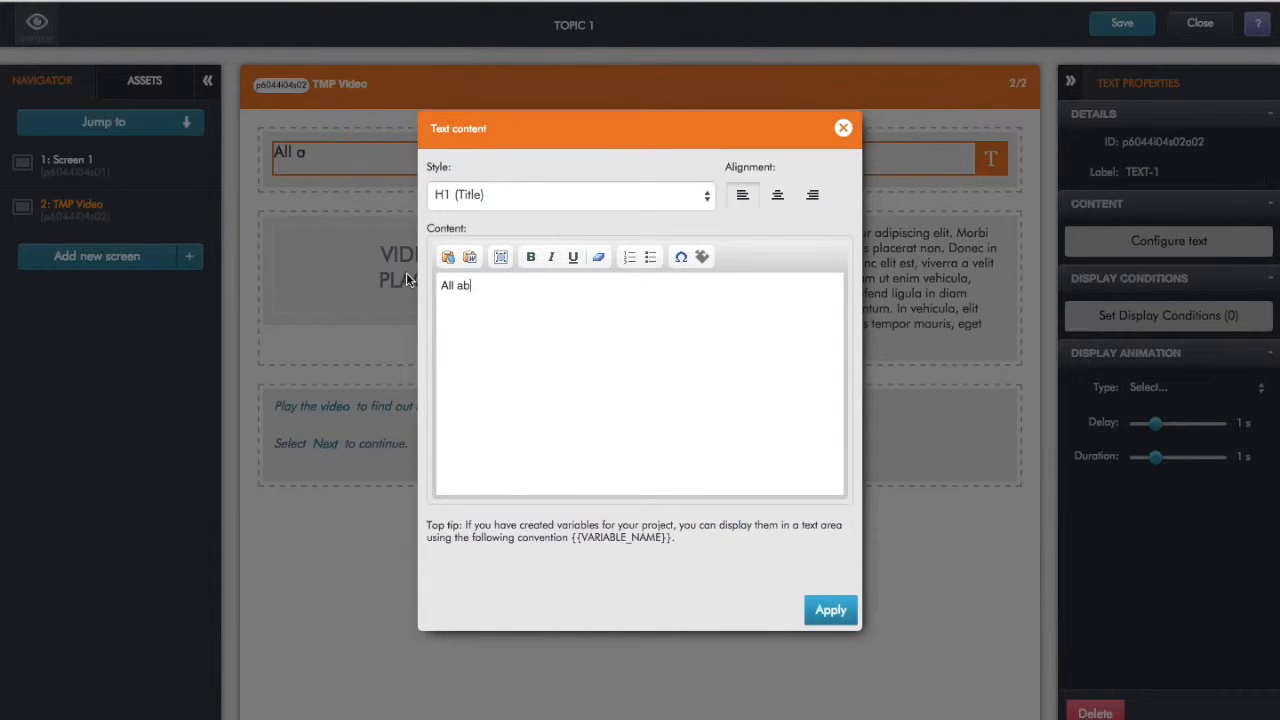
type("out gomo")
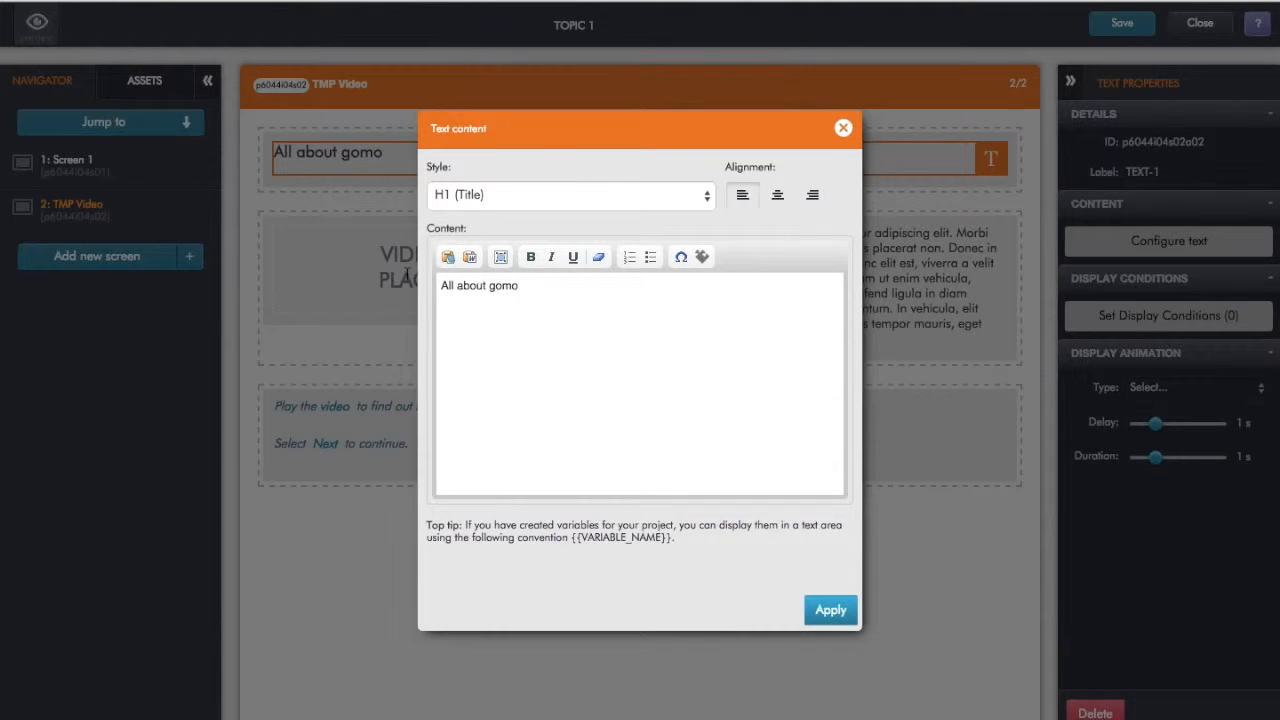
left_click(842, 128)
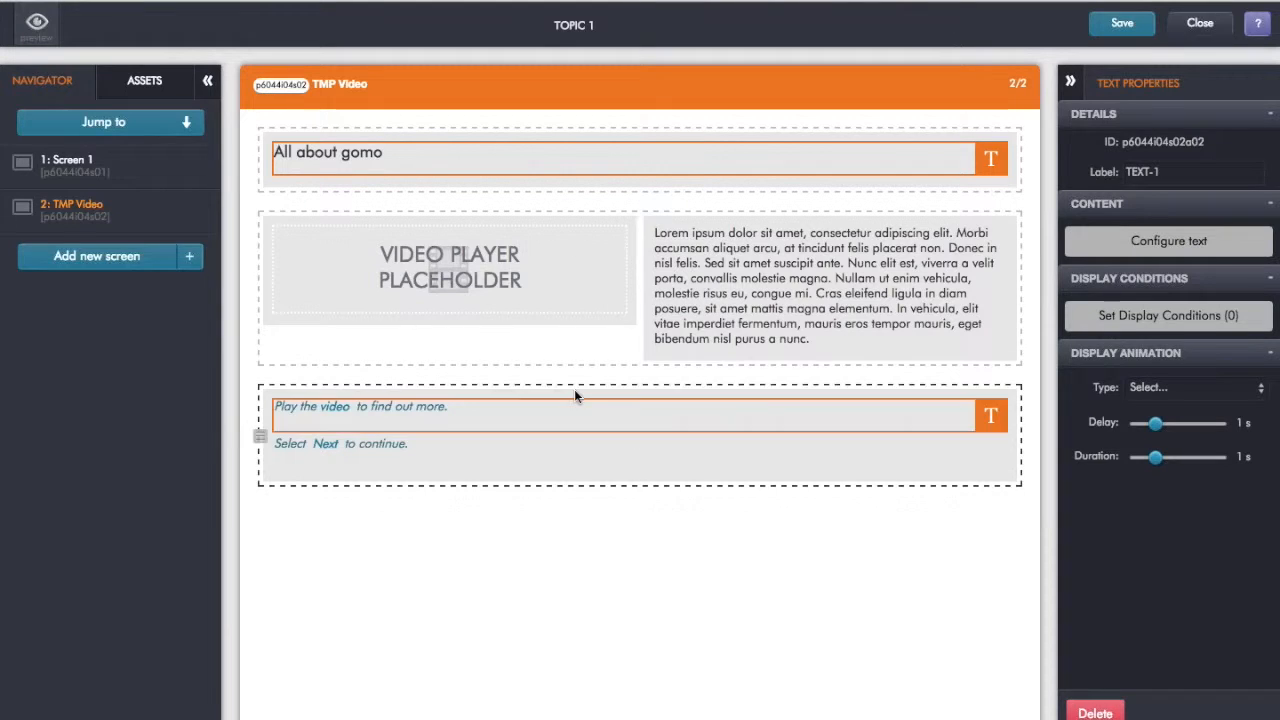
- Set the video player to use gomo_quick_start.mp4
left_click(450, 268)
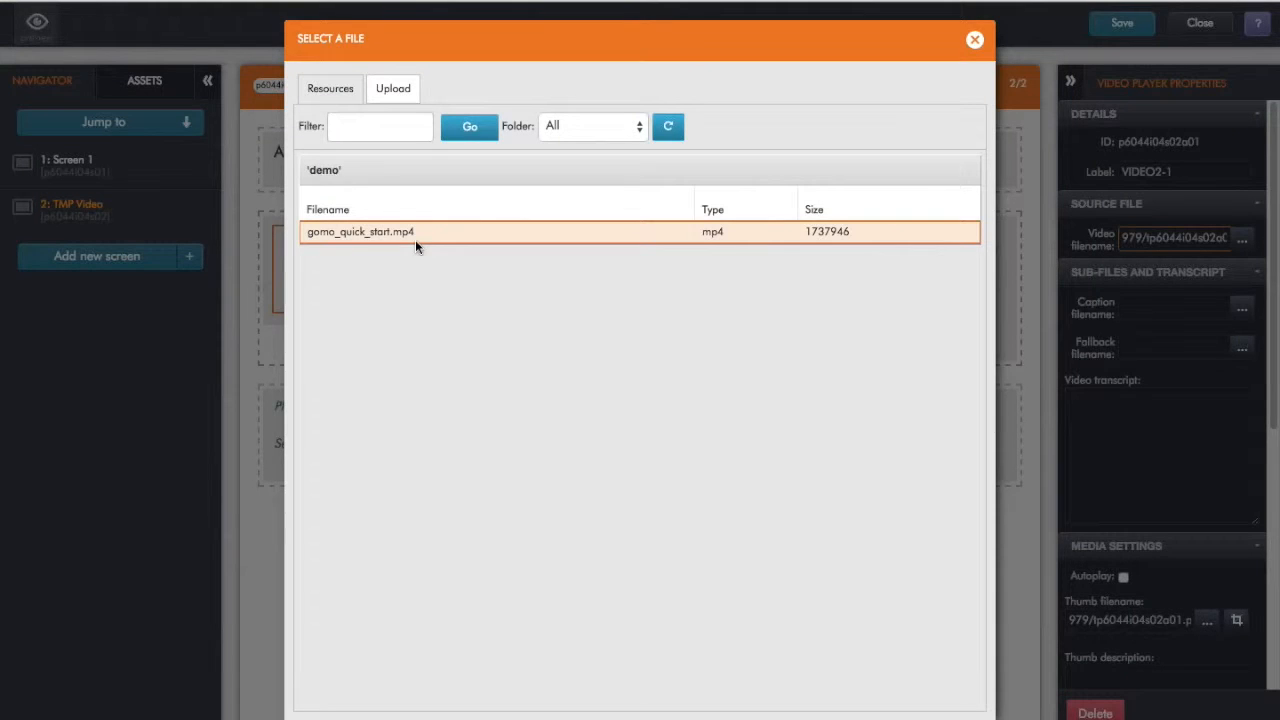
double_click(360, 232)
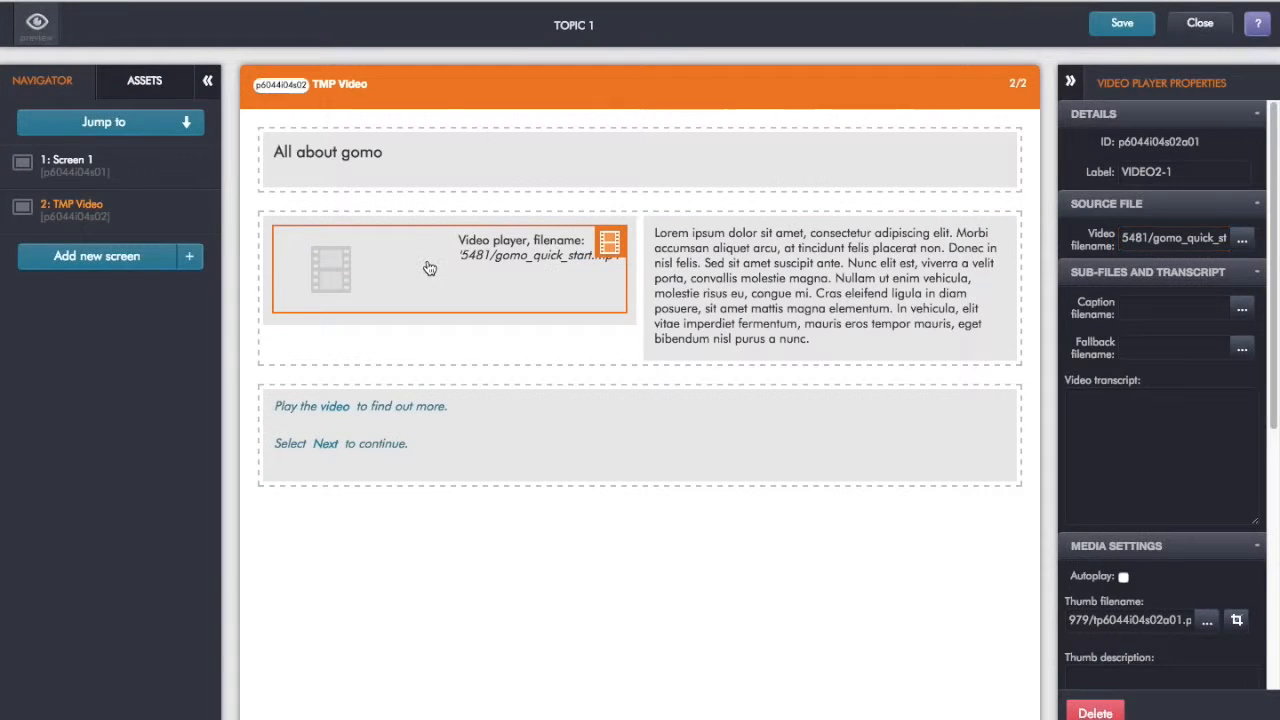
left_click(430, 268)
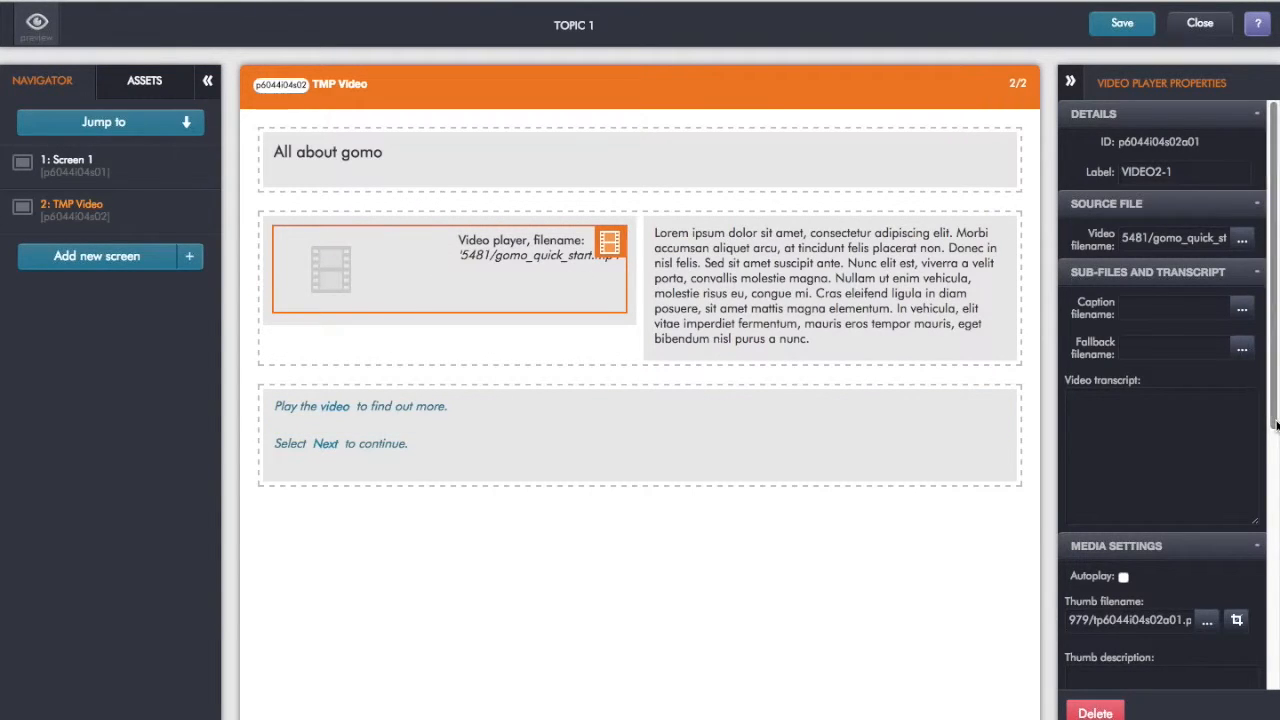
scroll("down", 3)
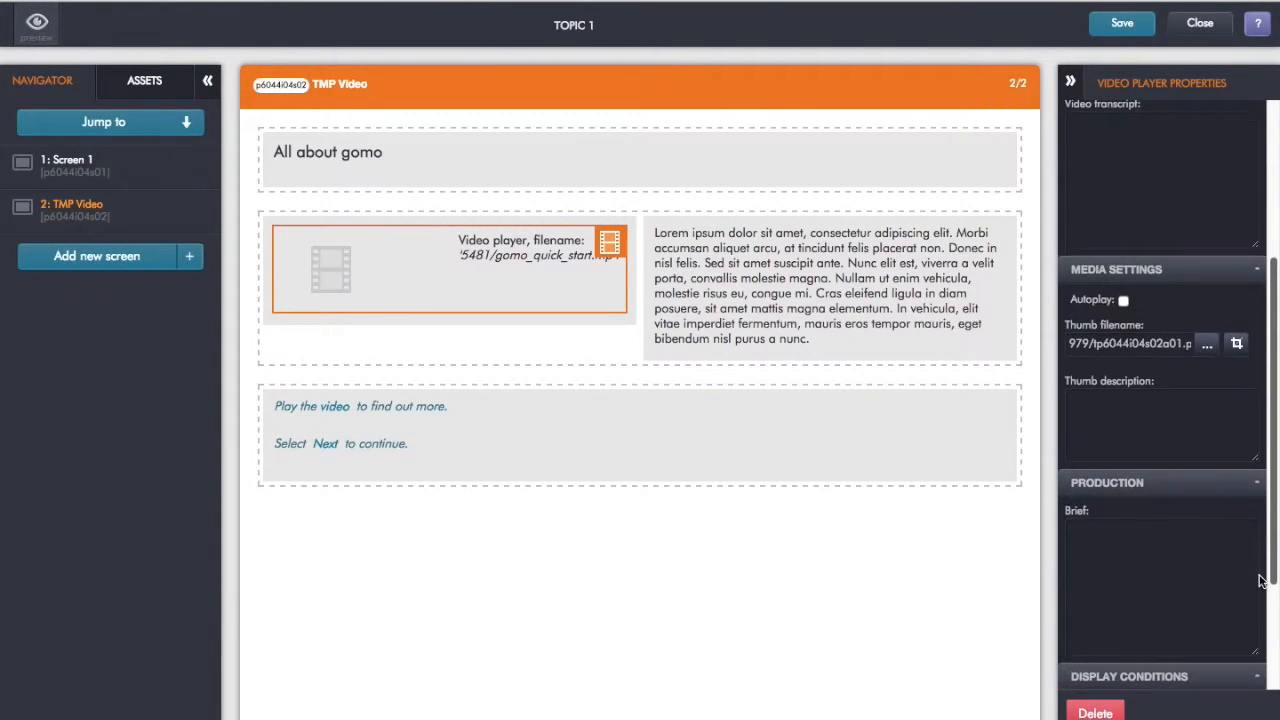
mouse_move(1208, 344)
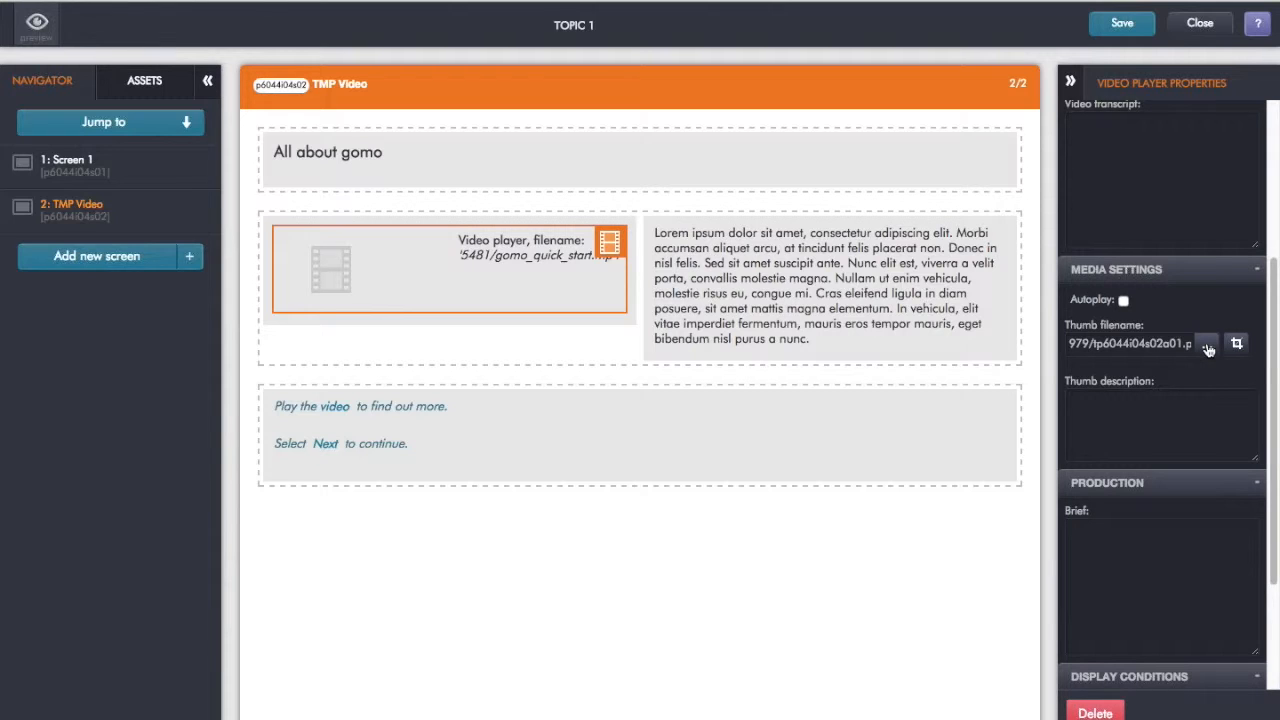
- Set GOMO_RGB_white.png (the gomo logo) as the video's thumbnail
left_click(1208, 344)
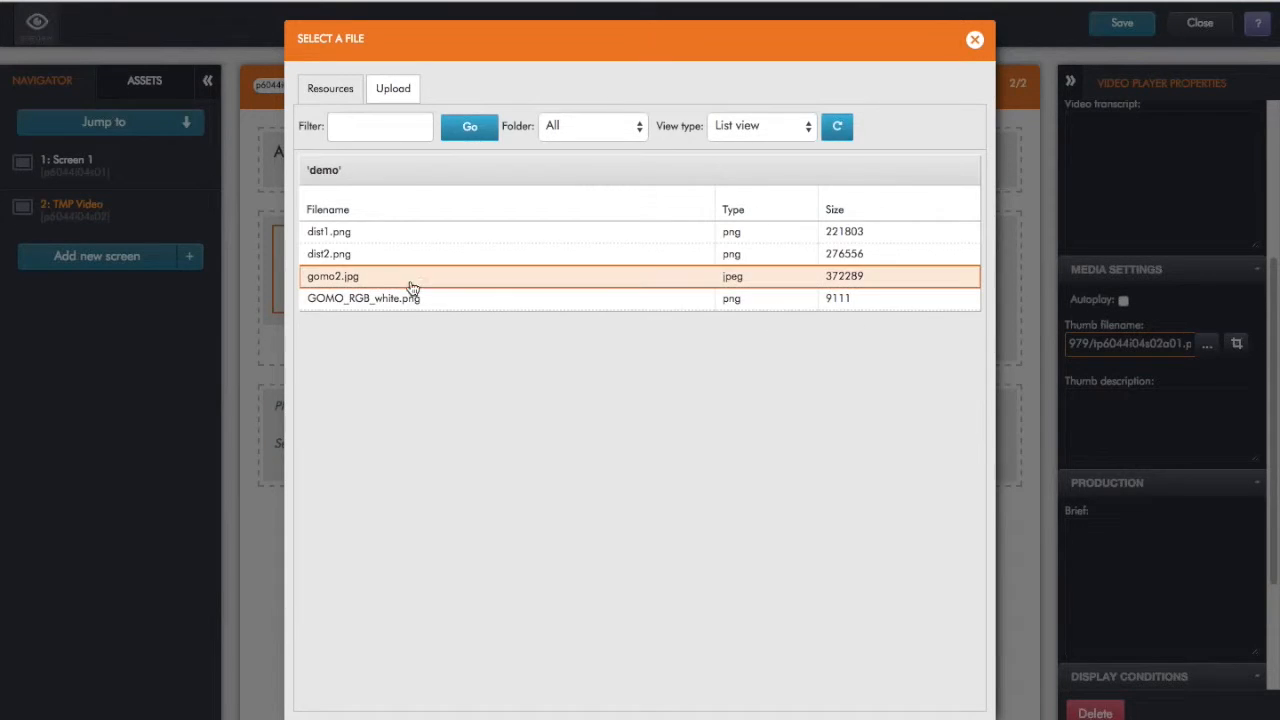
double_click(364, 298)
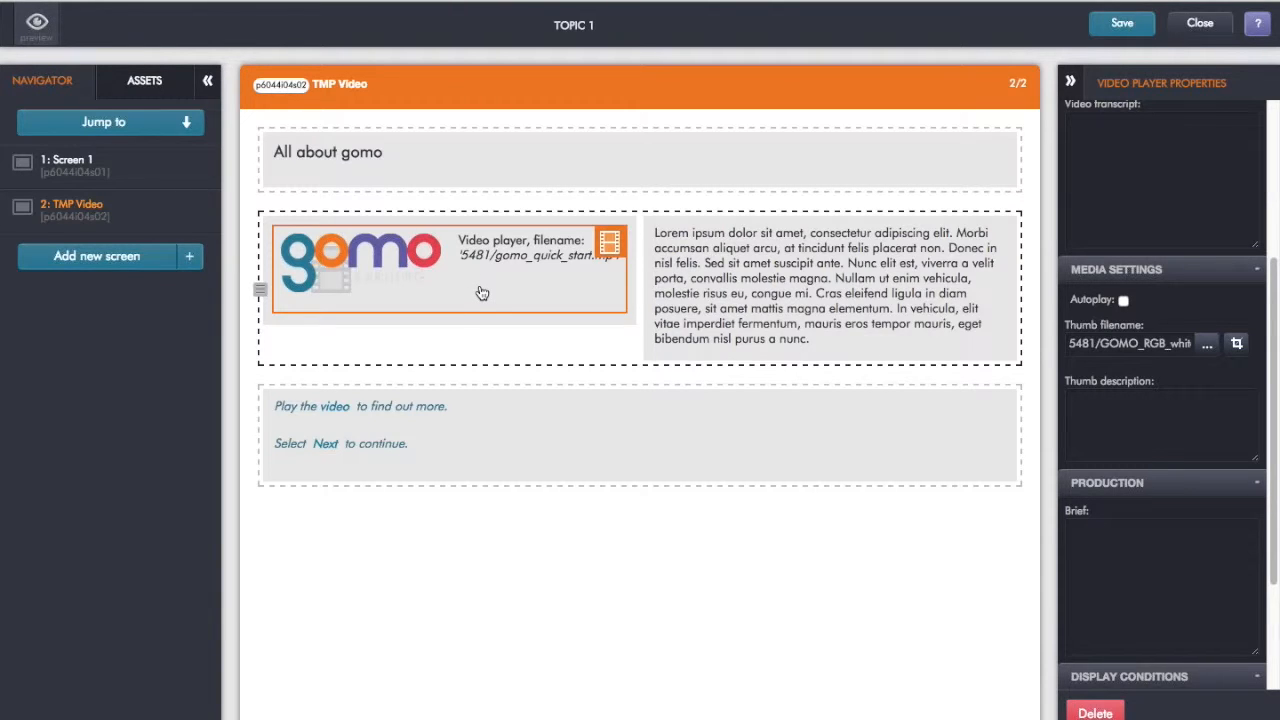
mouse_move(488, 290)
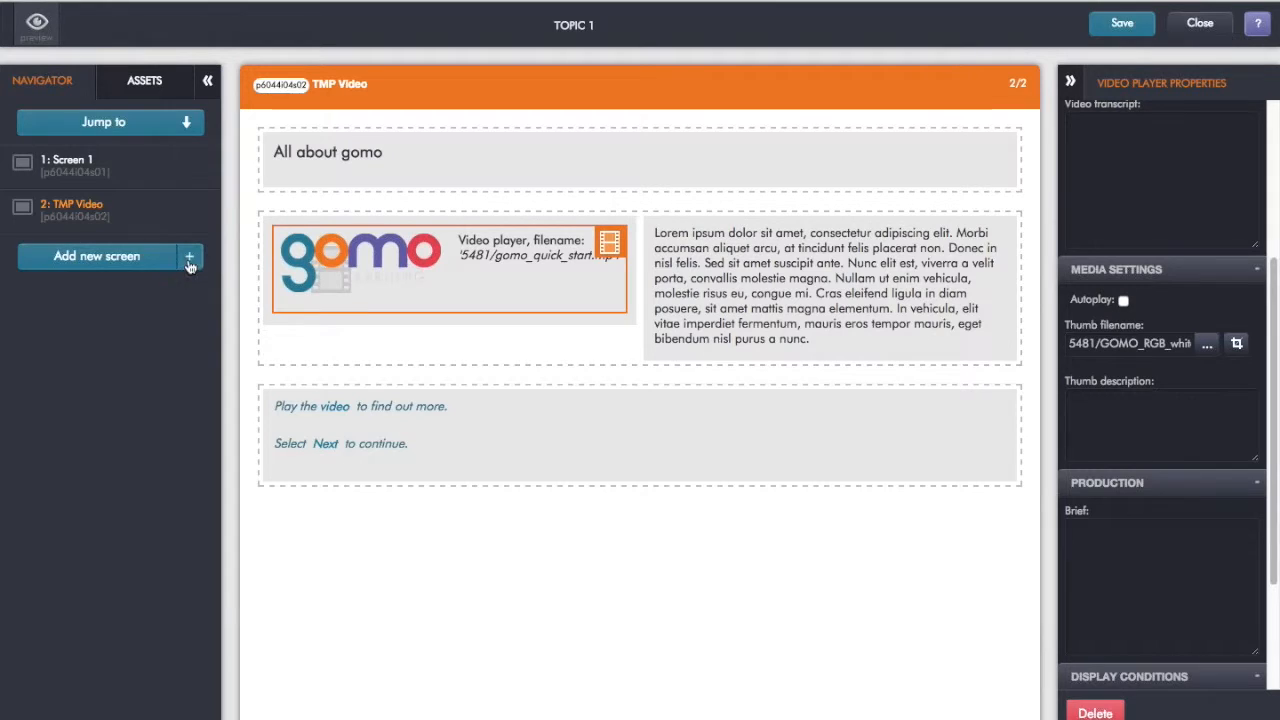
mouse_move(192, 262)
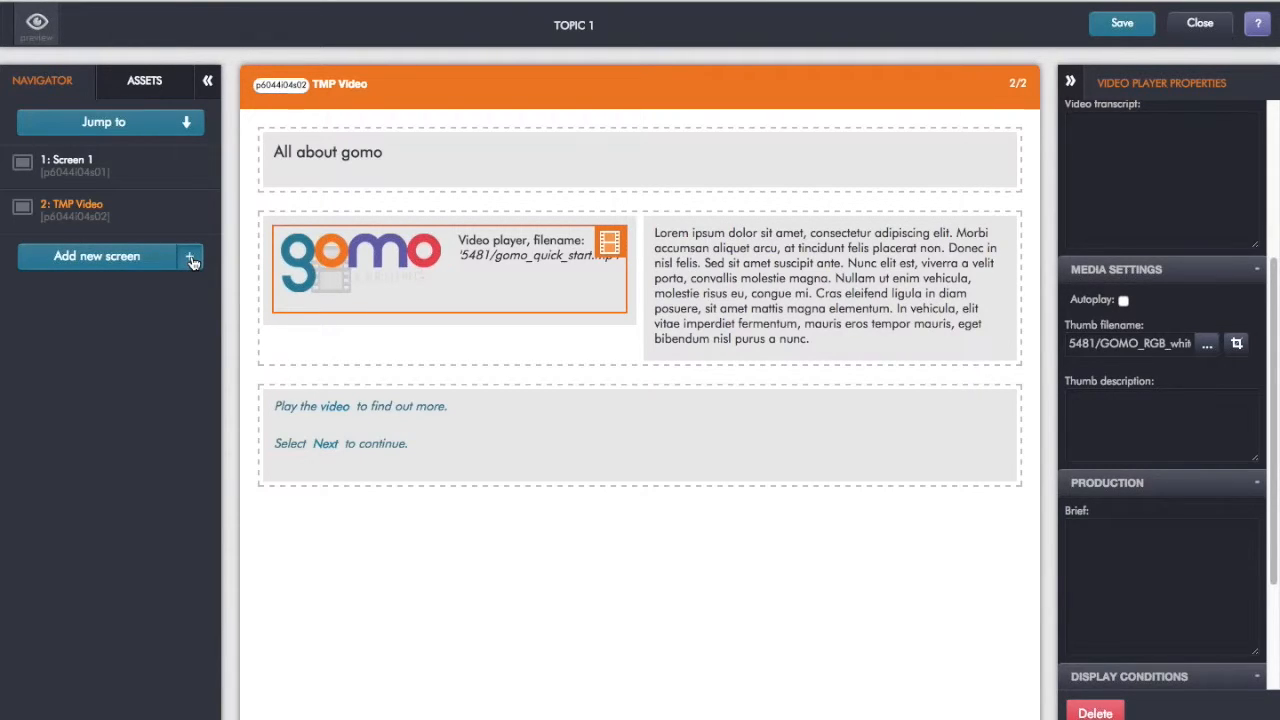
left_click(188, 256)
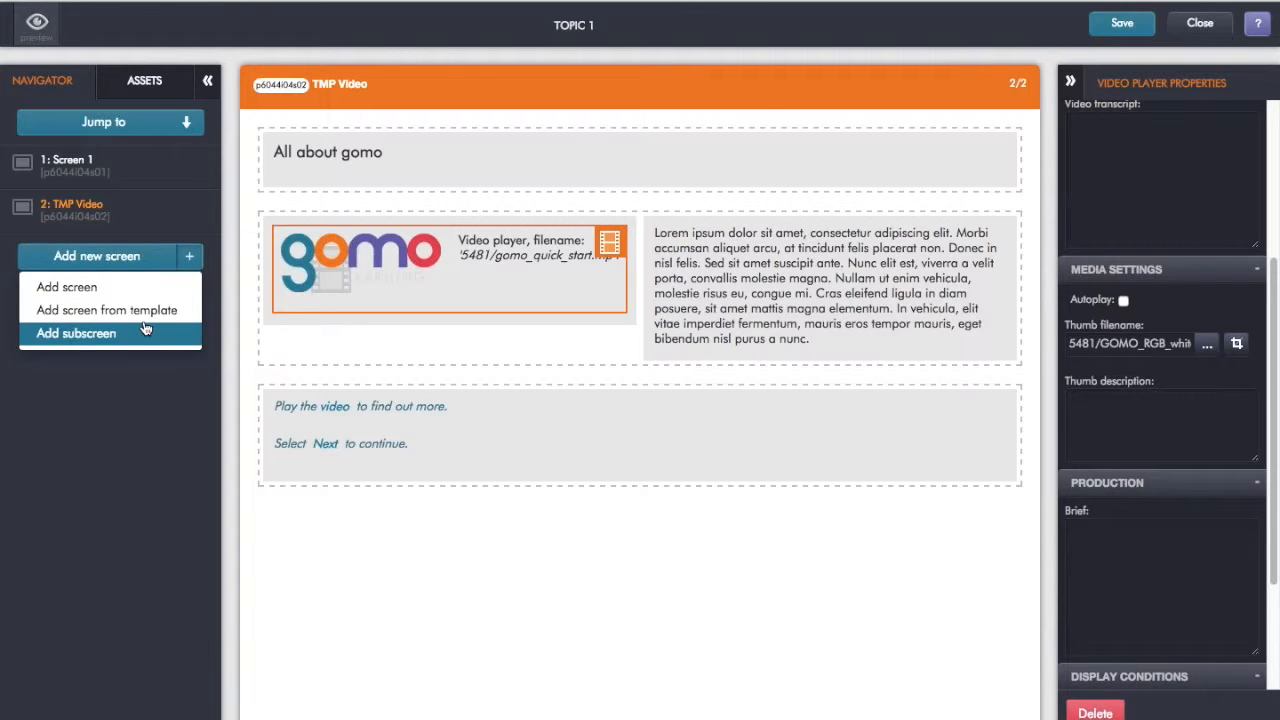
- Add a third screen, TMP SFL, from the Select From List question template
left_click(98, 308)
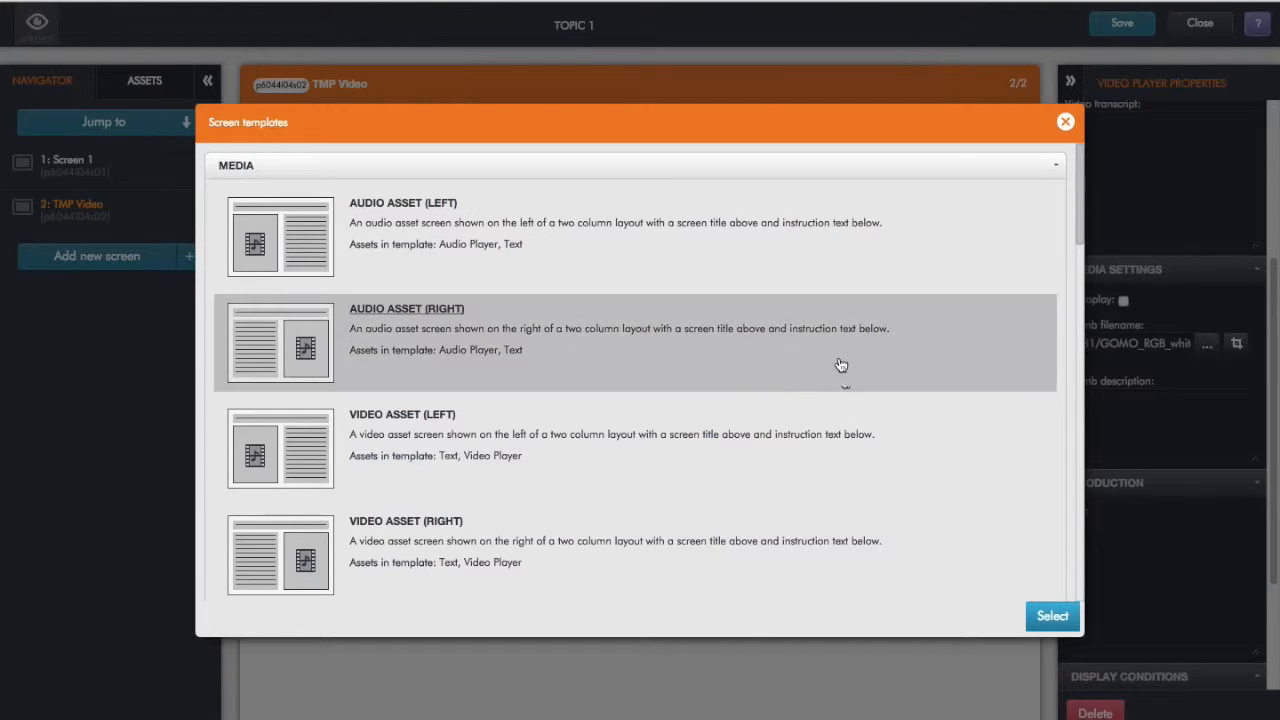
scroll("up", 3)
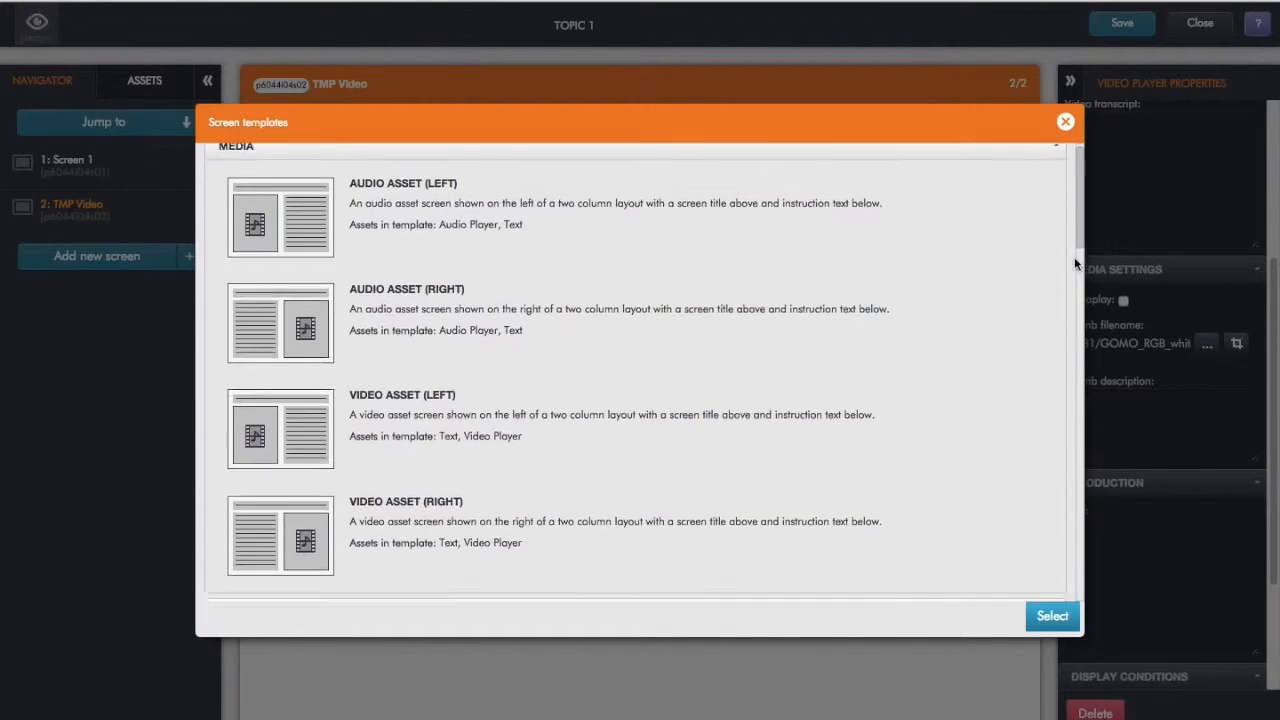
scroll("down", 3)
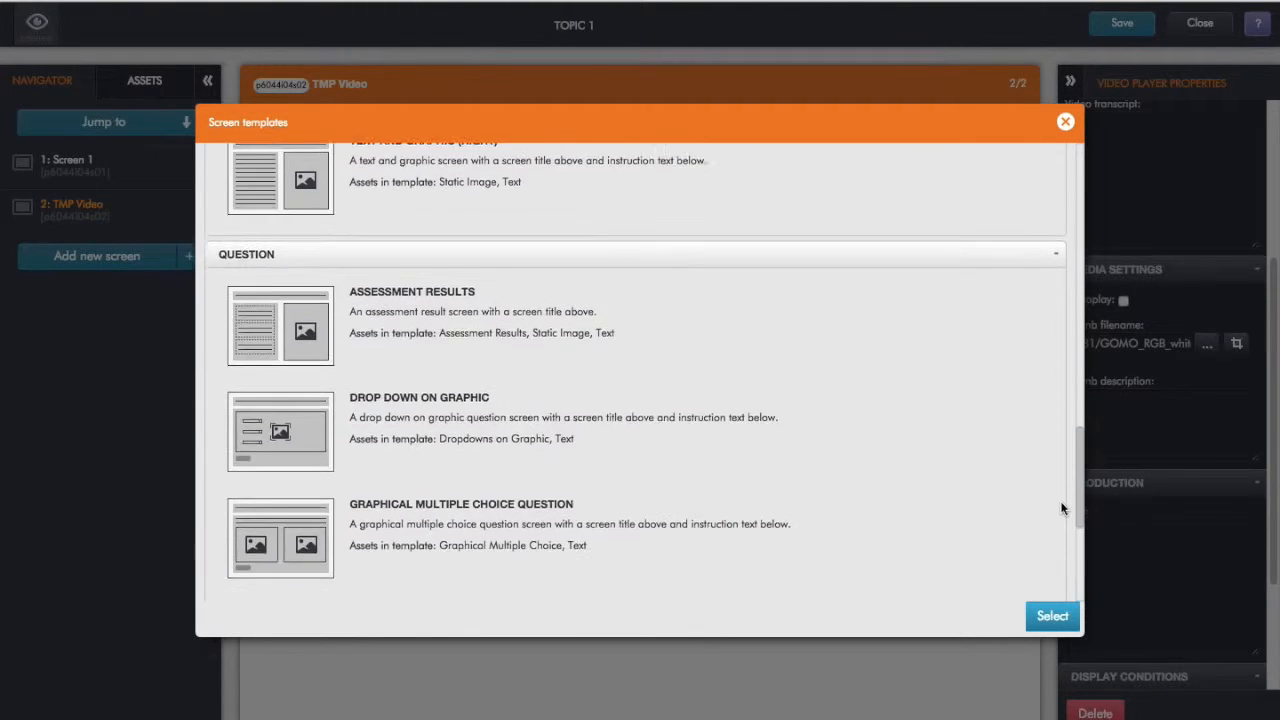
scroll("down", 3)
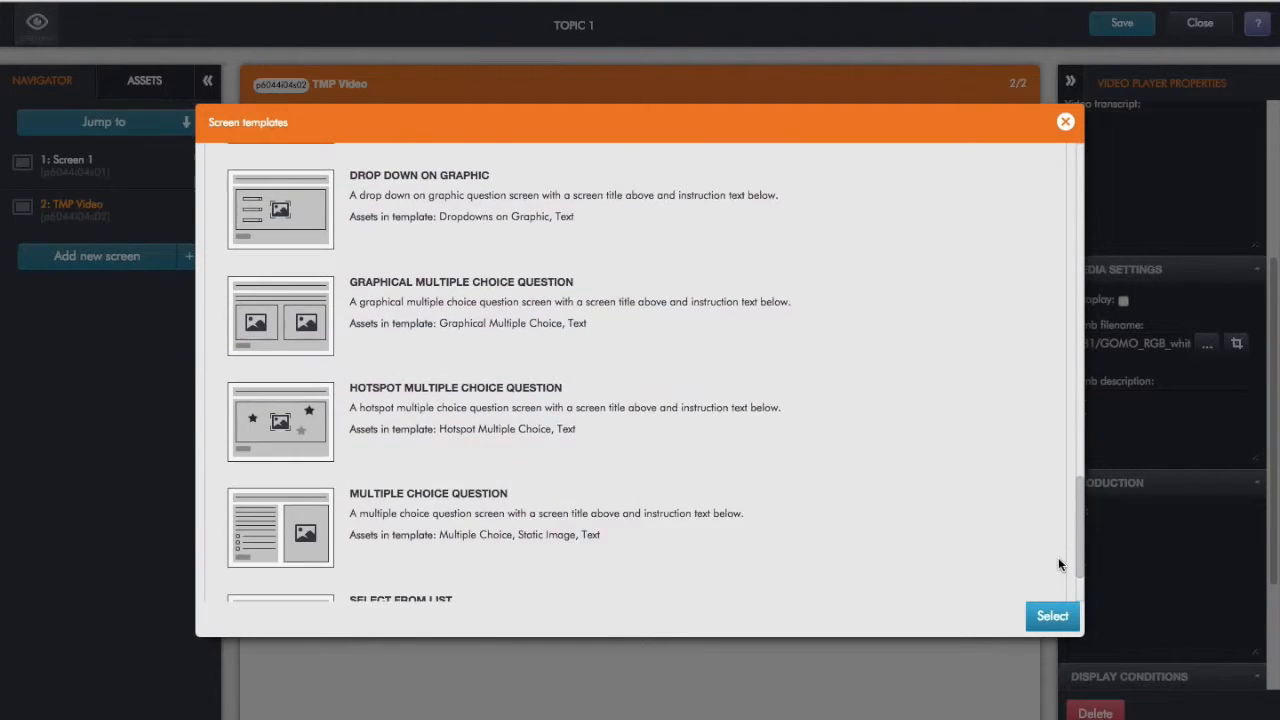
scroll("down", 3)
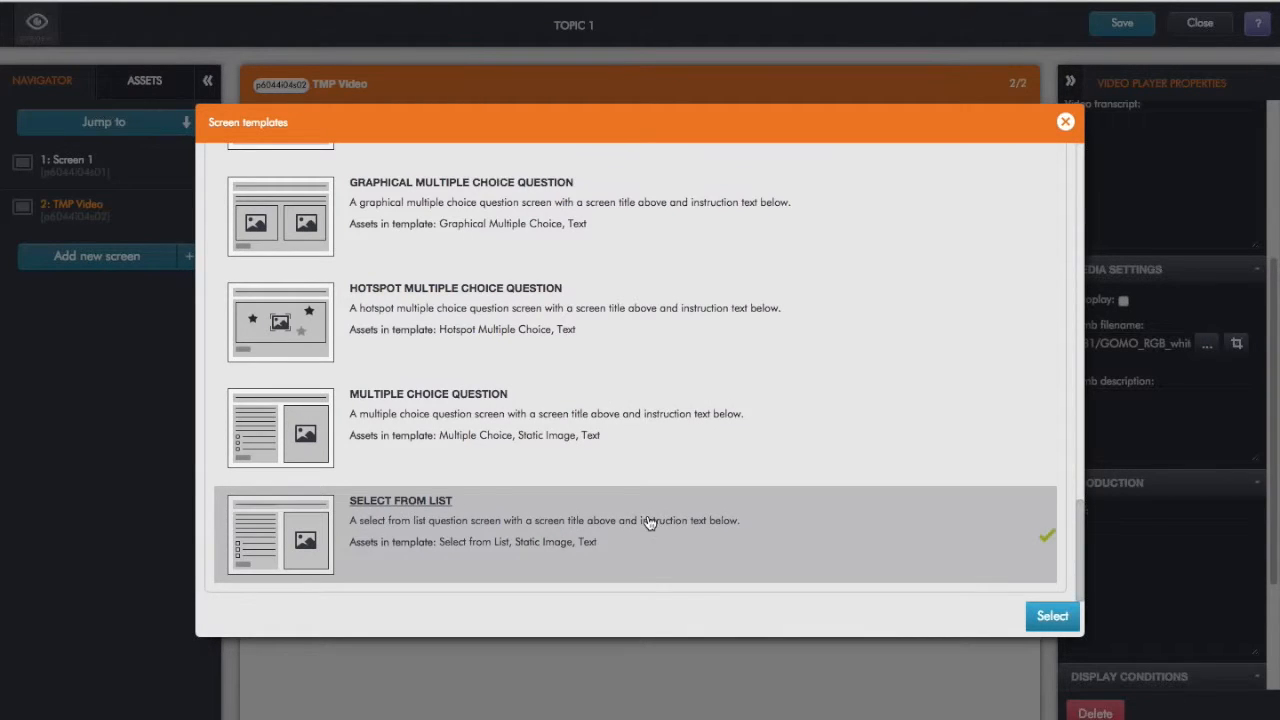
left_click(1052, 616)
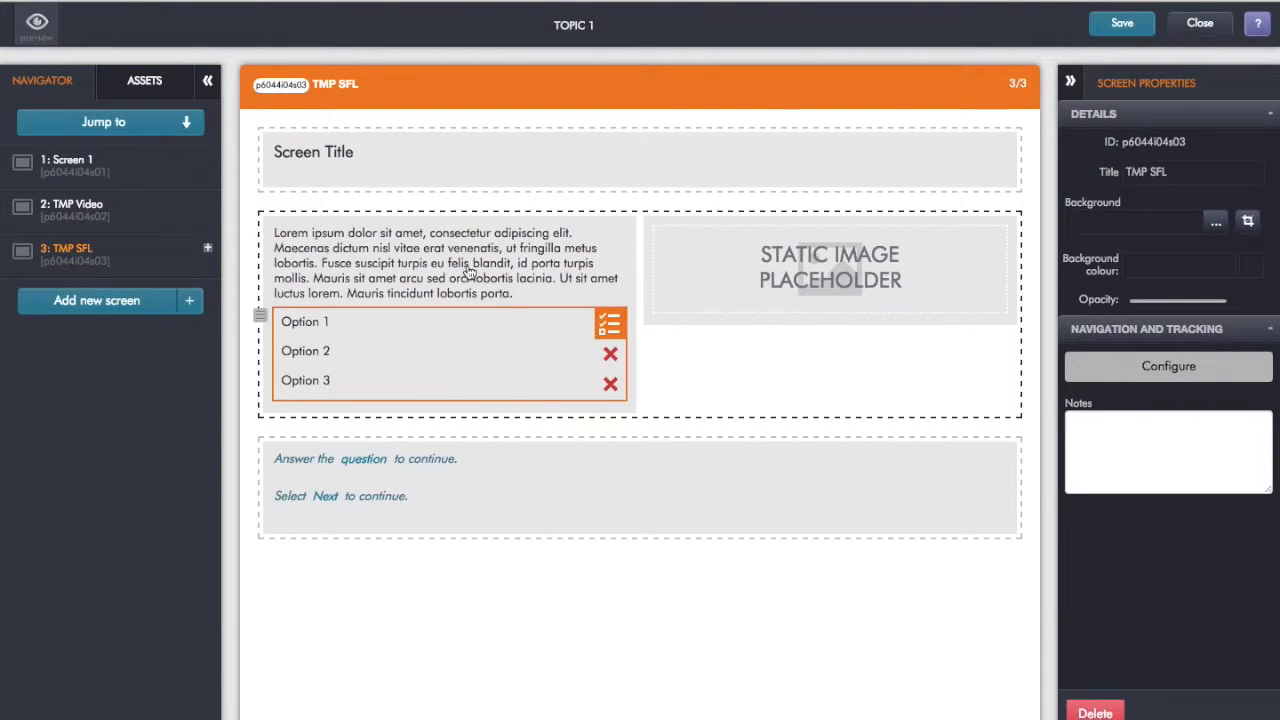
mouse_move(316, 312)
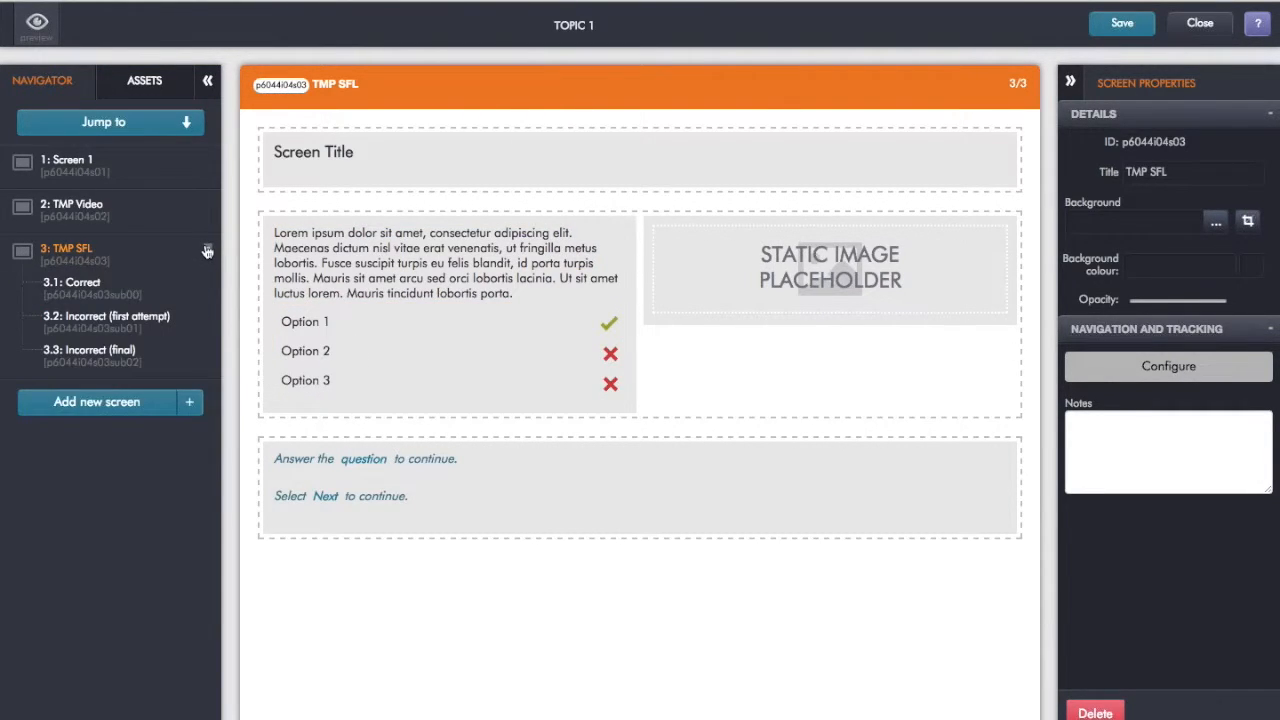
mouse_move(100, 284)
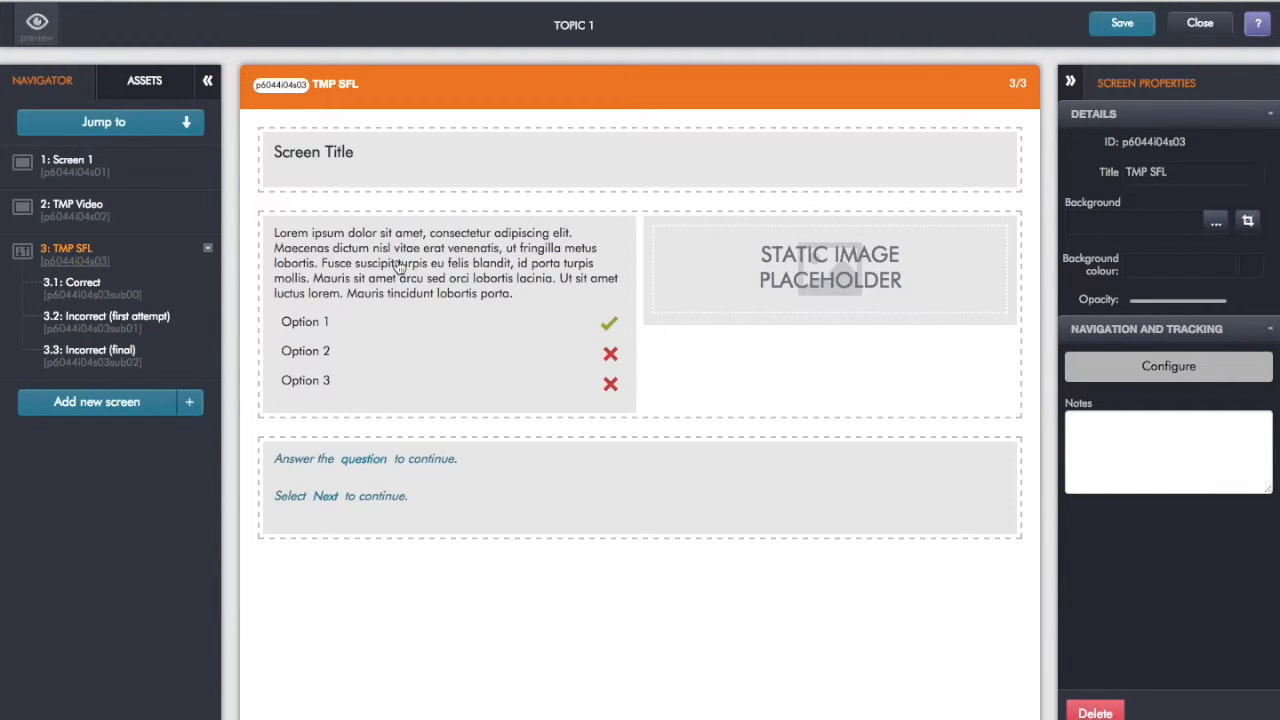
- Change the quiz screen's title to 'Quiz'
double_click(312, 152)
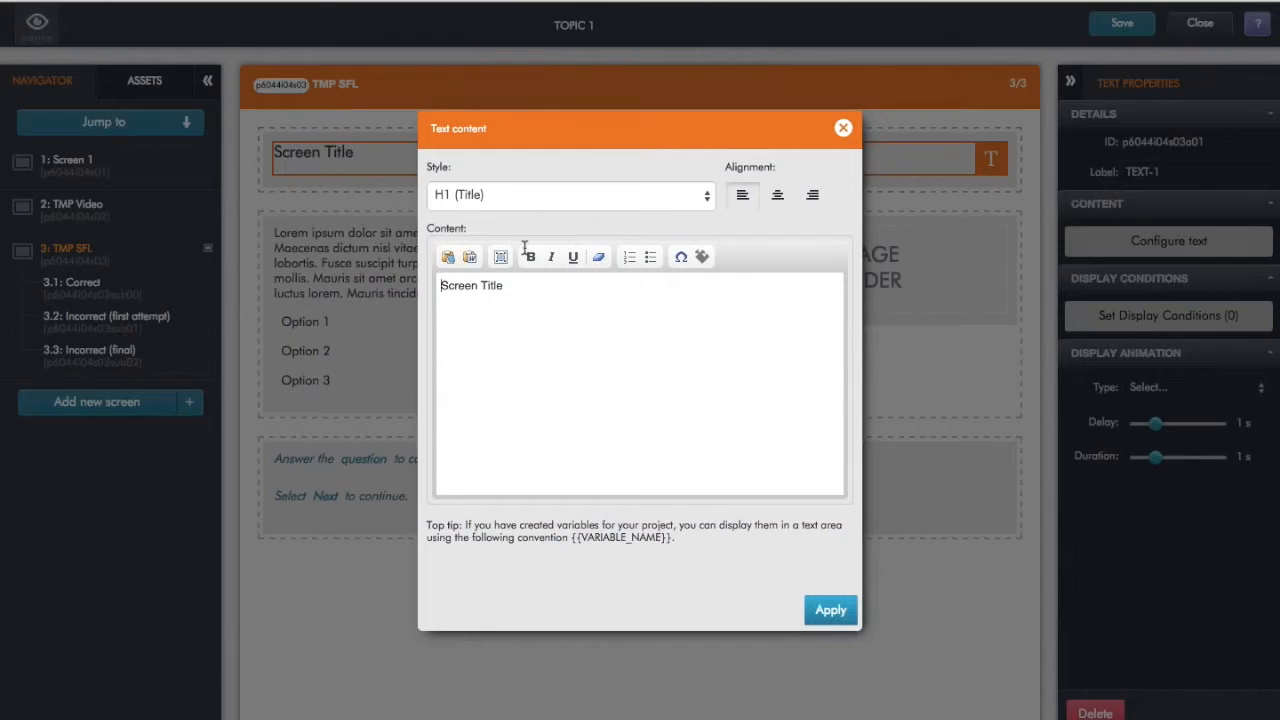
type("Qu")
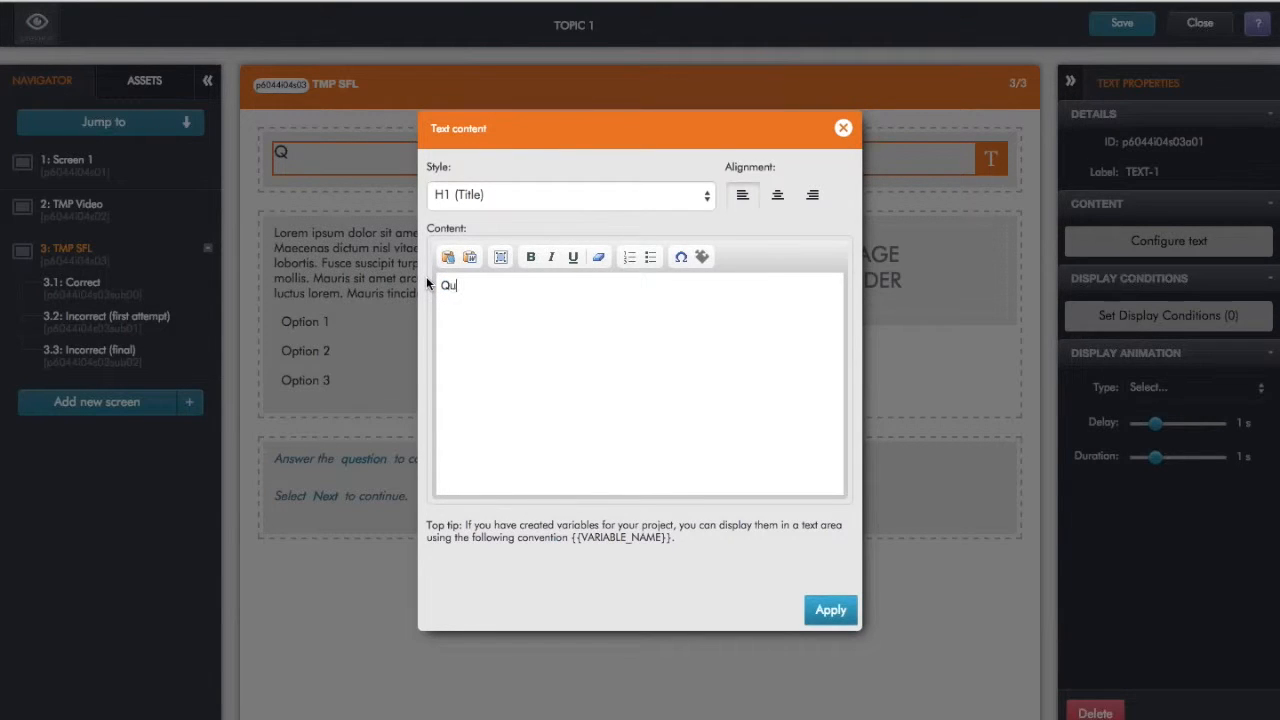
left_click(830, 610)
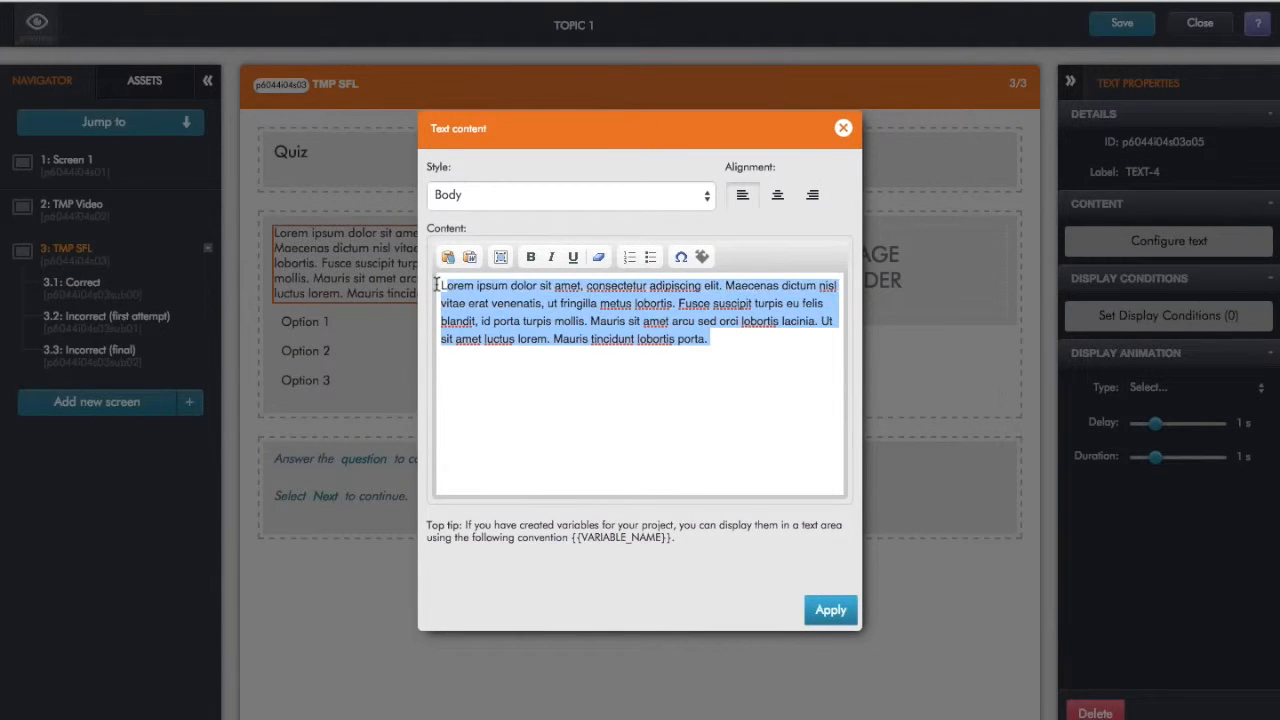
- Replace the body lorem ipsum with the question text 'gomo is....'
type("gomo i")
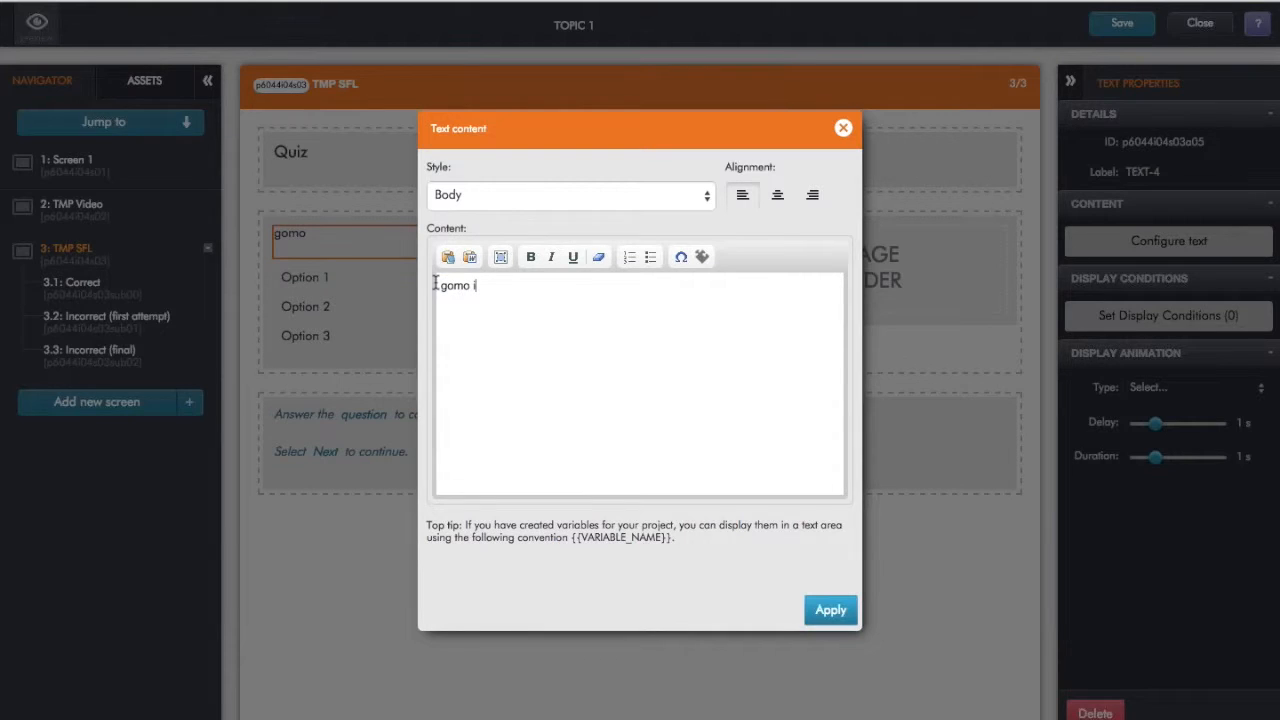
type("s....")
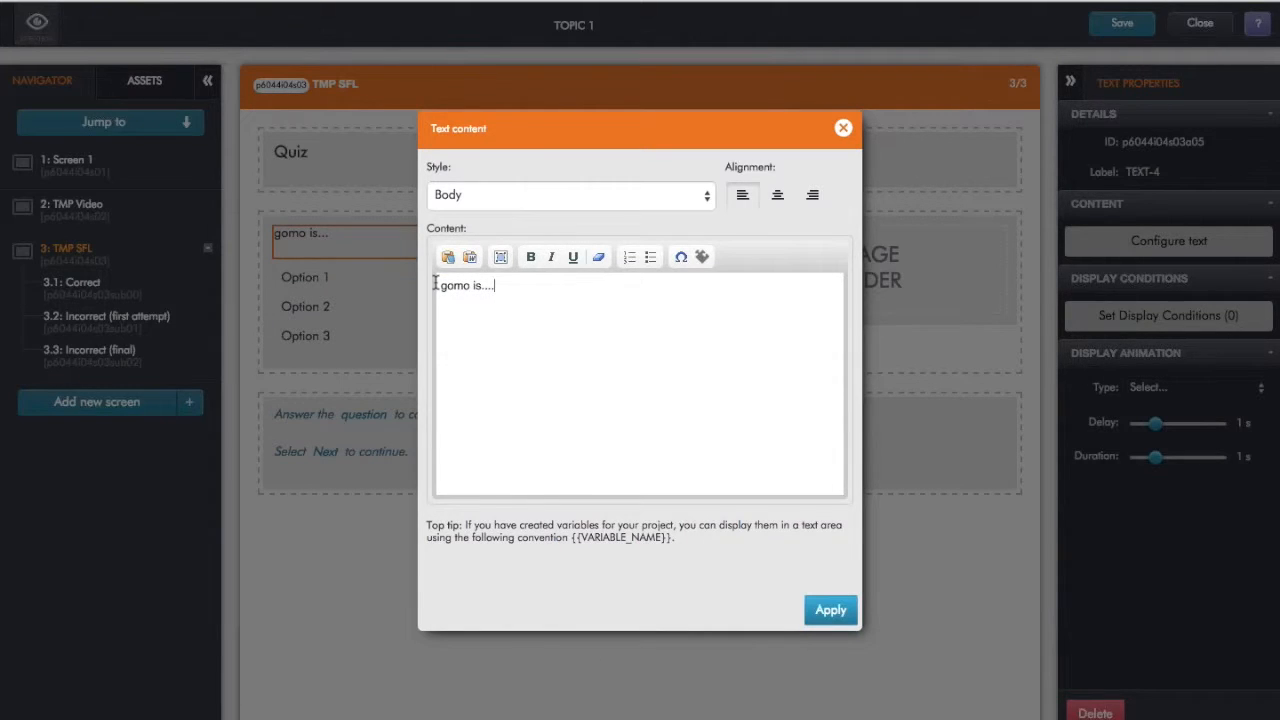
left_click(828, 610)
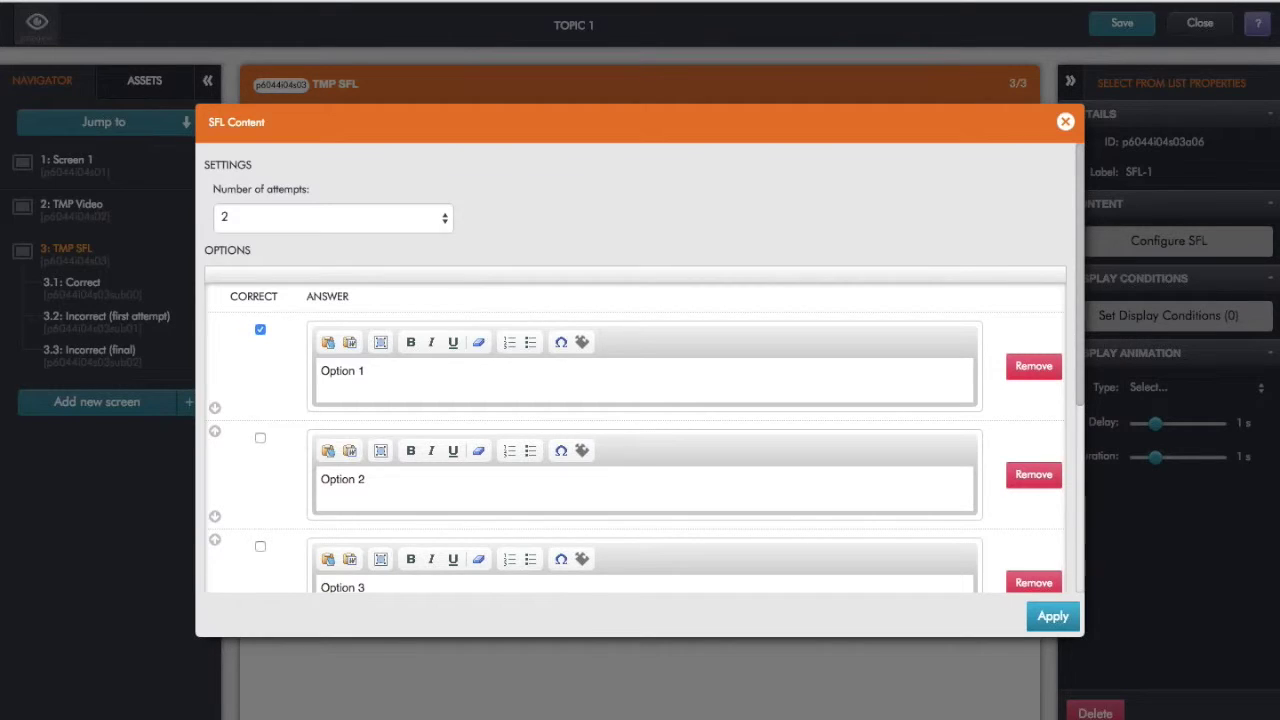
mouse_move(436, 680)
type("Cloud based")
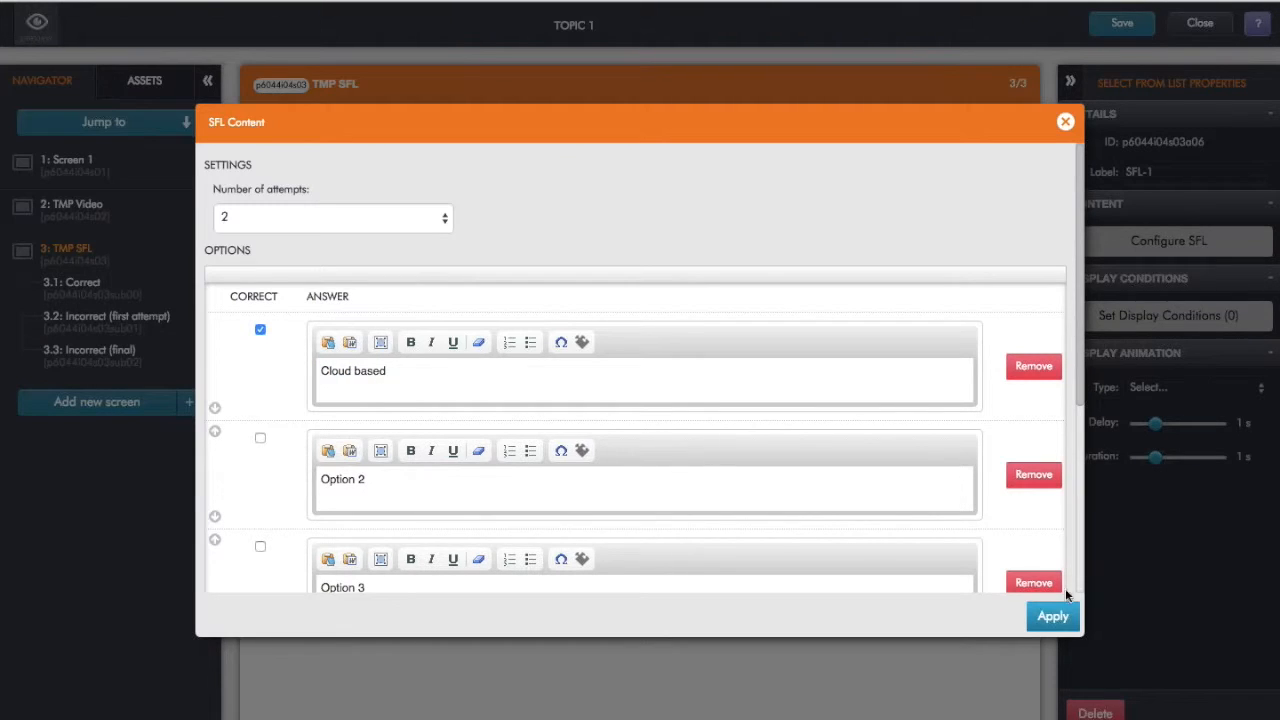
mouse_move(262, 330)
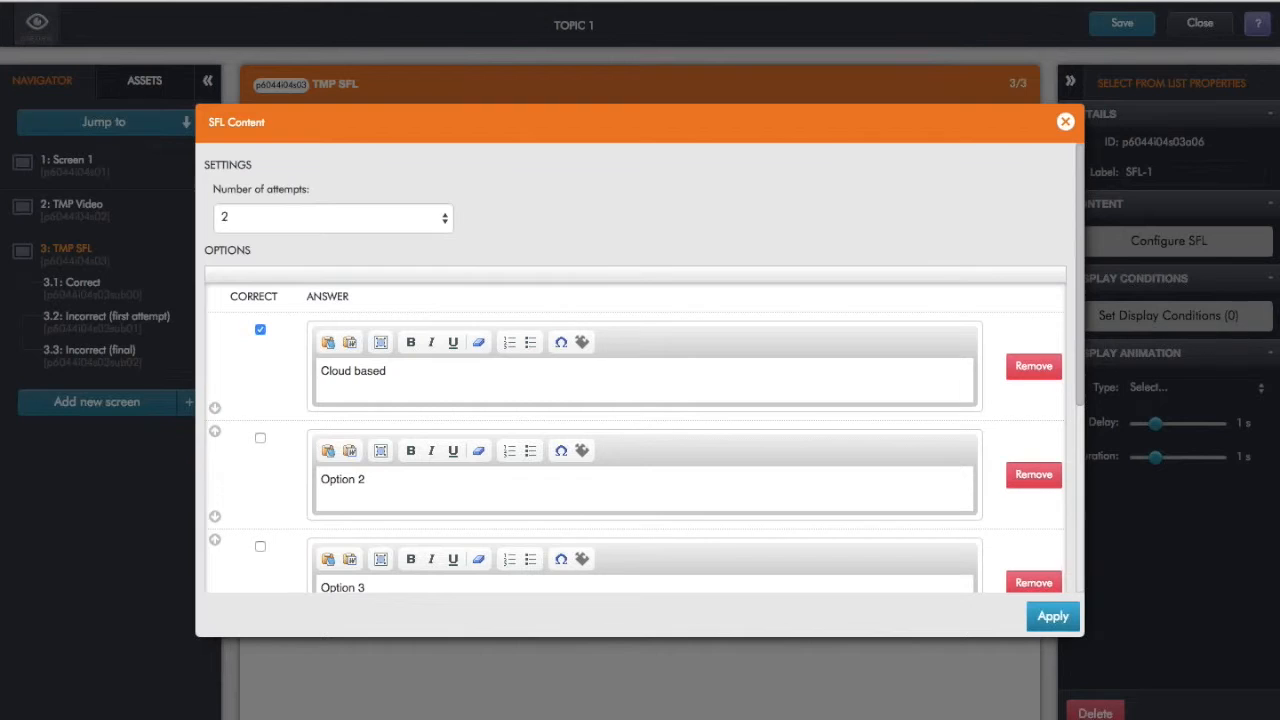
- Rename the second and third options to Collaborative and Responsive and mark both correct
left_click(388, 370)
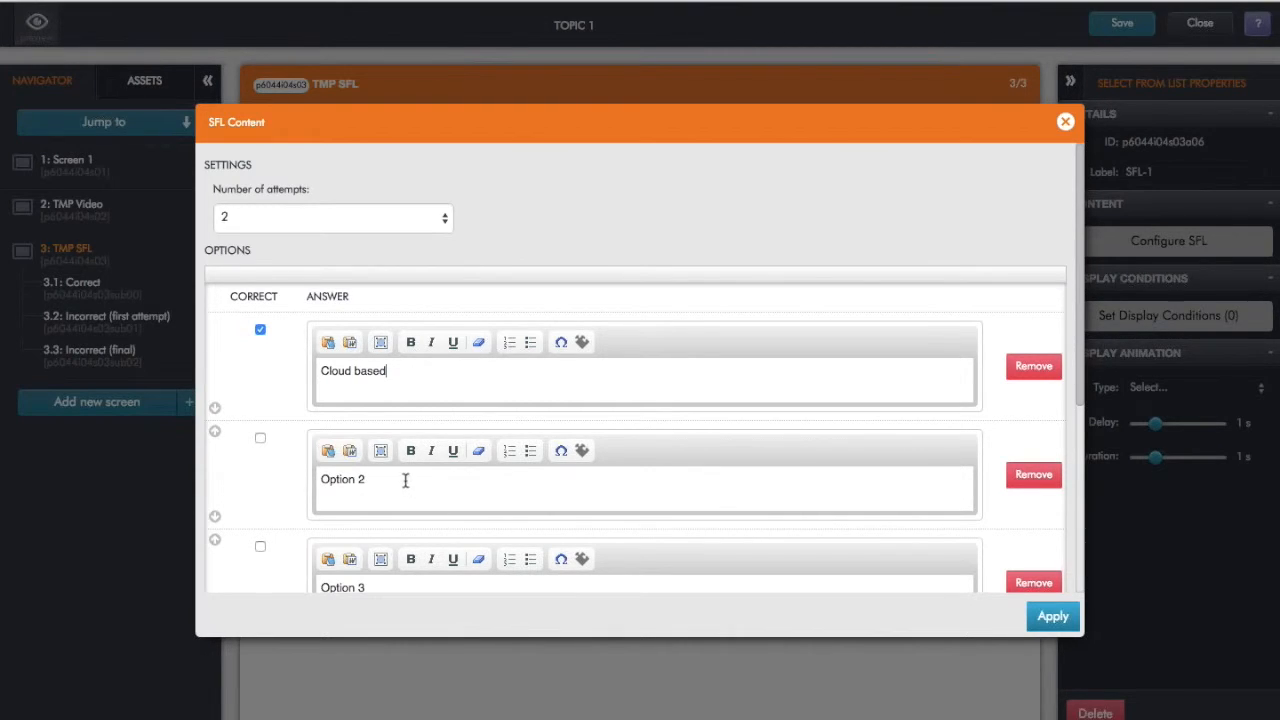
type("Collaborative")
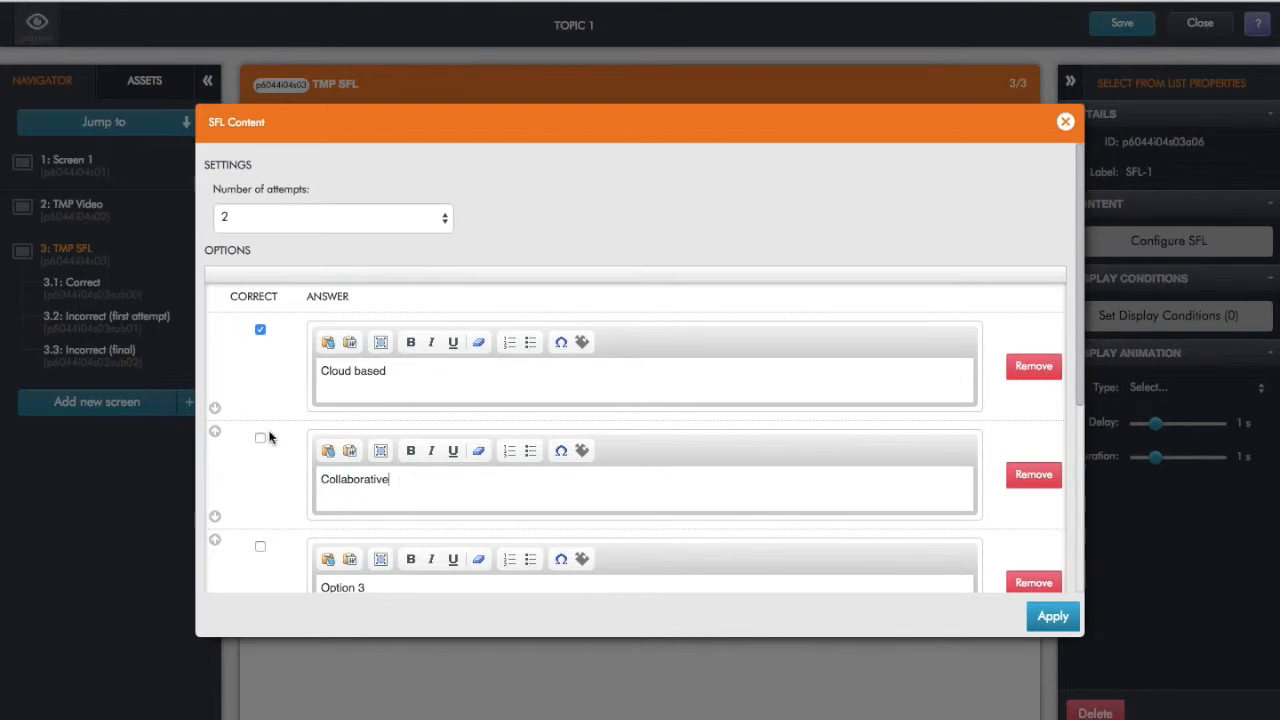
left_click(260, 438)
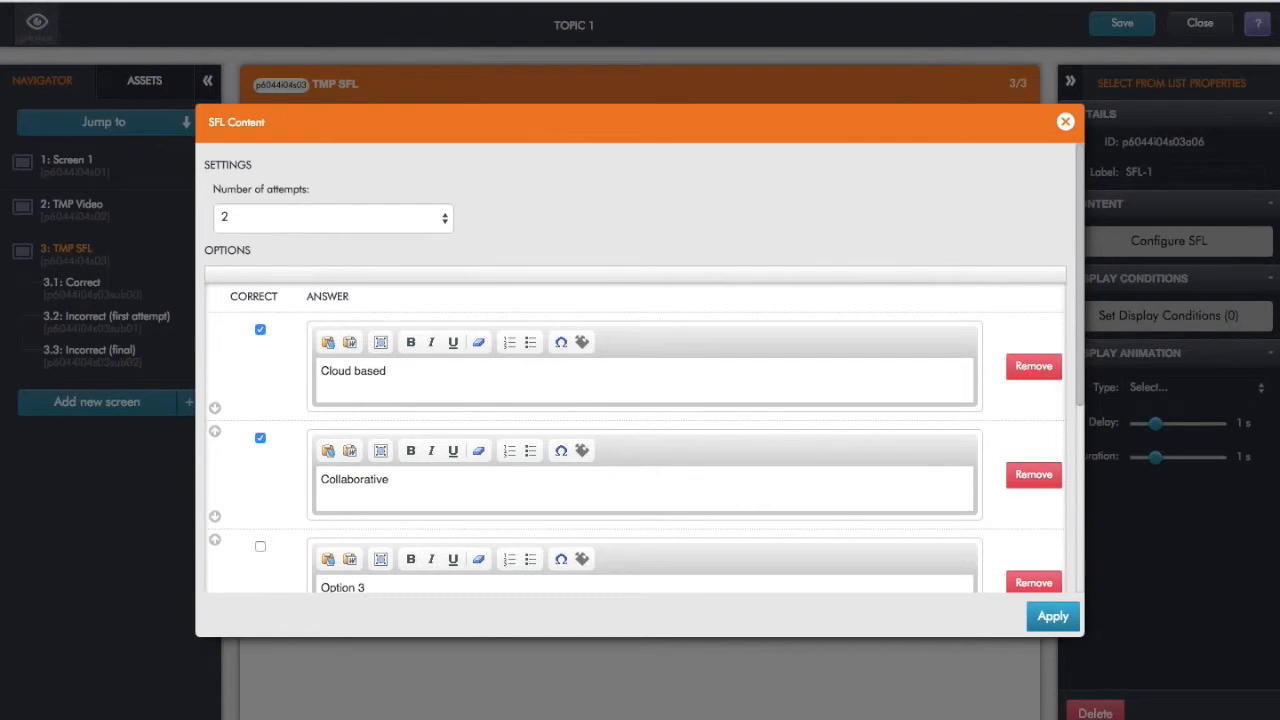
mouse_move(1038, 434)
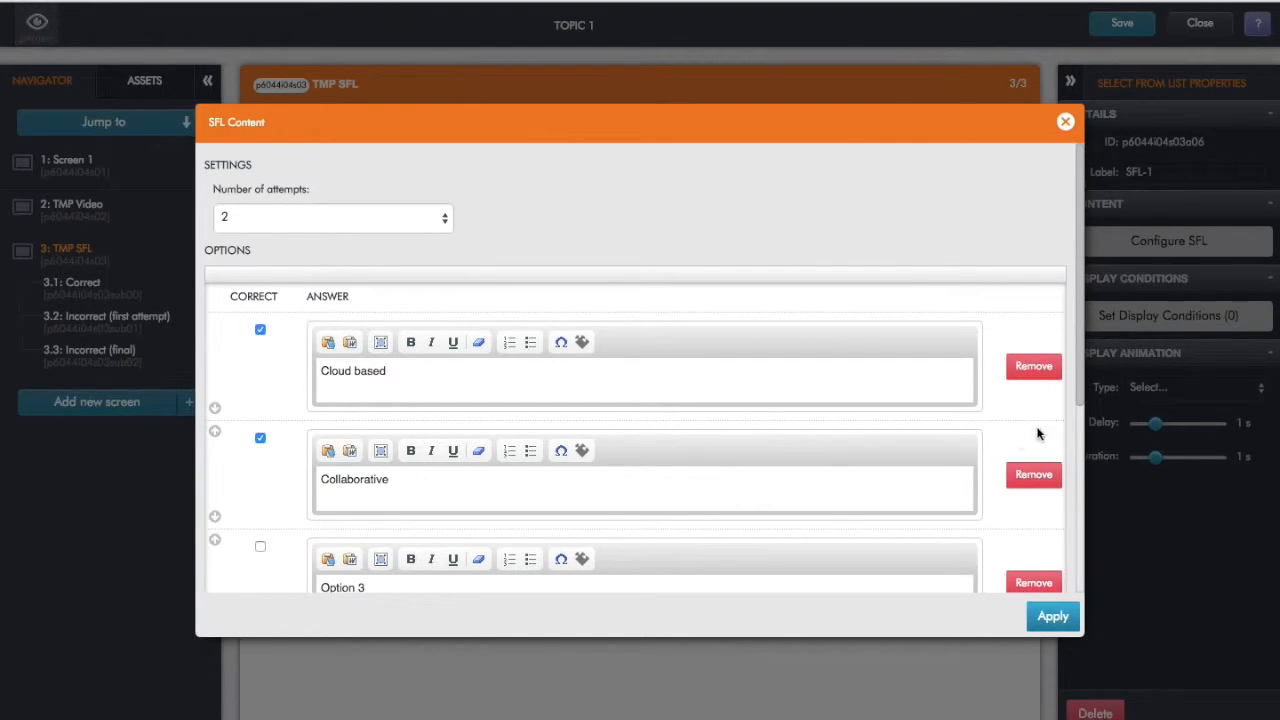
mouse_move(1080, 406)
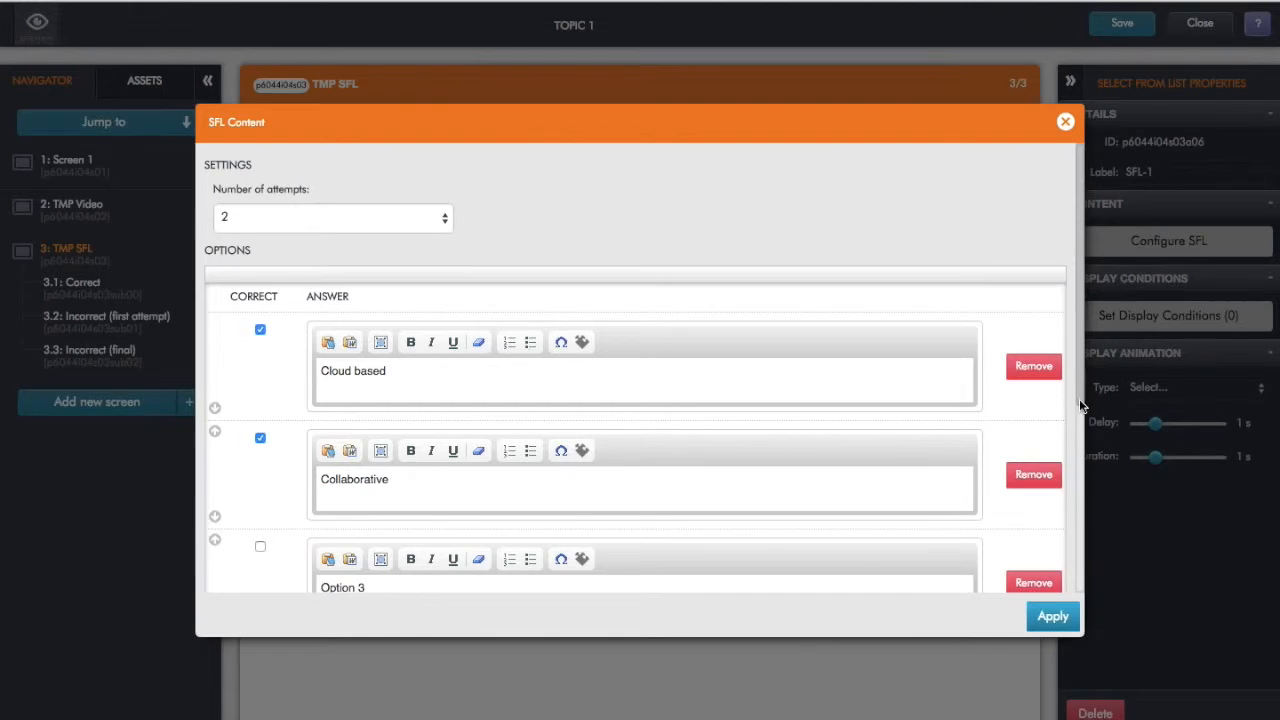
scroll("down", 3)
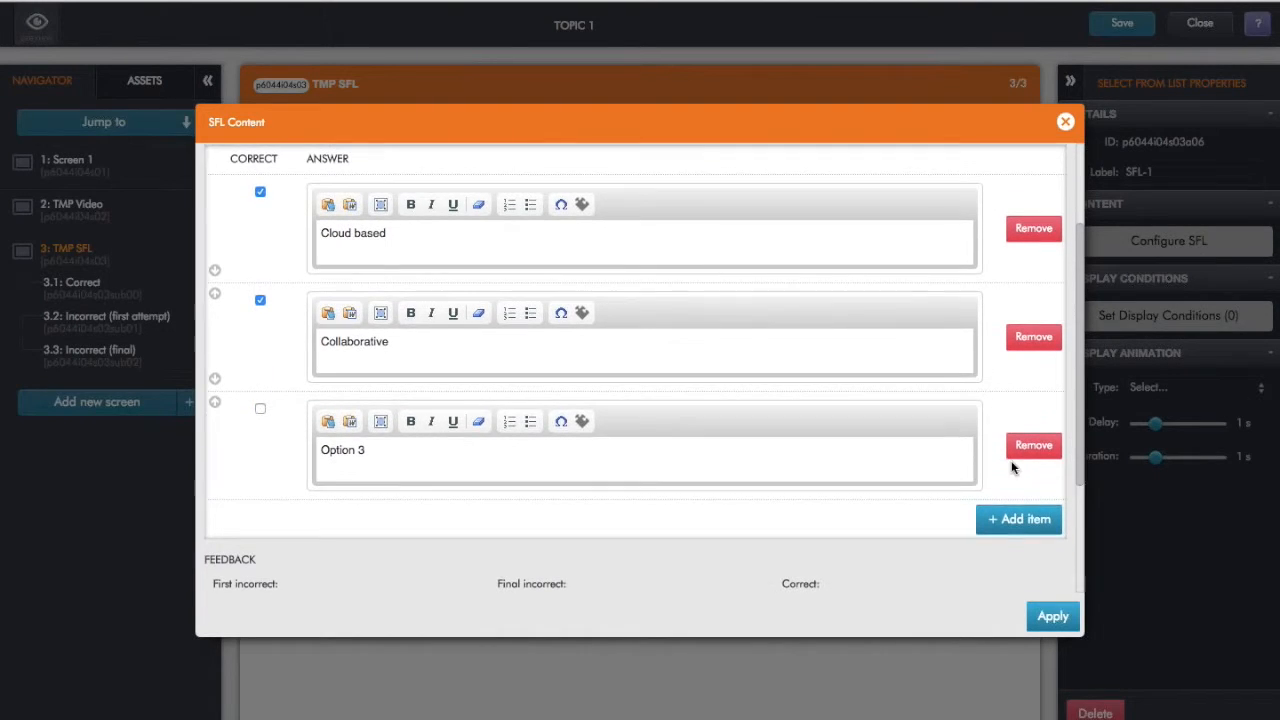
left_click(344, 448)
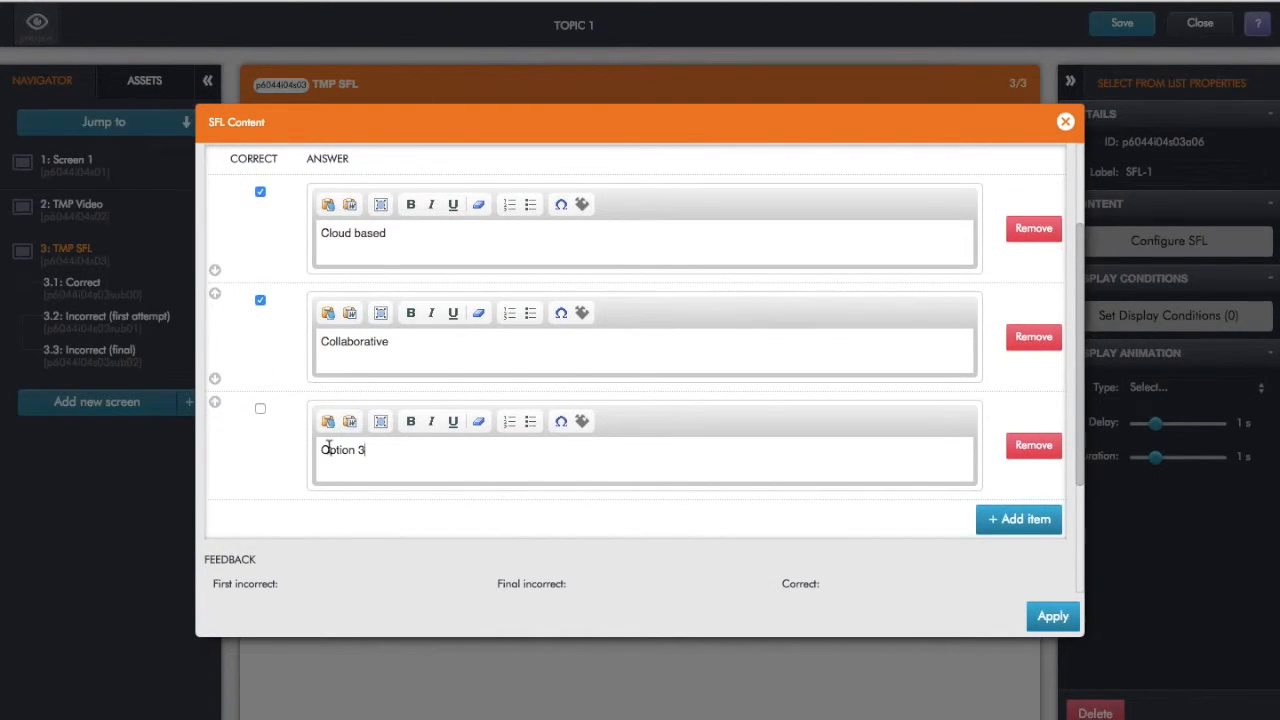
type("Responsive")
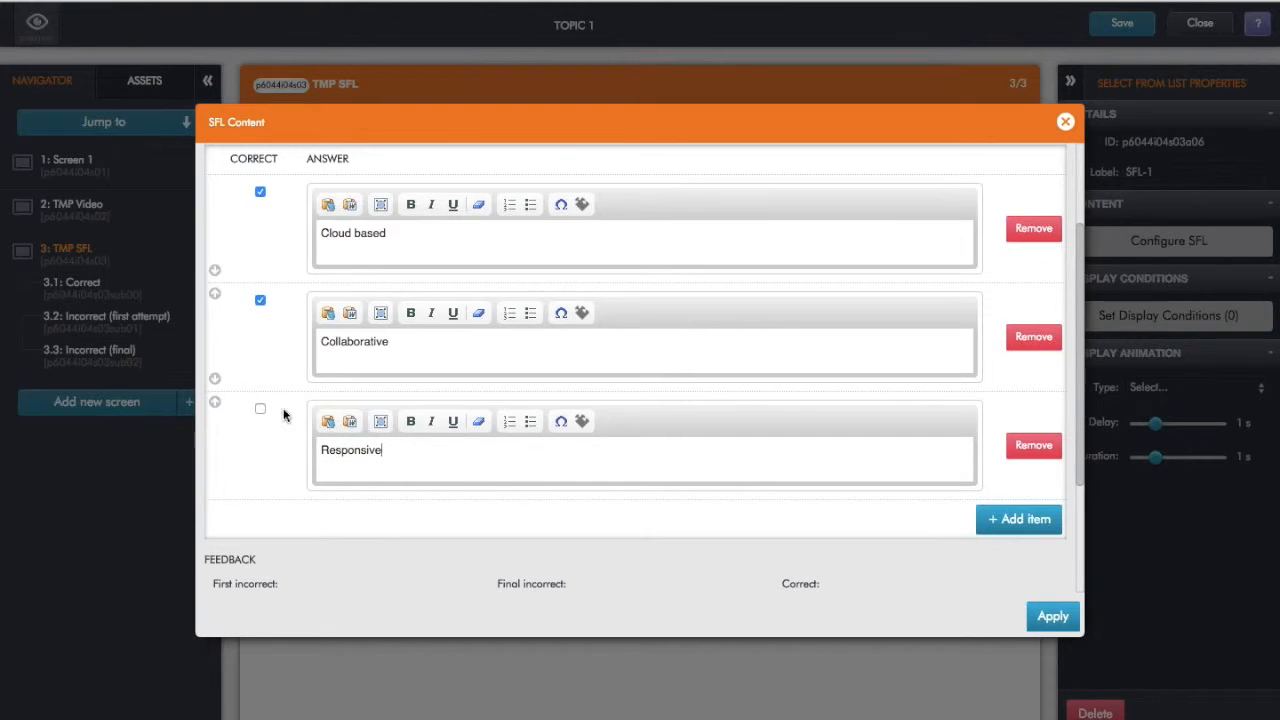
left_click(260, 408)
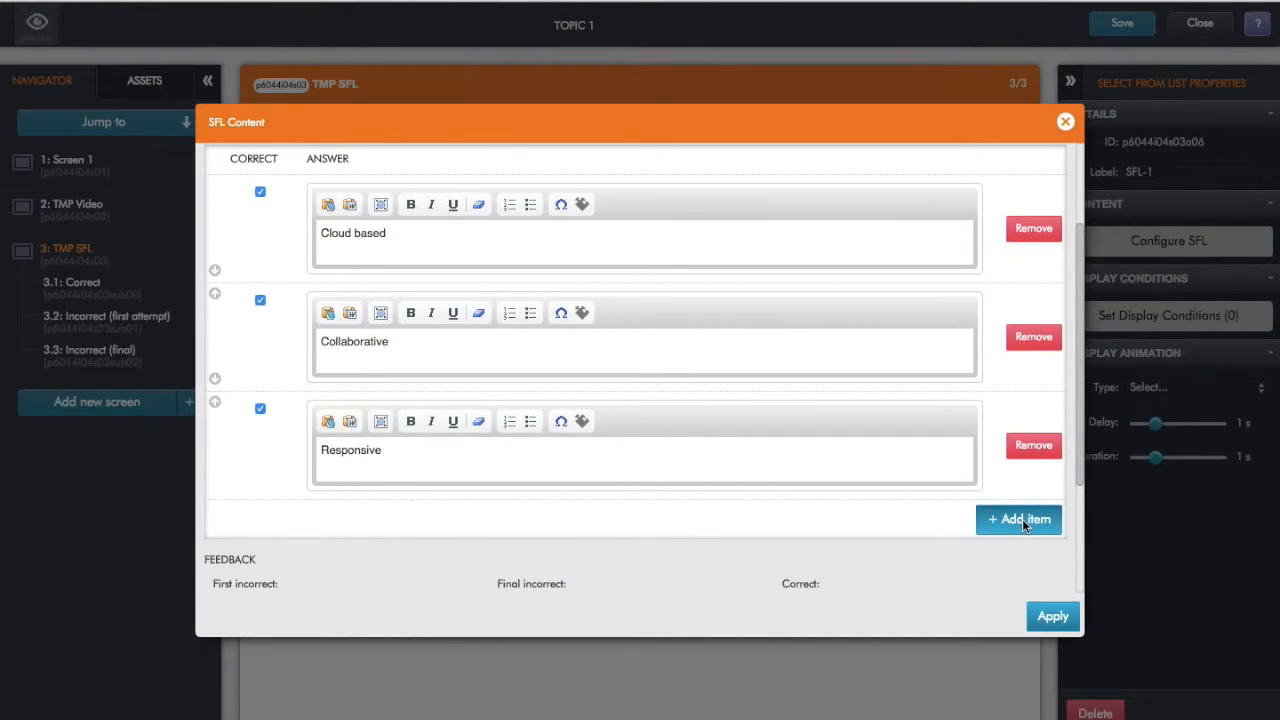
- Add a fourth option Multi-device, mark it correct and apply the option list
left_click(1018, 520)
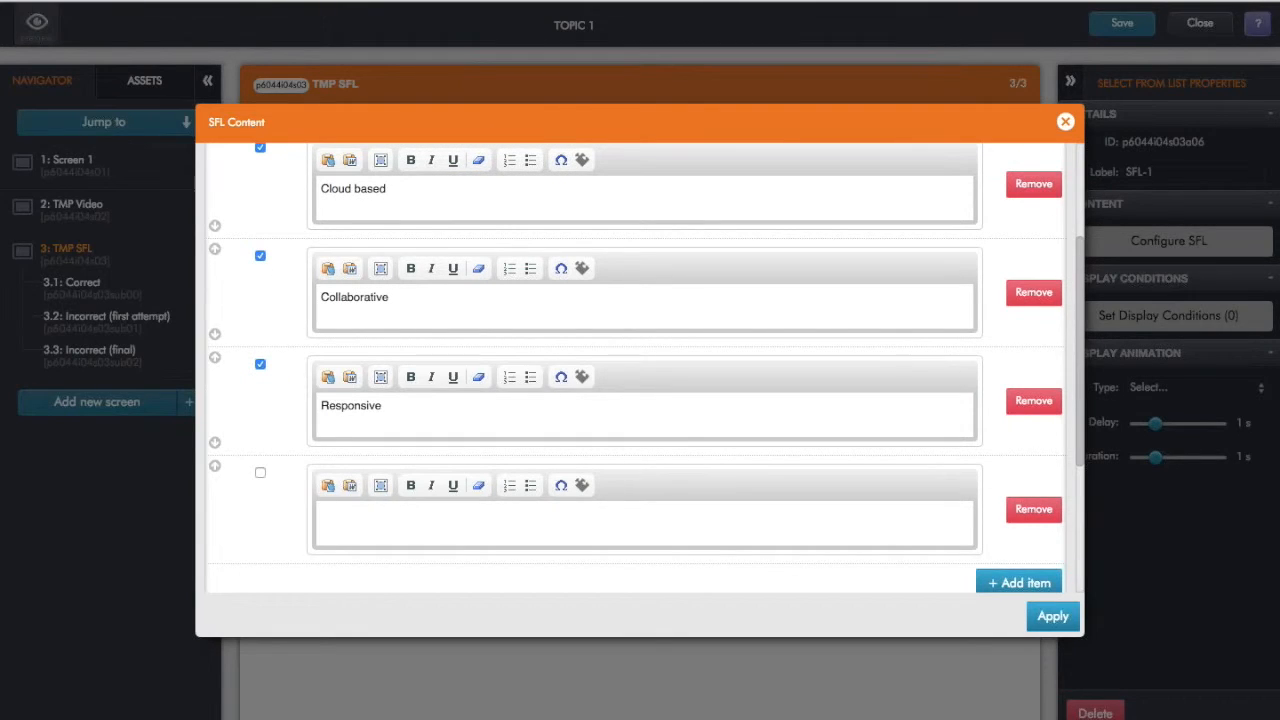
mouse_move(1250, 690)
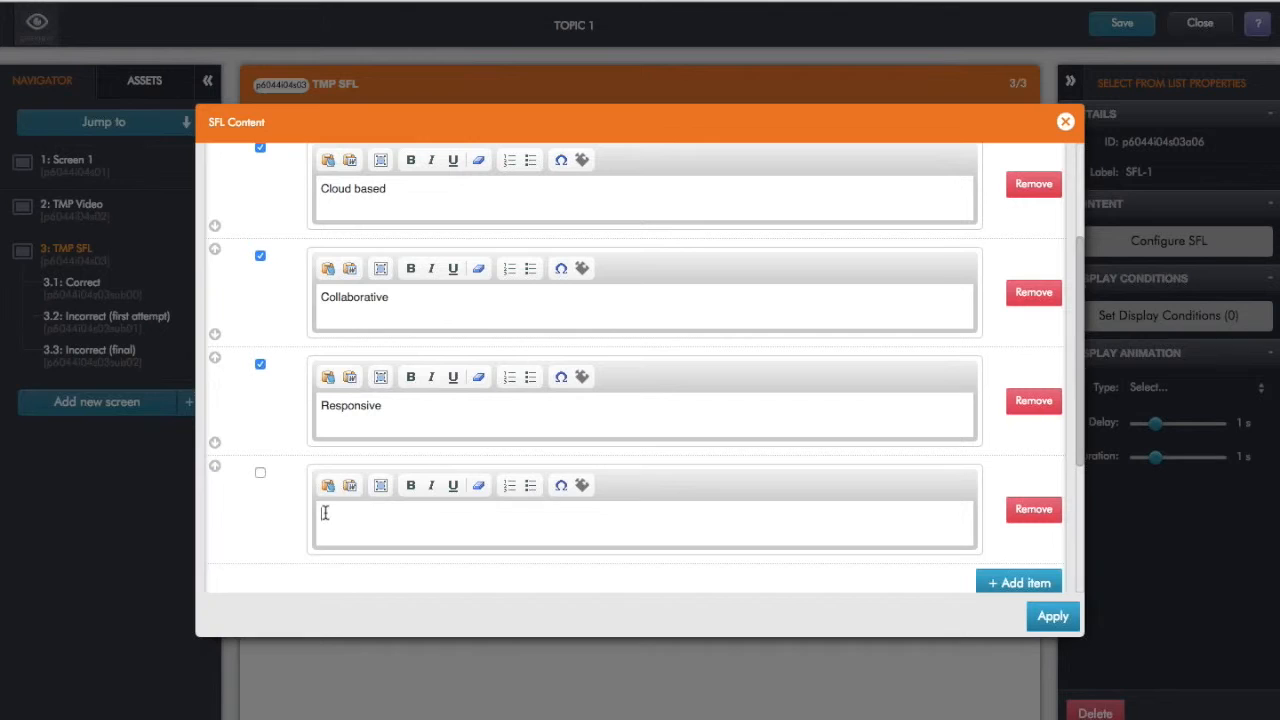
type("Multi-device")
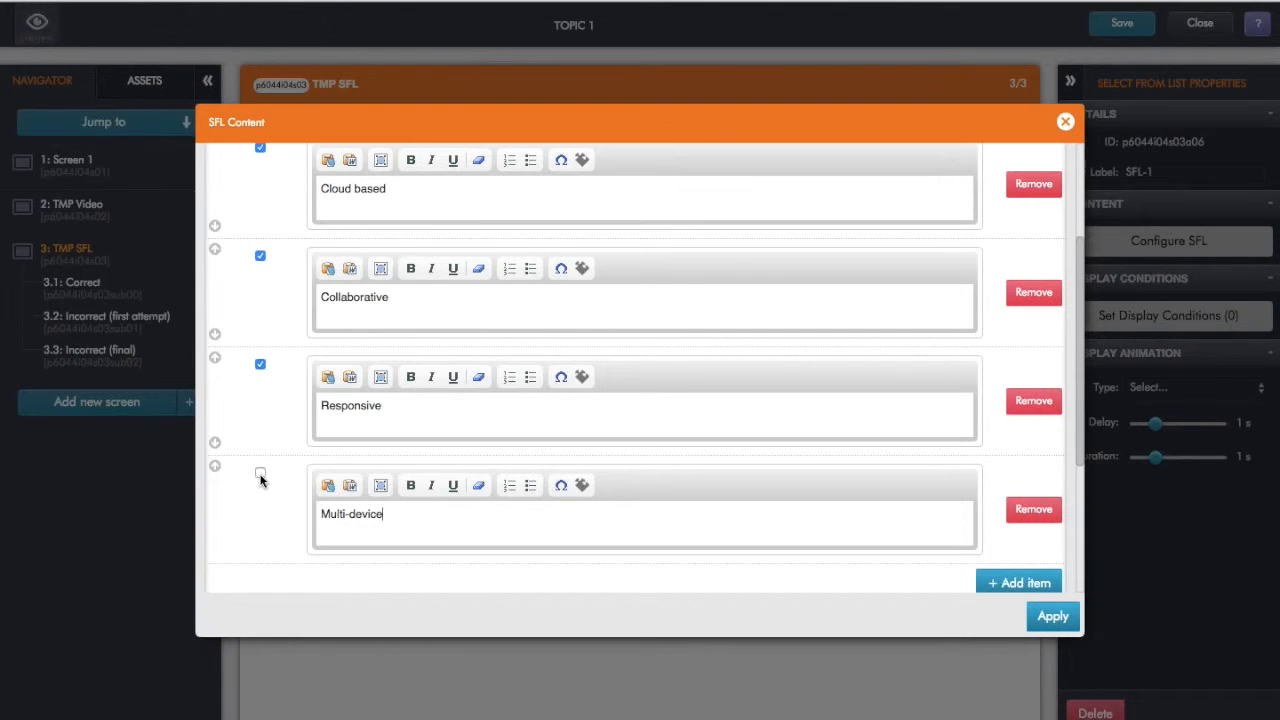
left_click(260, 474)
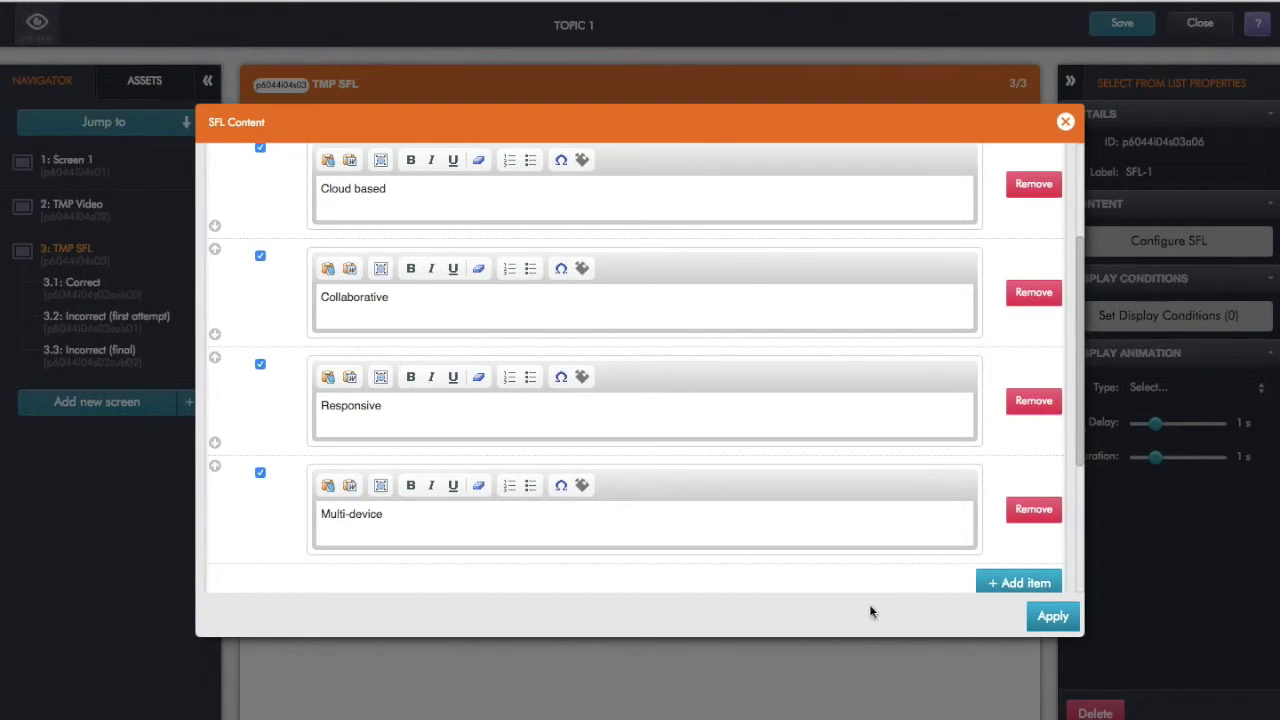
left_click(1052, 616)
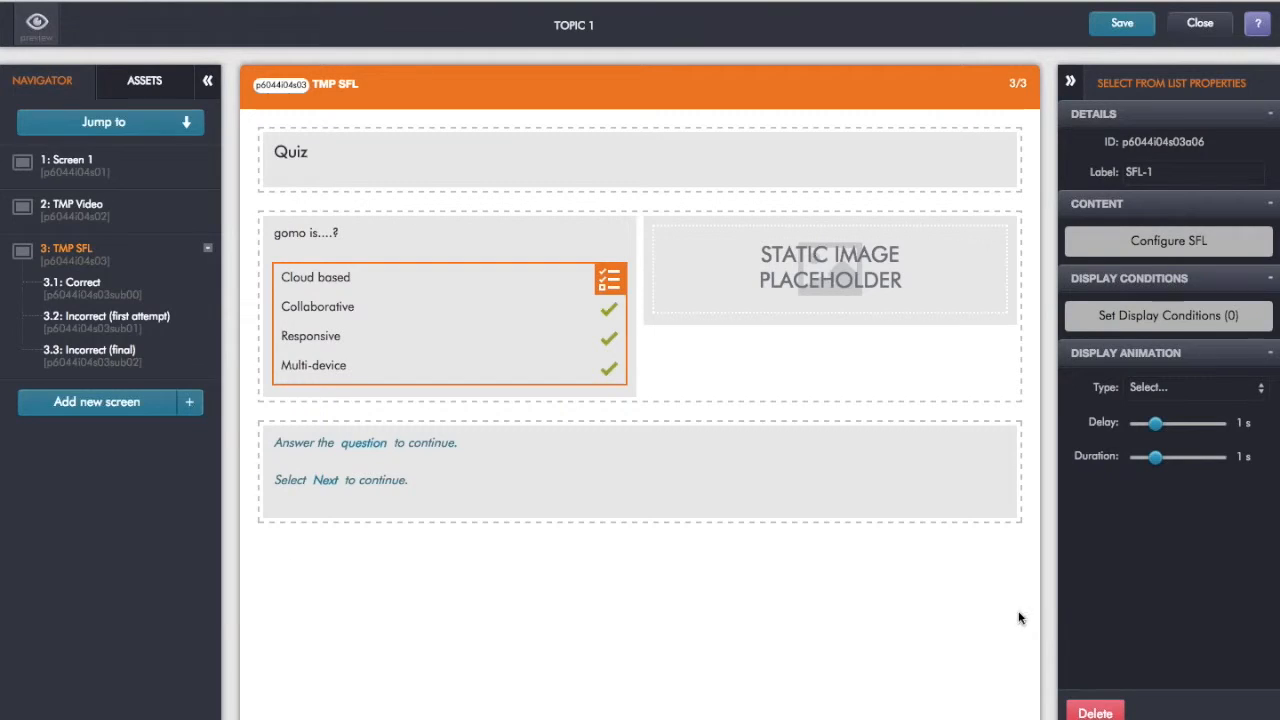
- Set the image placeholder beside the question to the photo of a hand holding a phone
left_click(640, 470)
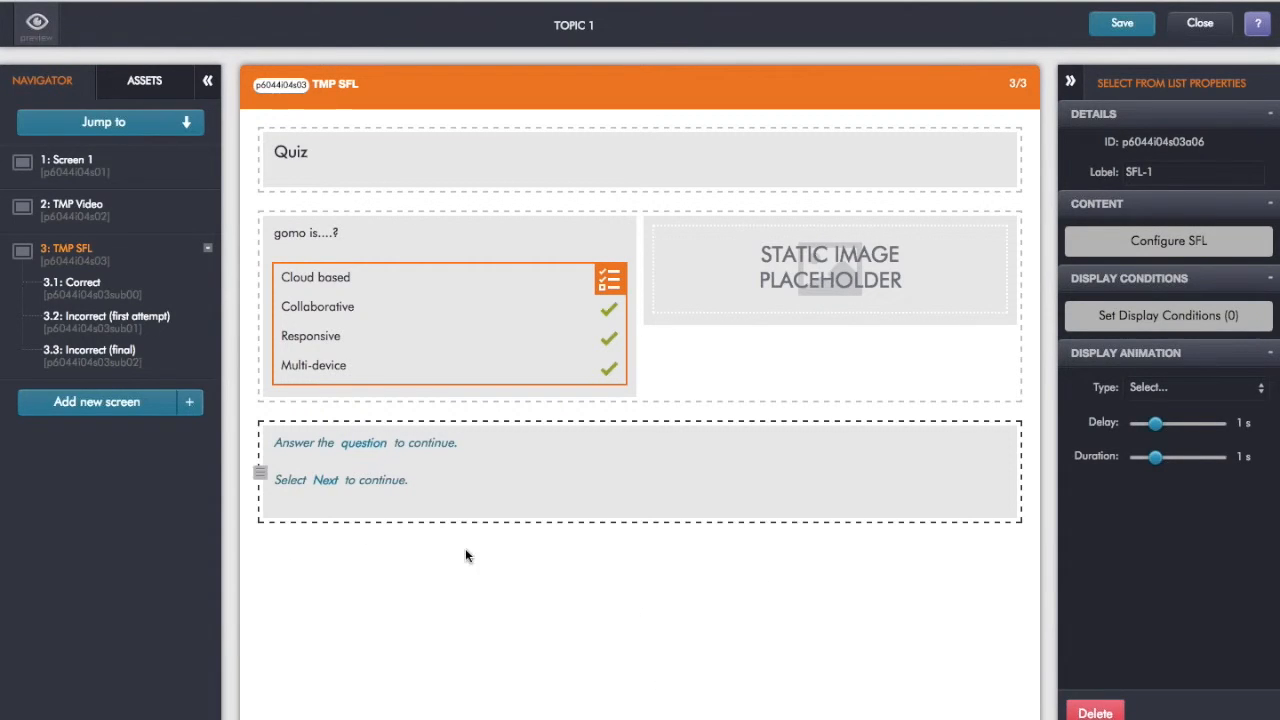
left_click(830, 270)
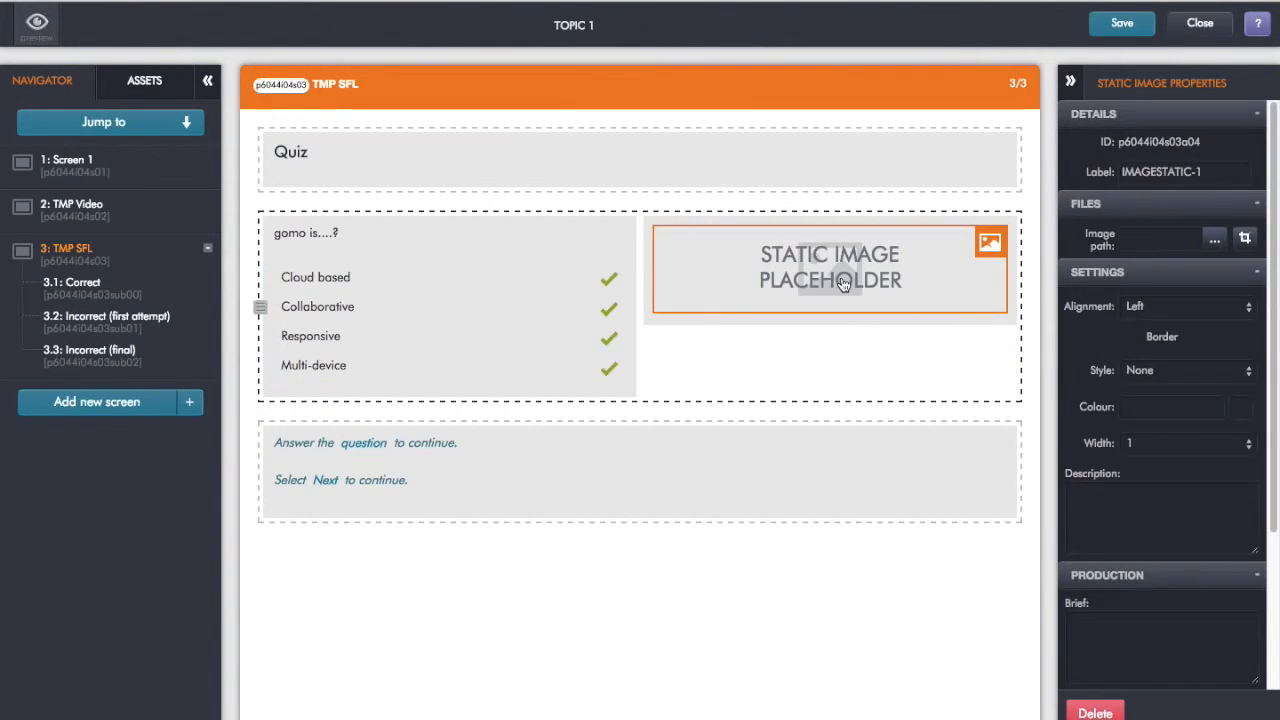
left_click(1216, 238)
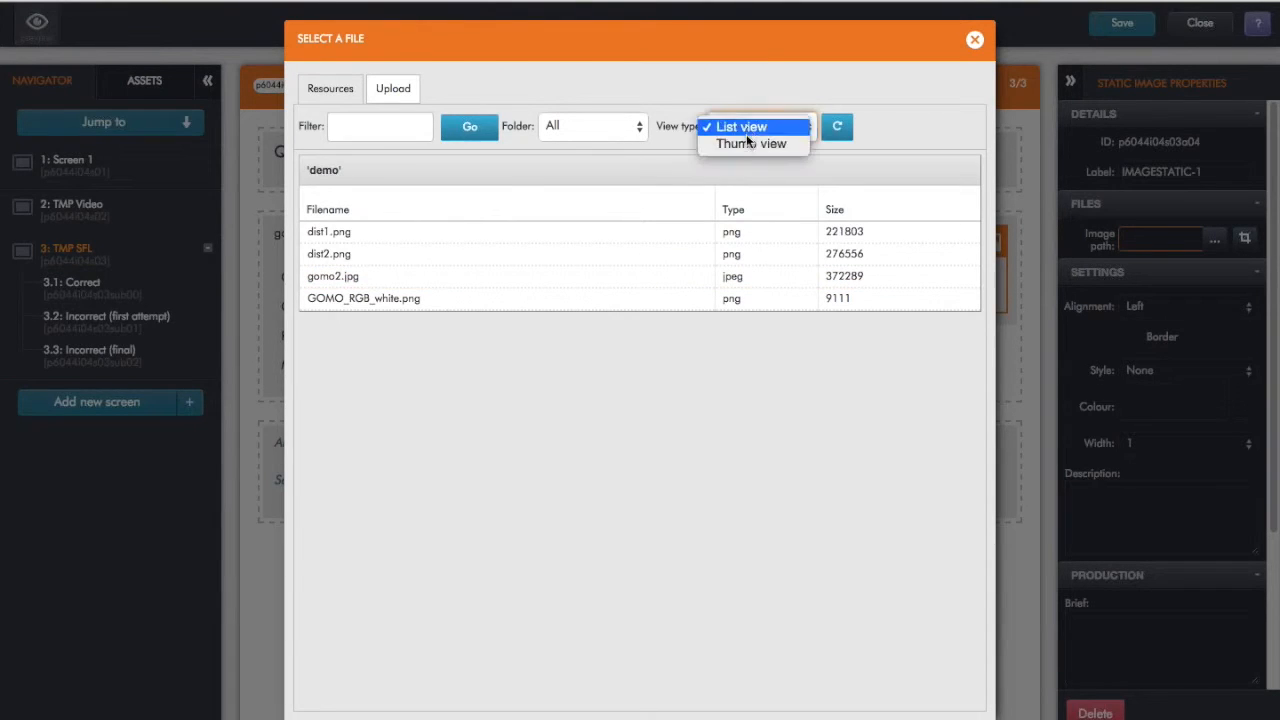
left_click(752, 144)
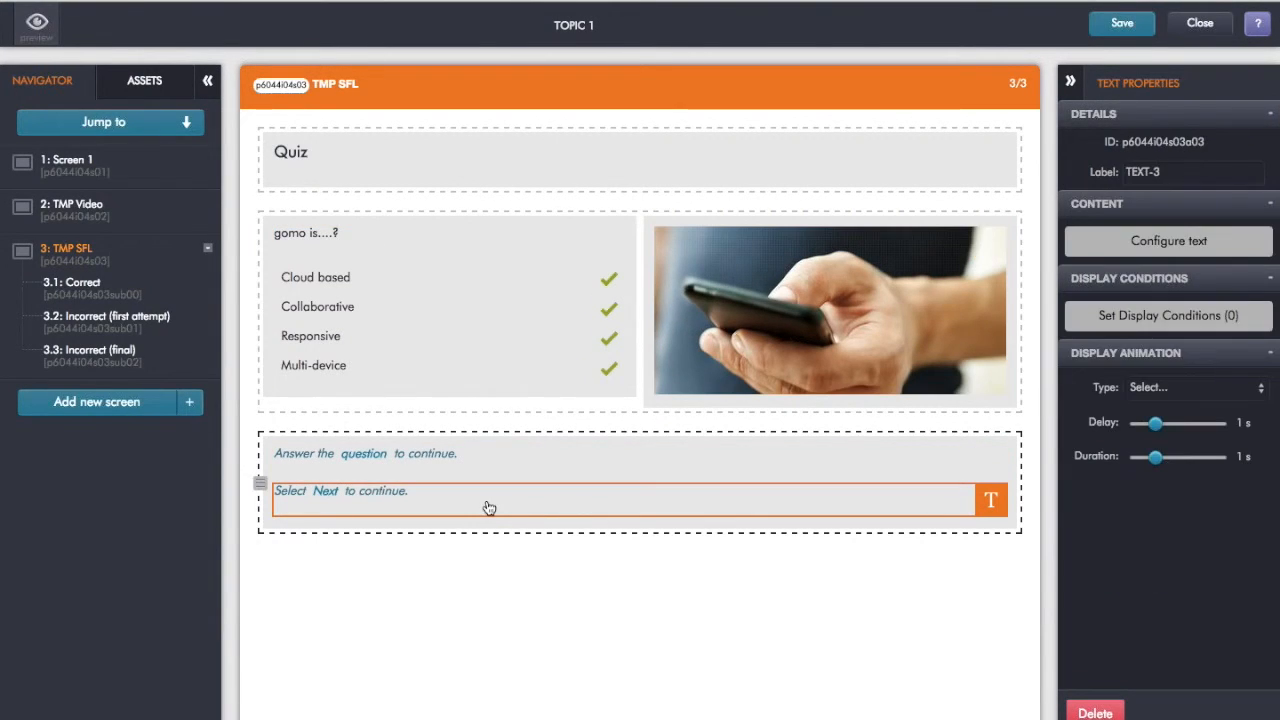
- Delete the 'Select Next to continue.' instruction line, leaving 'Answer the question to continue.'
left_click(1094, 712)
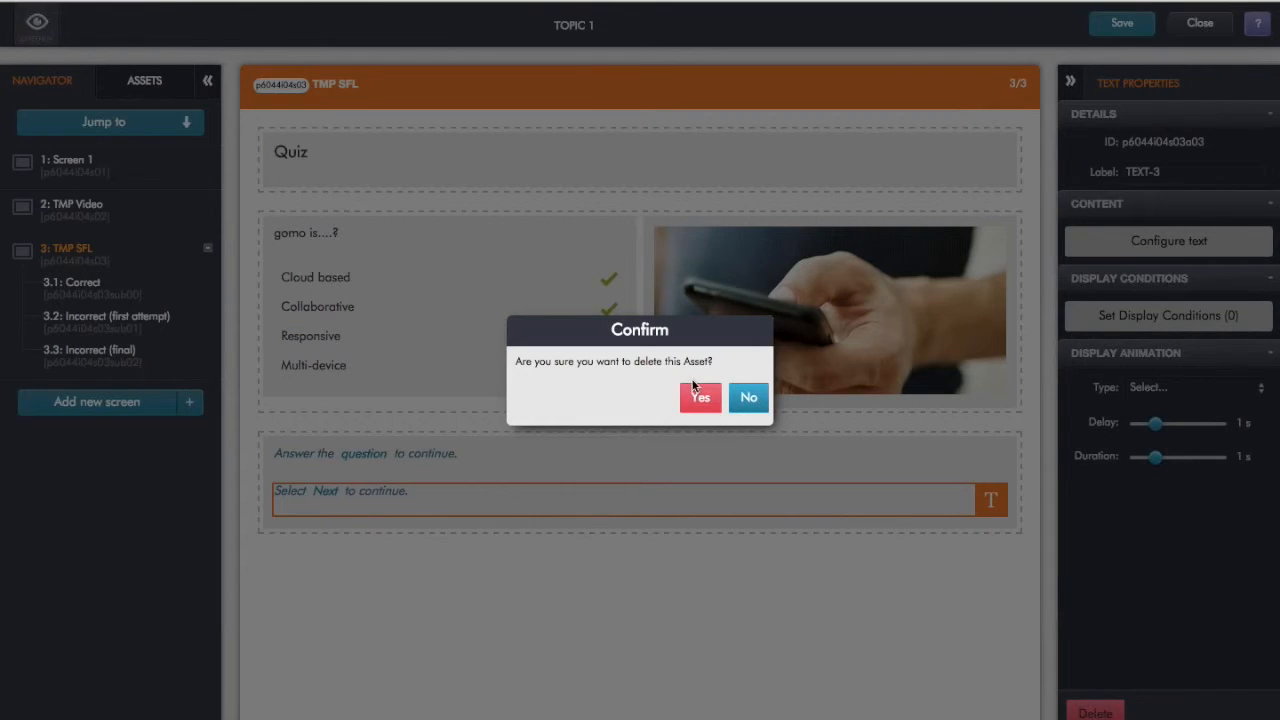
left_click(700, 396)
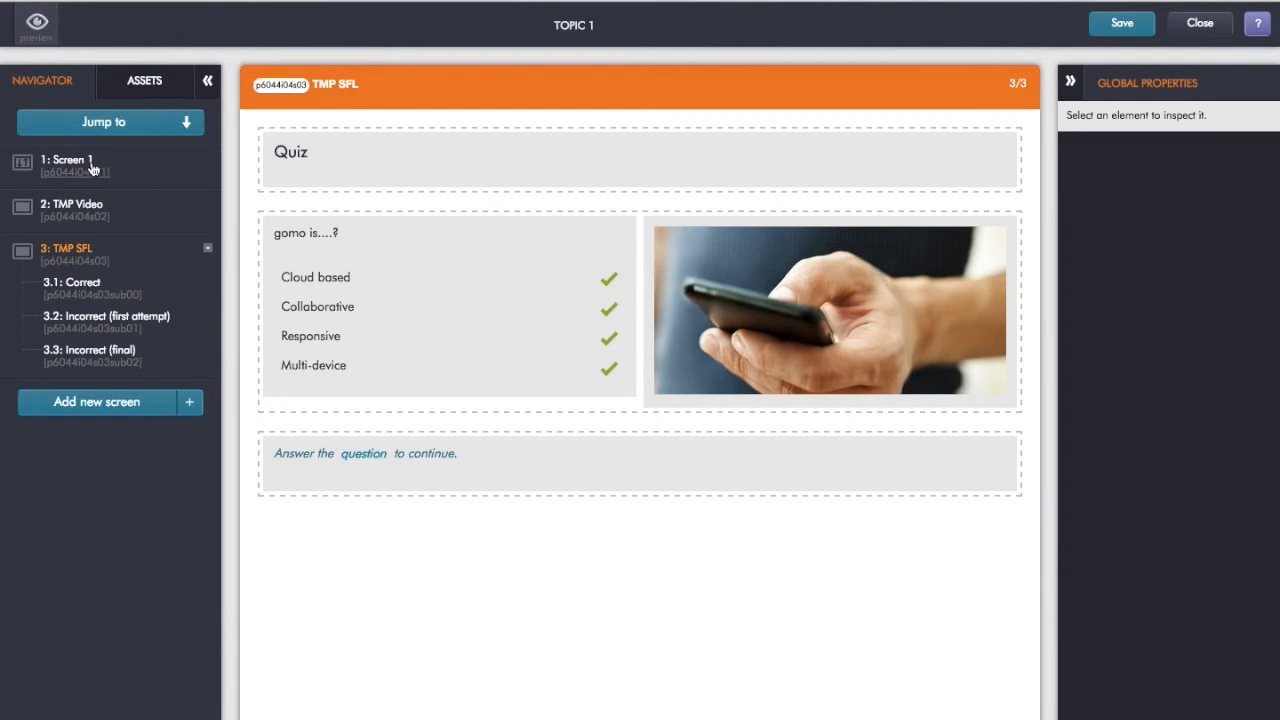
left_click(450, 320)
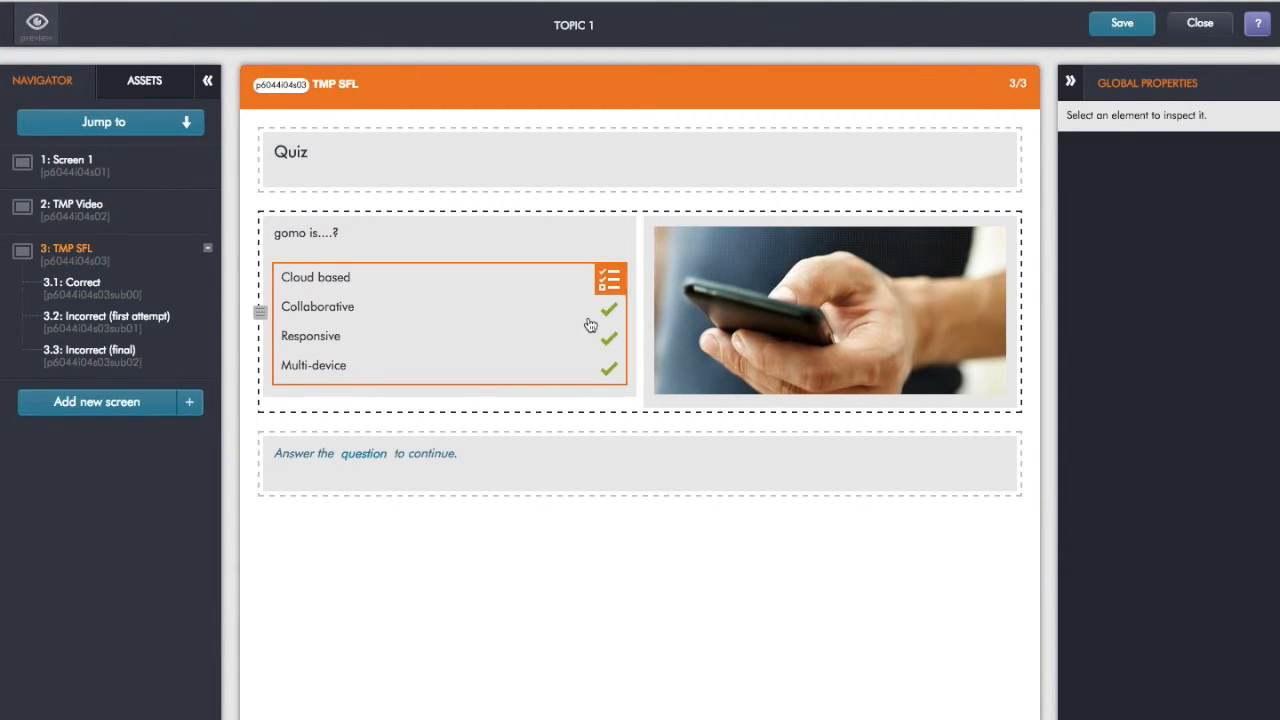